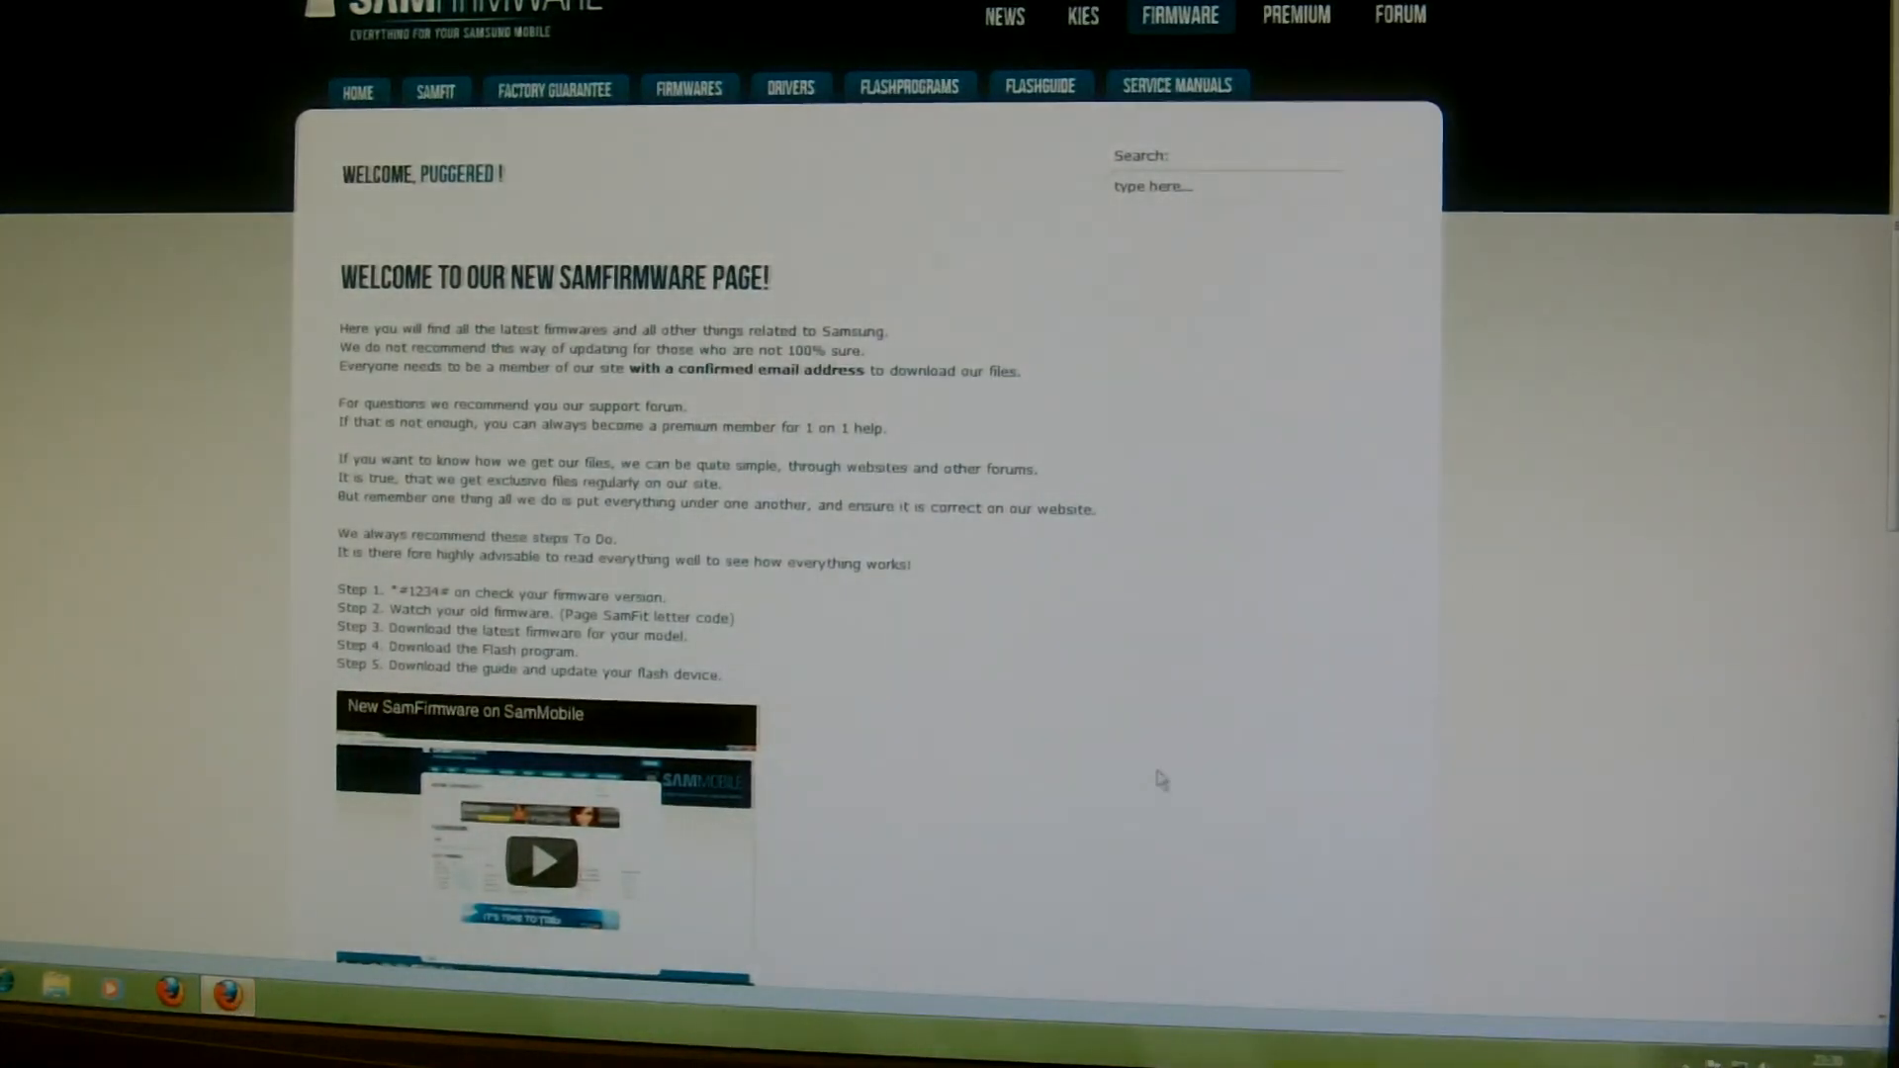
mouse_move(1507, 639)
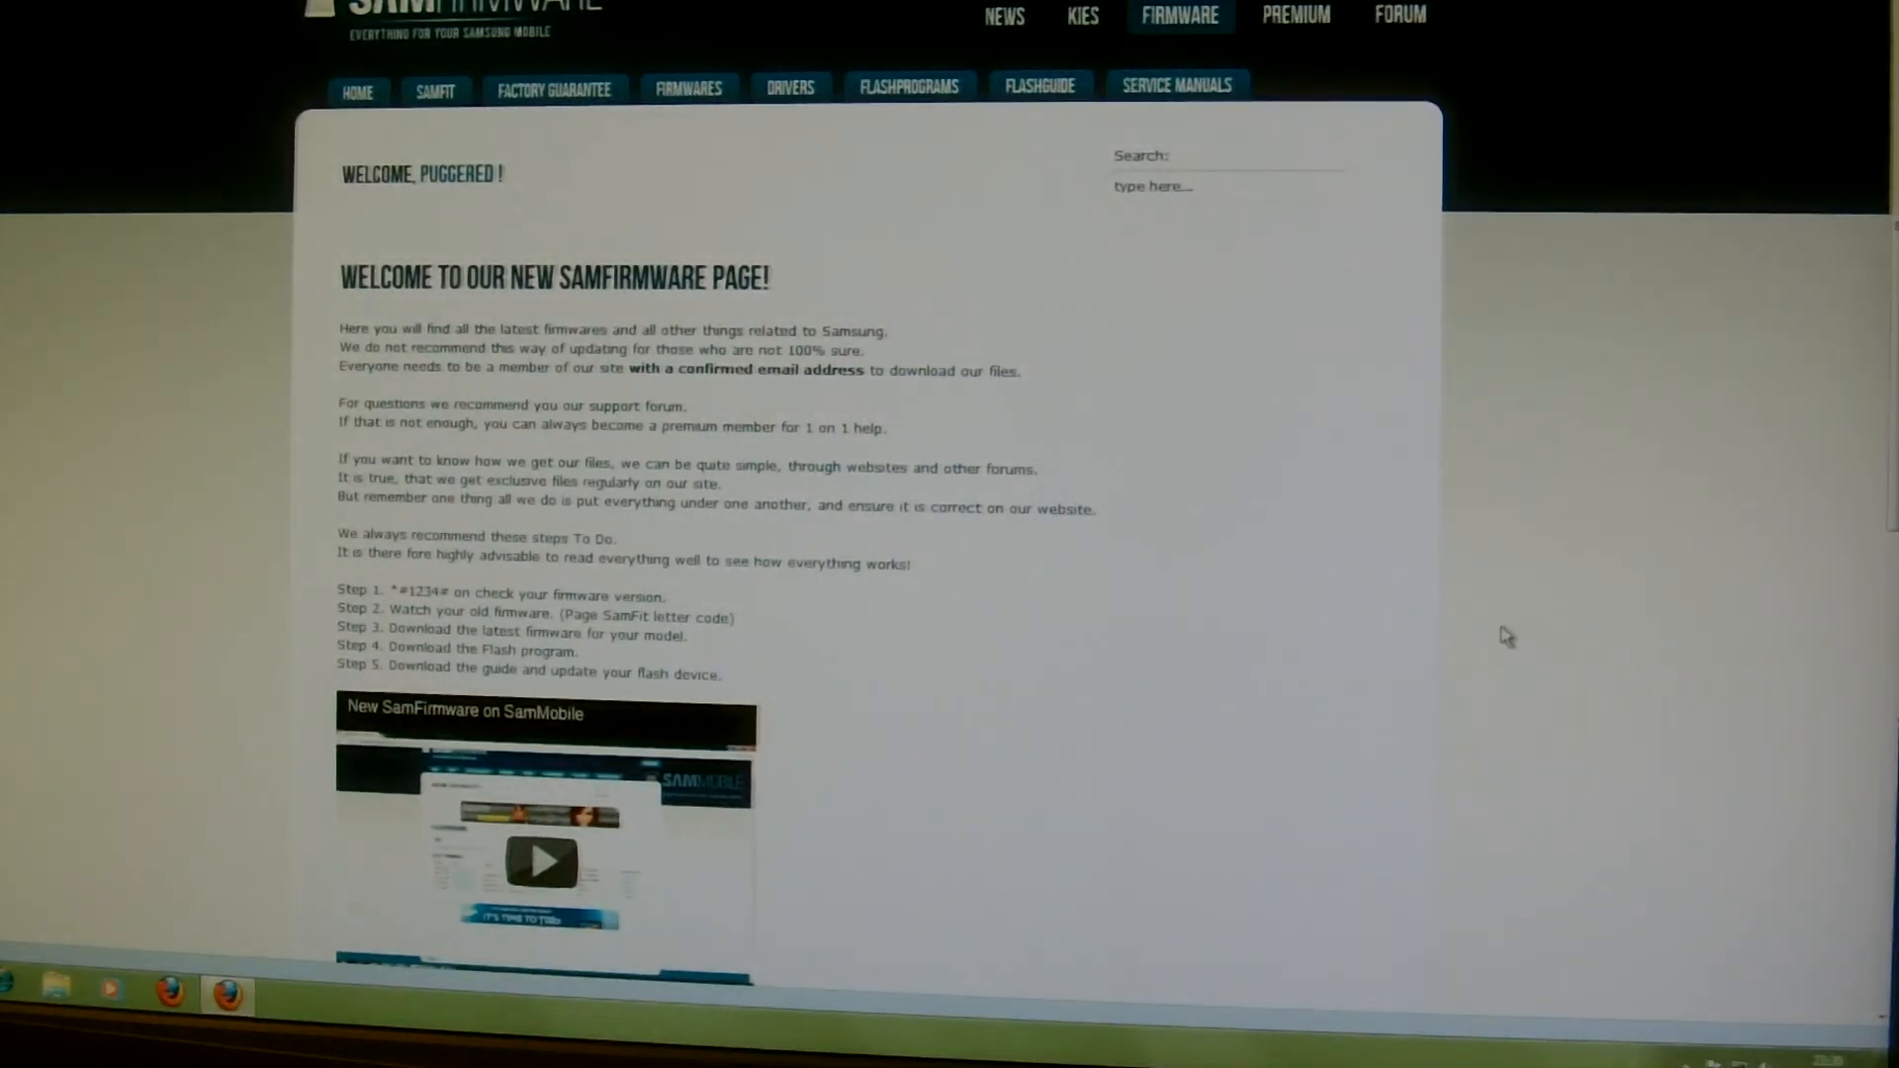
mouse_move(1402, 581)
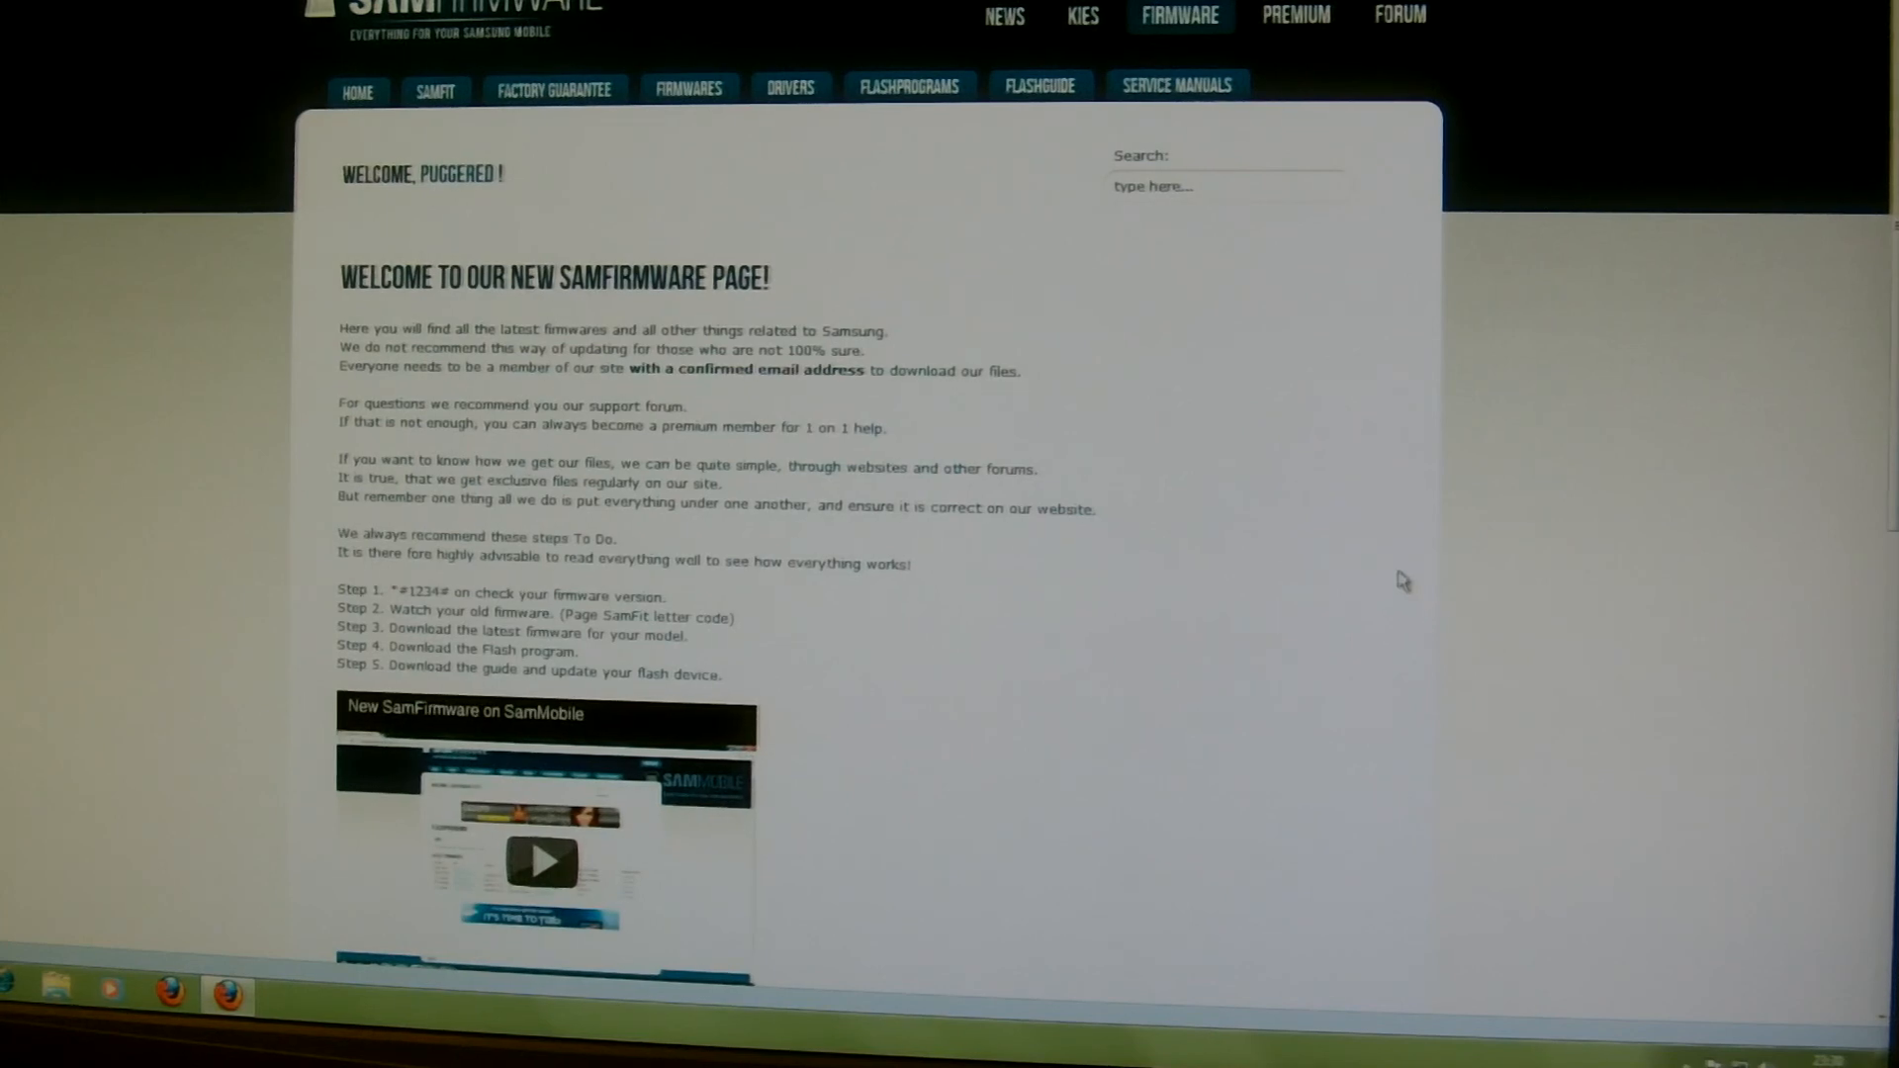
mouse_move(1255, 128)
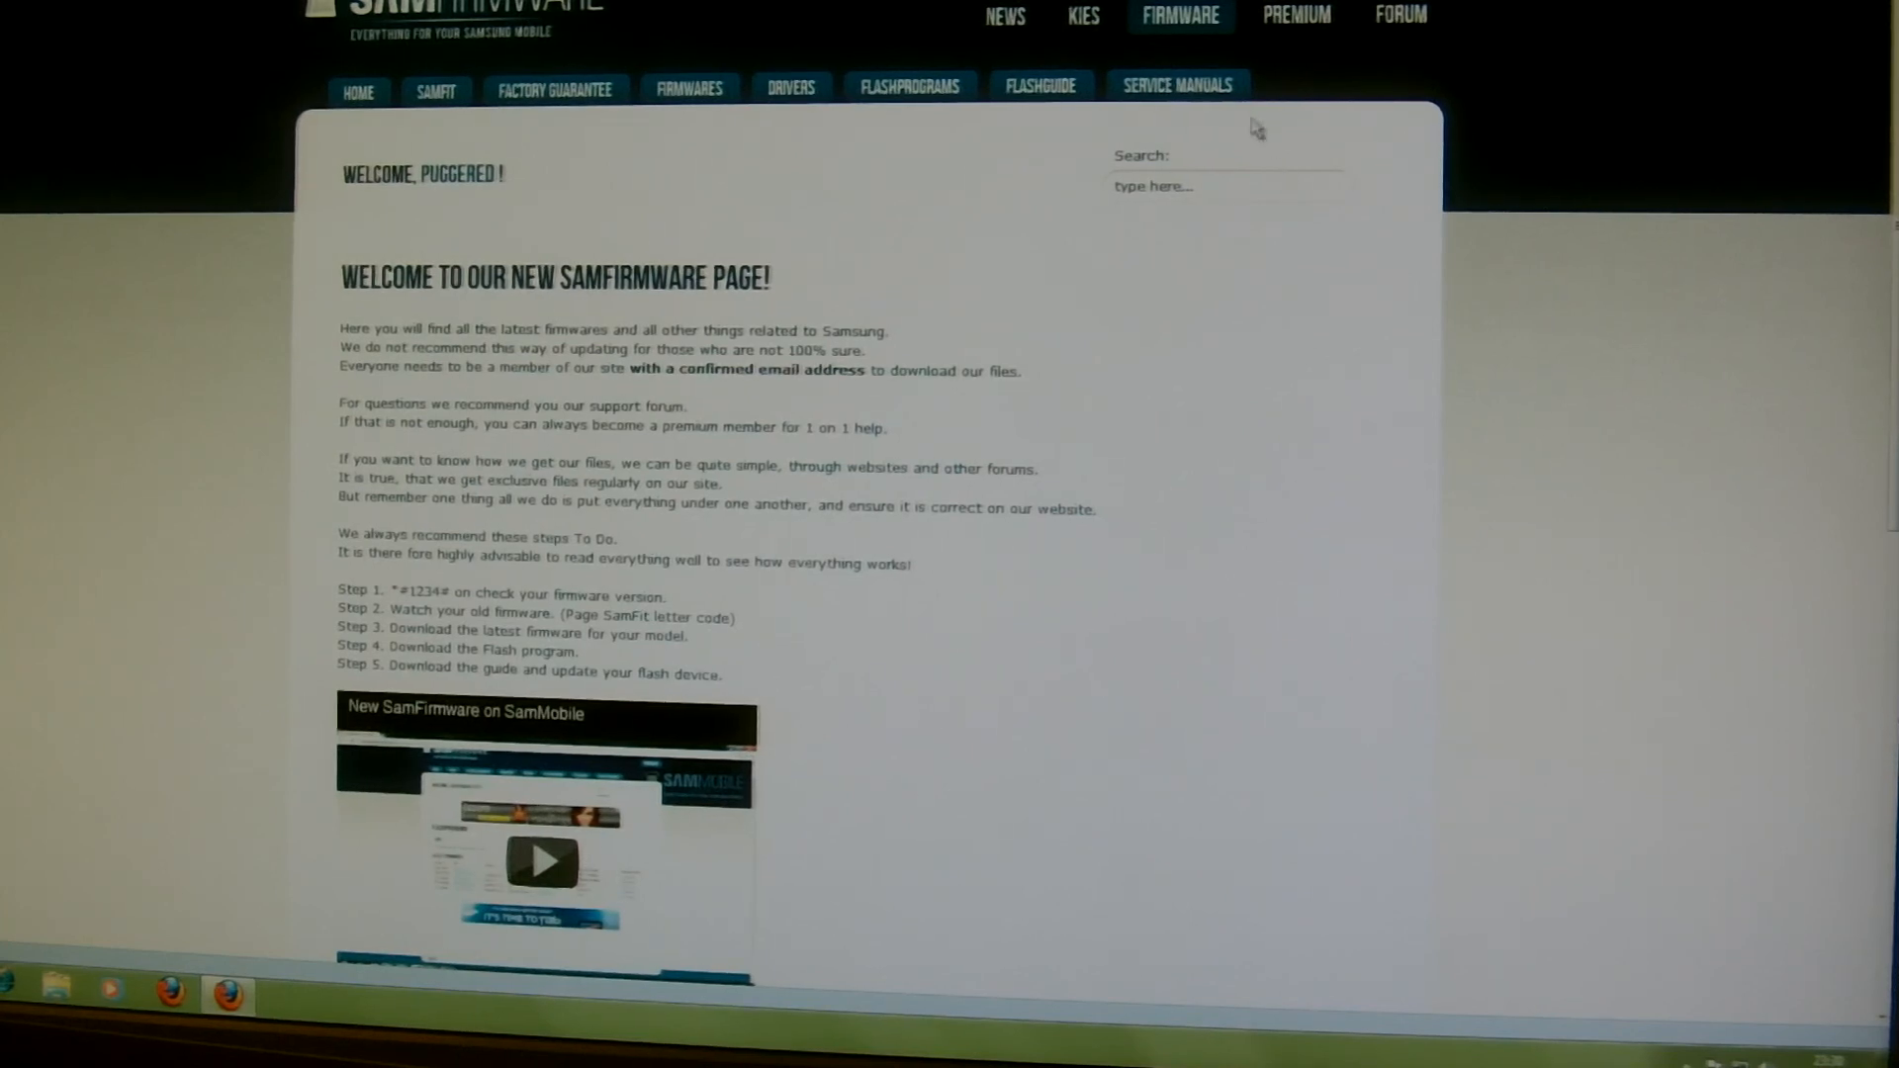
mouse_move(1162, 356)
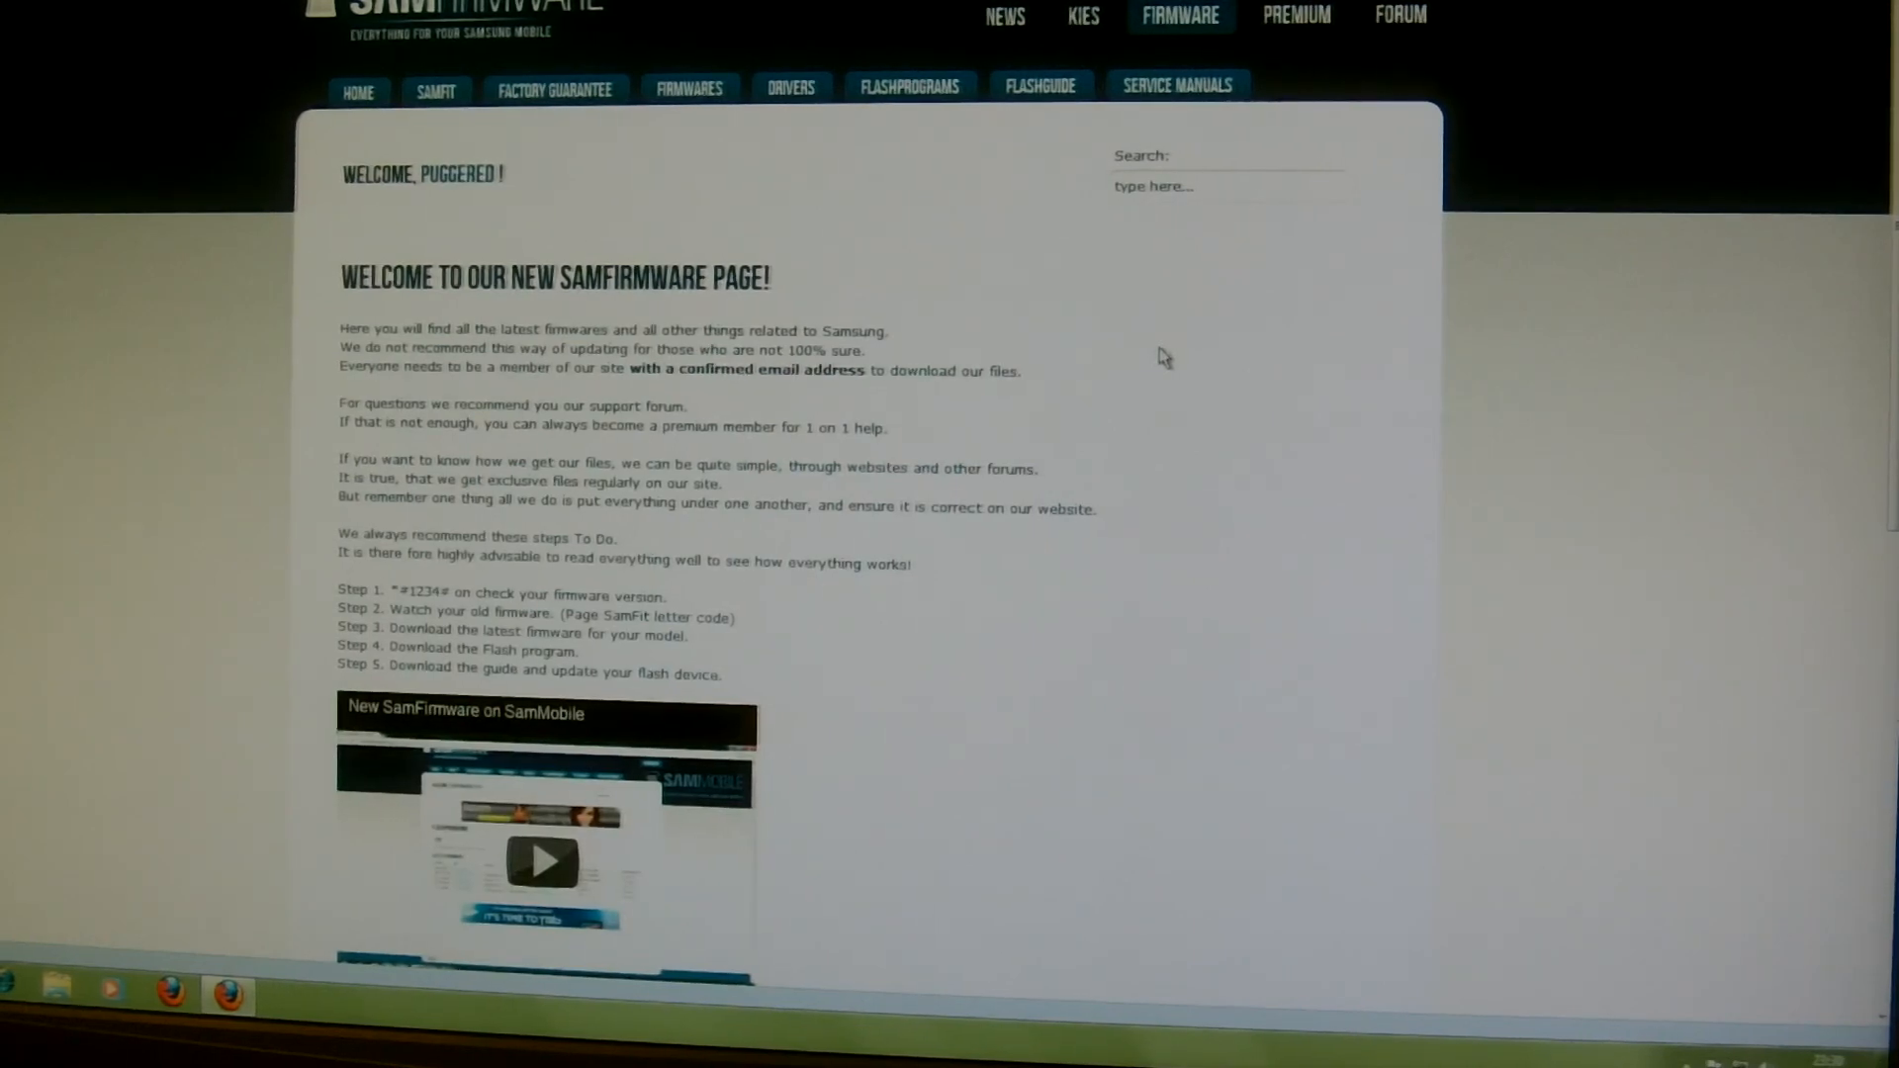
- Search SamMobile's firmware database for the i9000
scroll(down, 3)
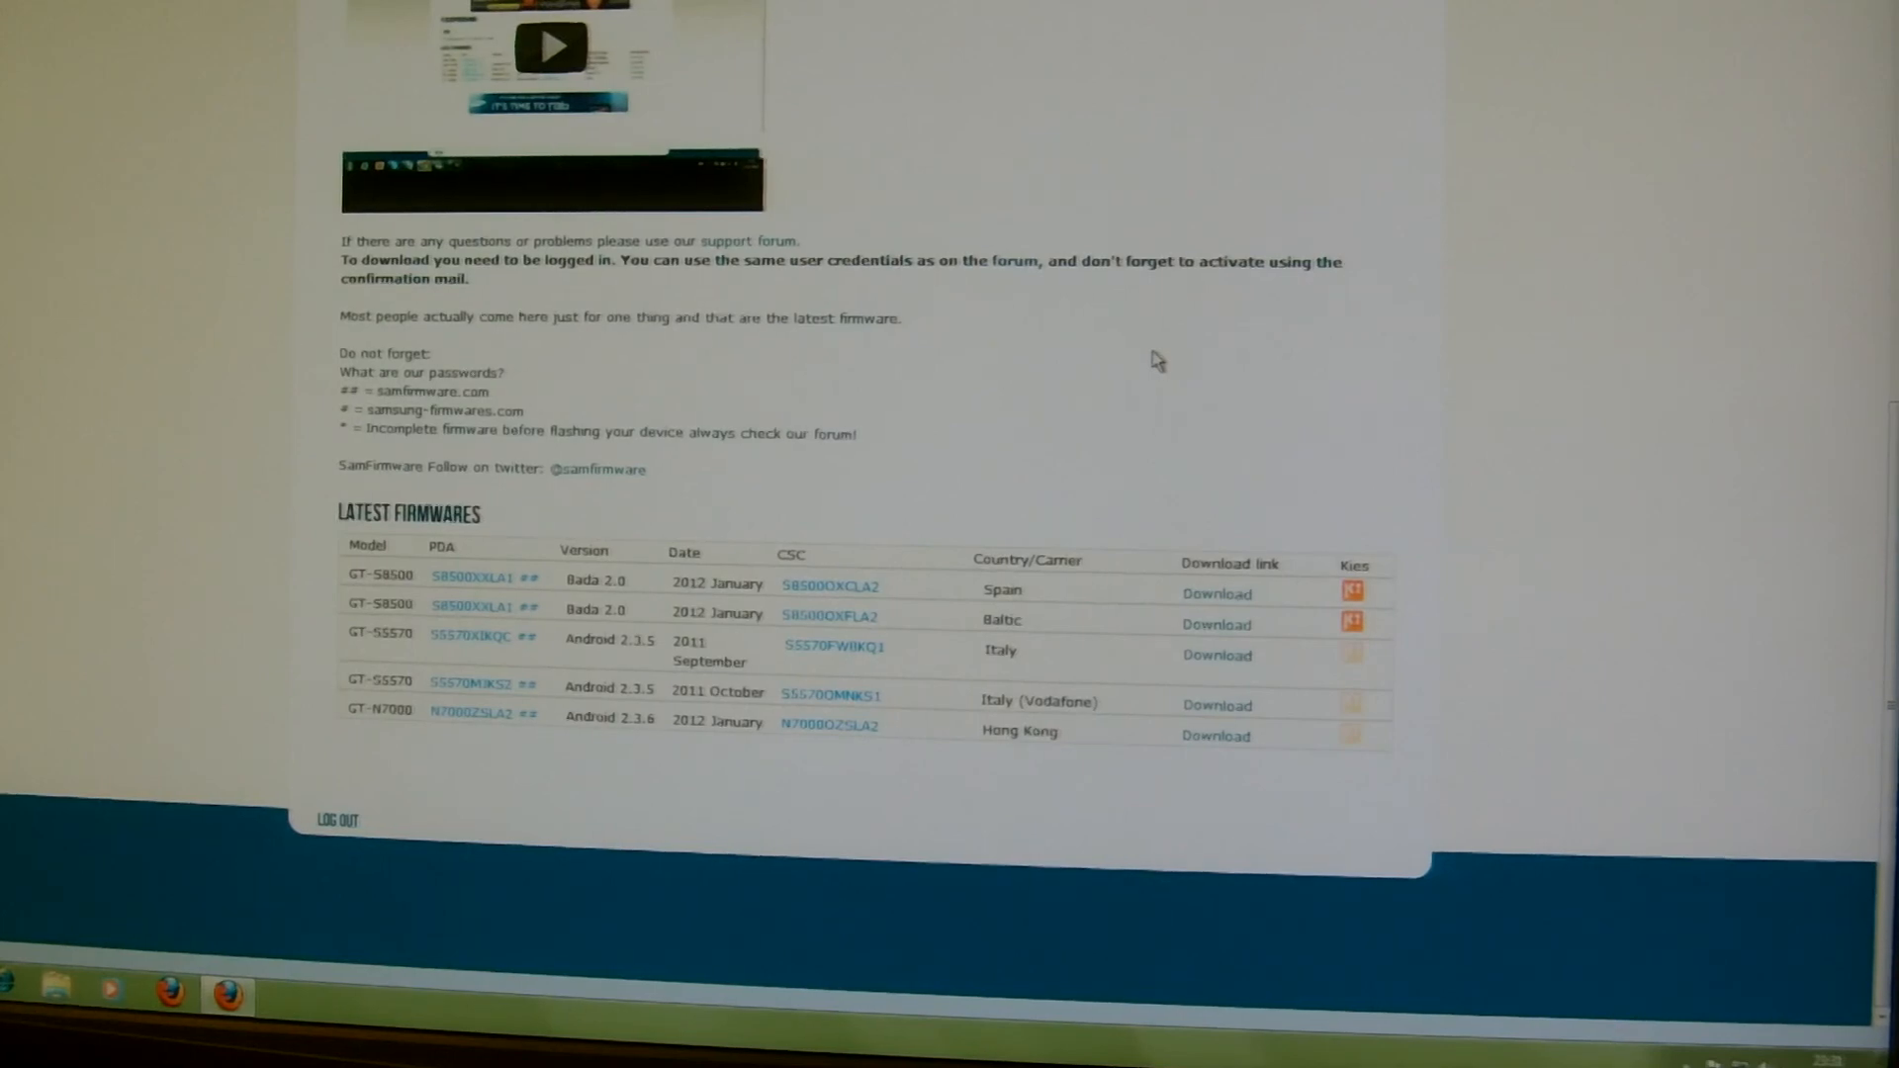
scroll(up, 3)
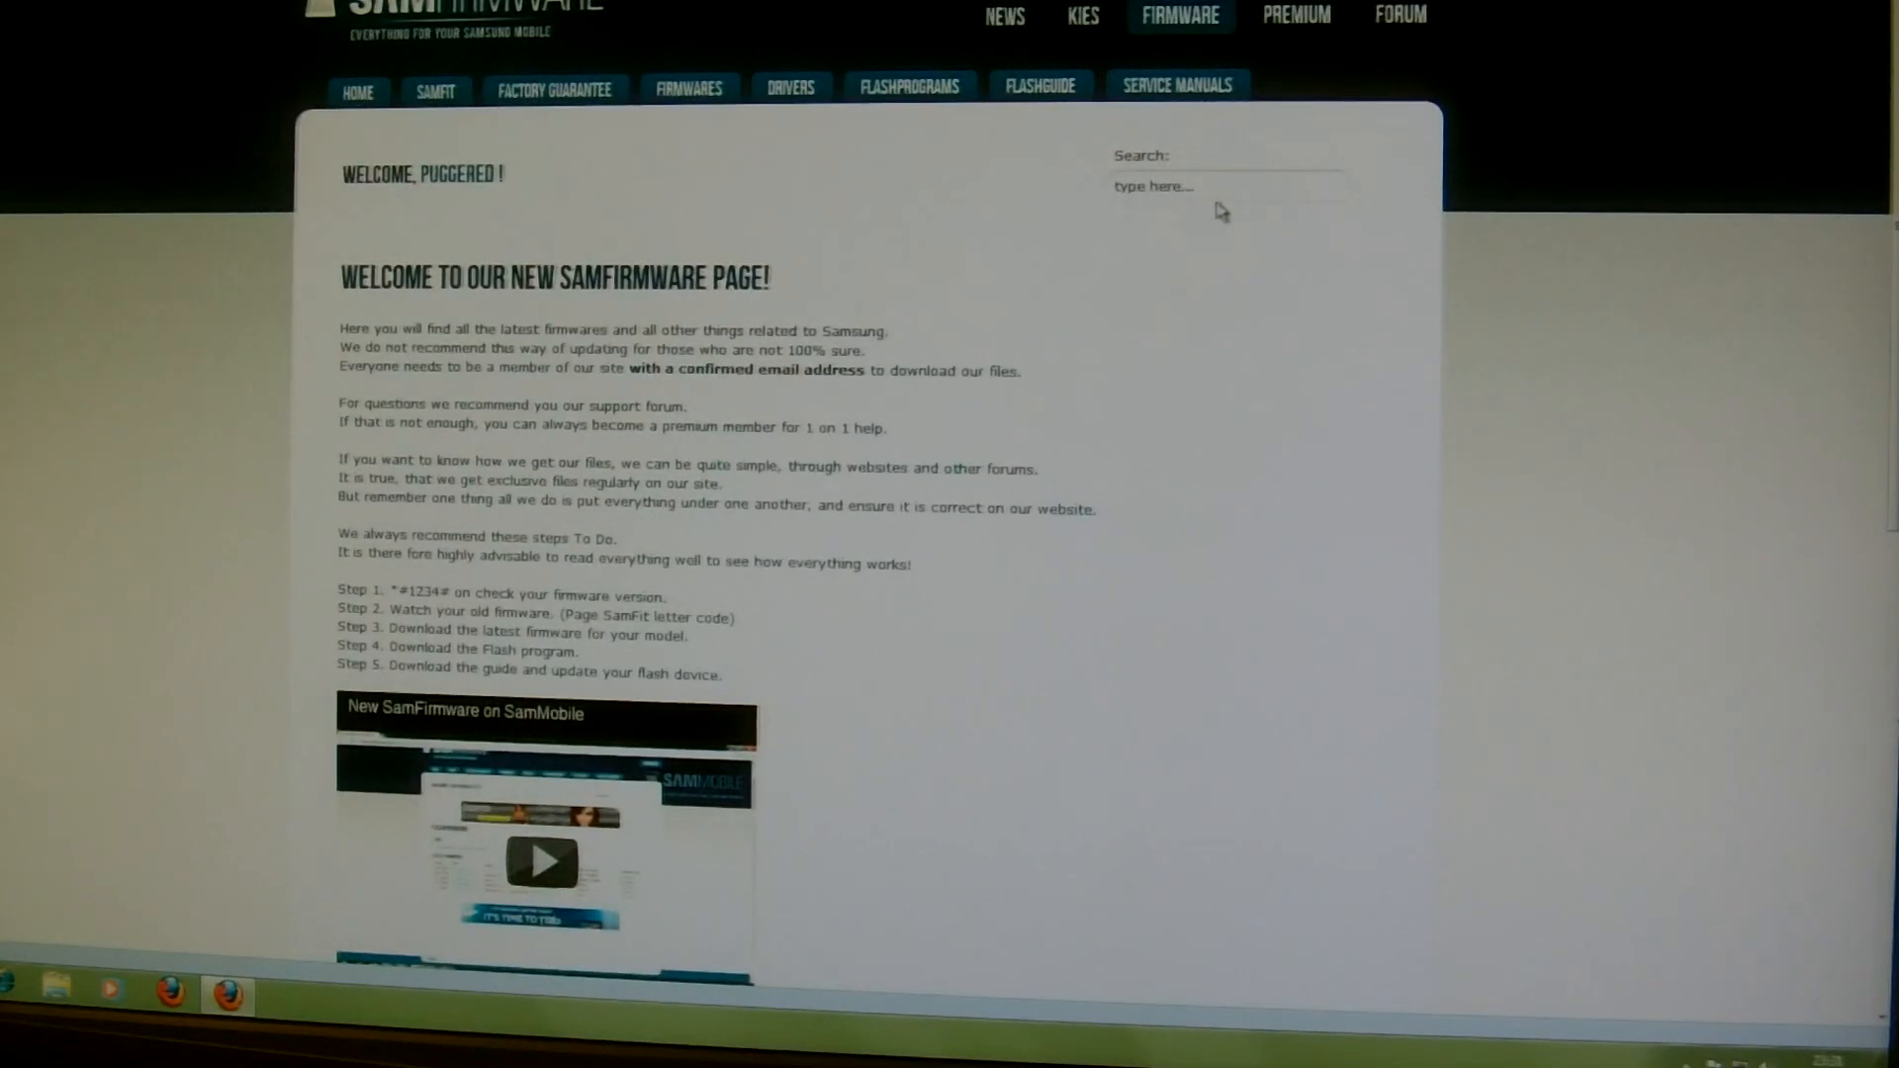
text(i900)
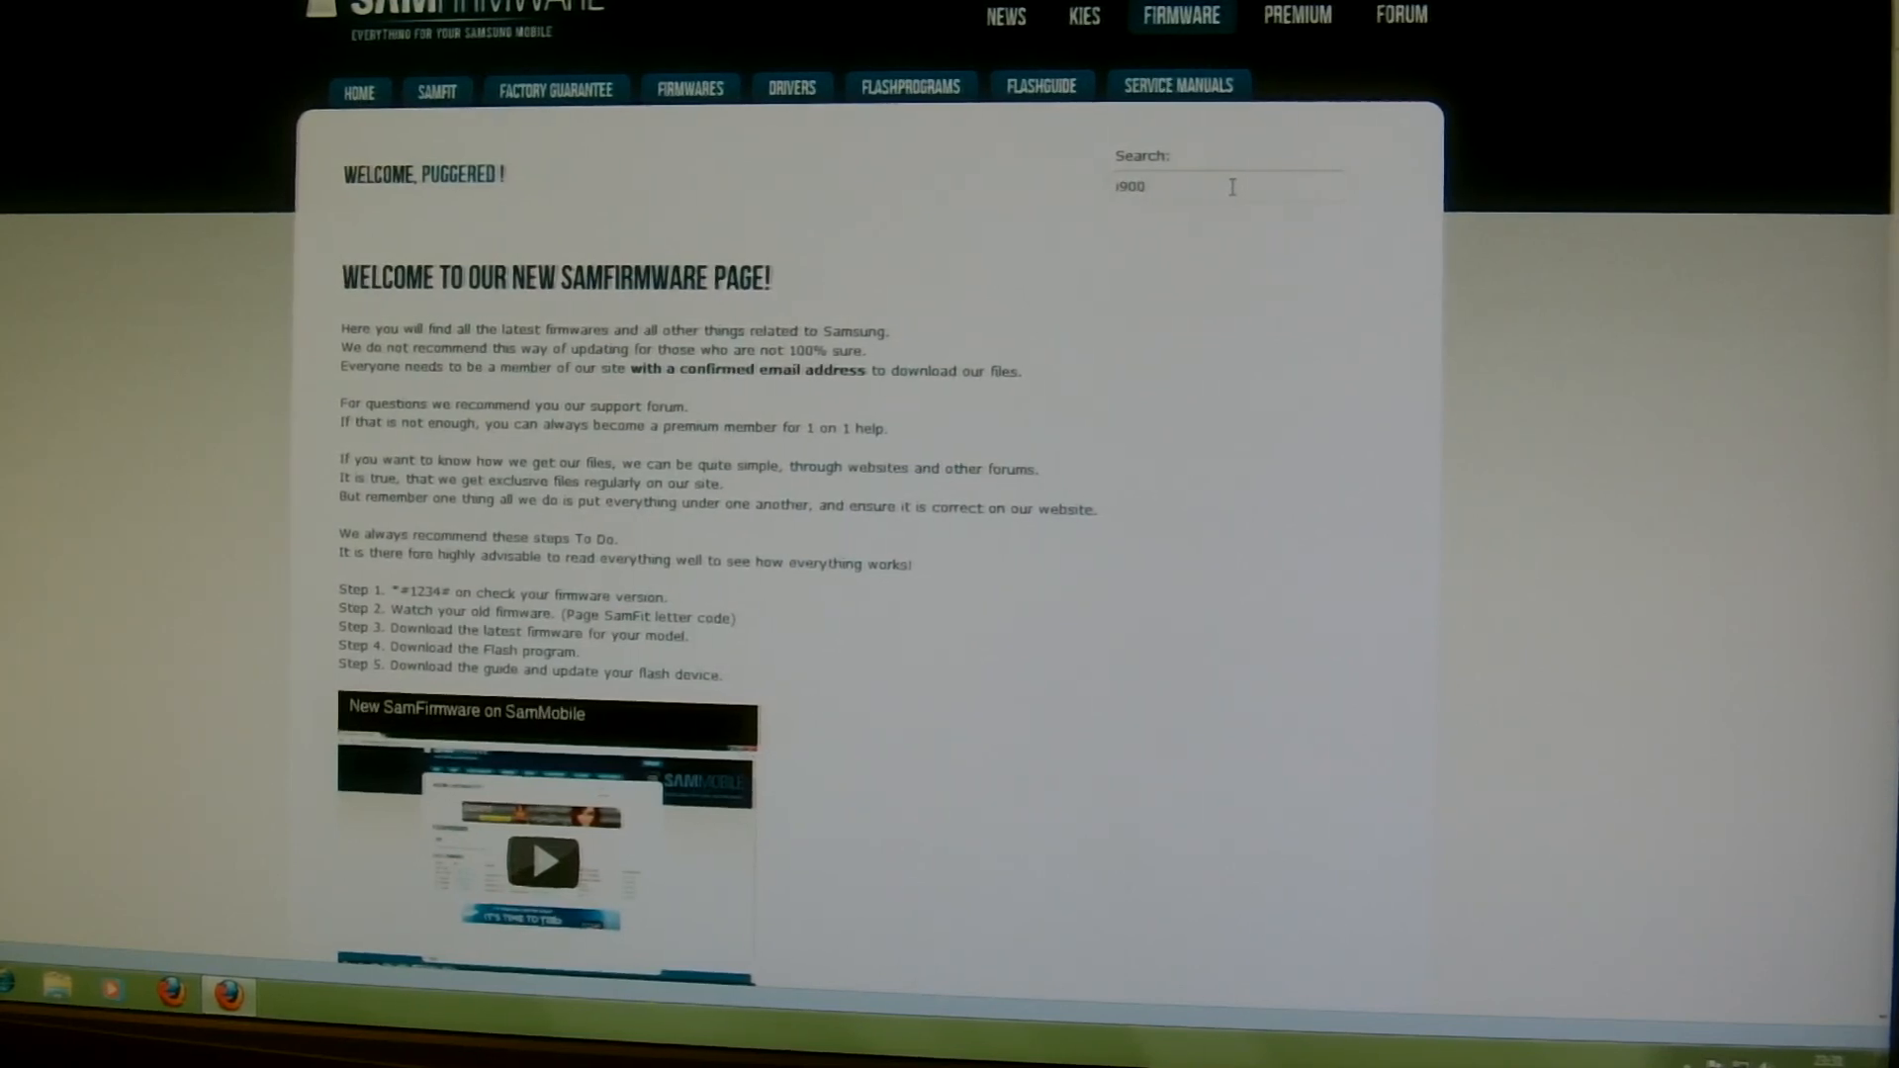
text(0)
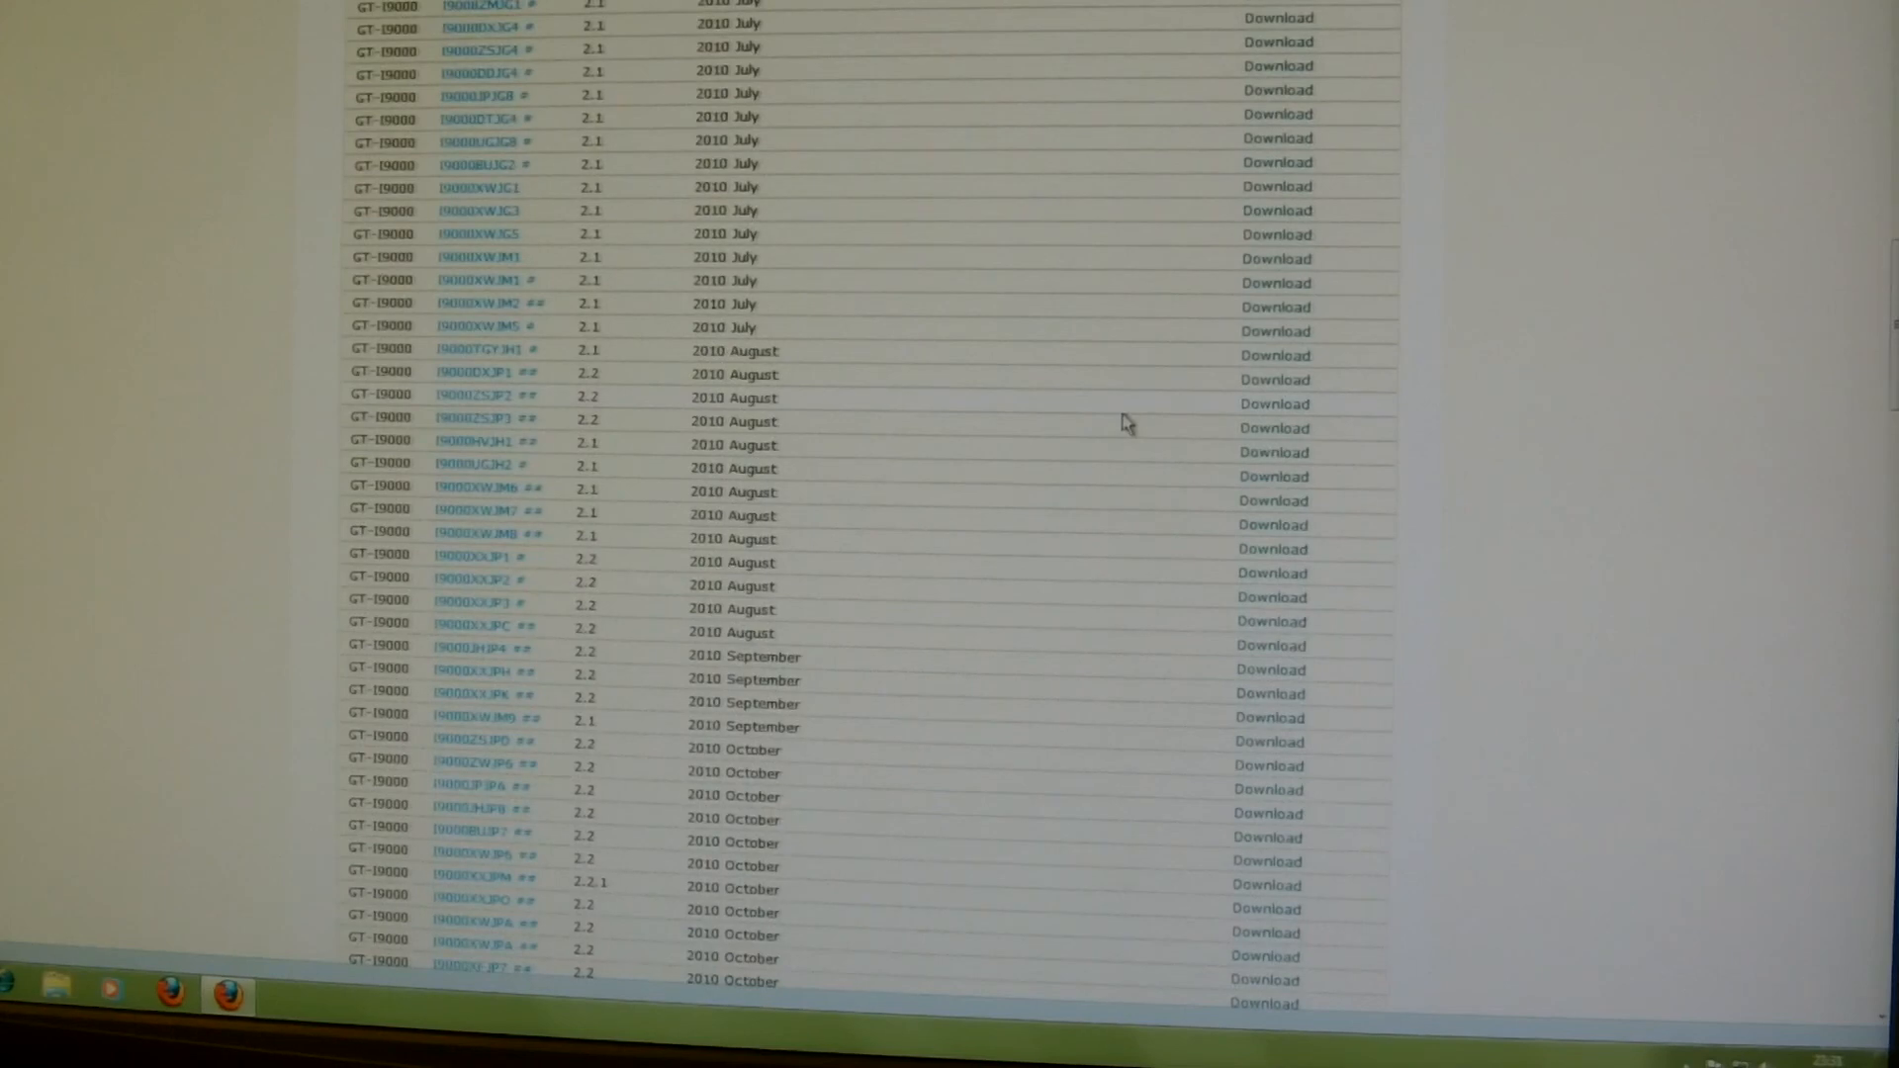
- Scroll through the GT-I9000 results to the September 2011 Open Europe XXJVT release
scroll(down, 3)
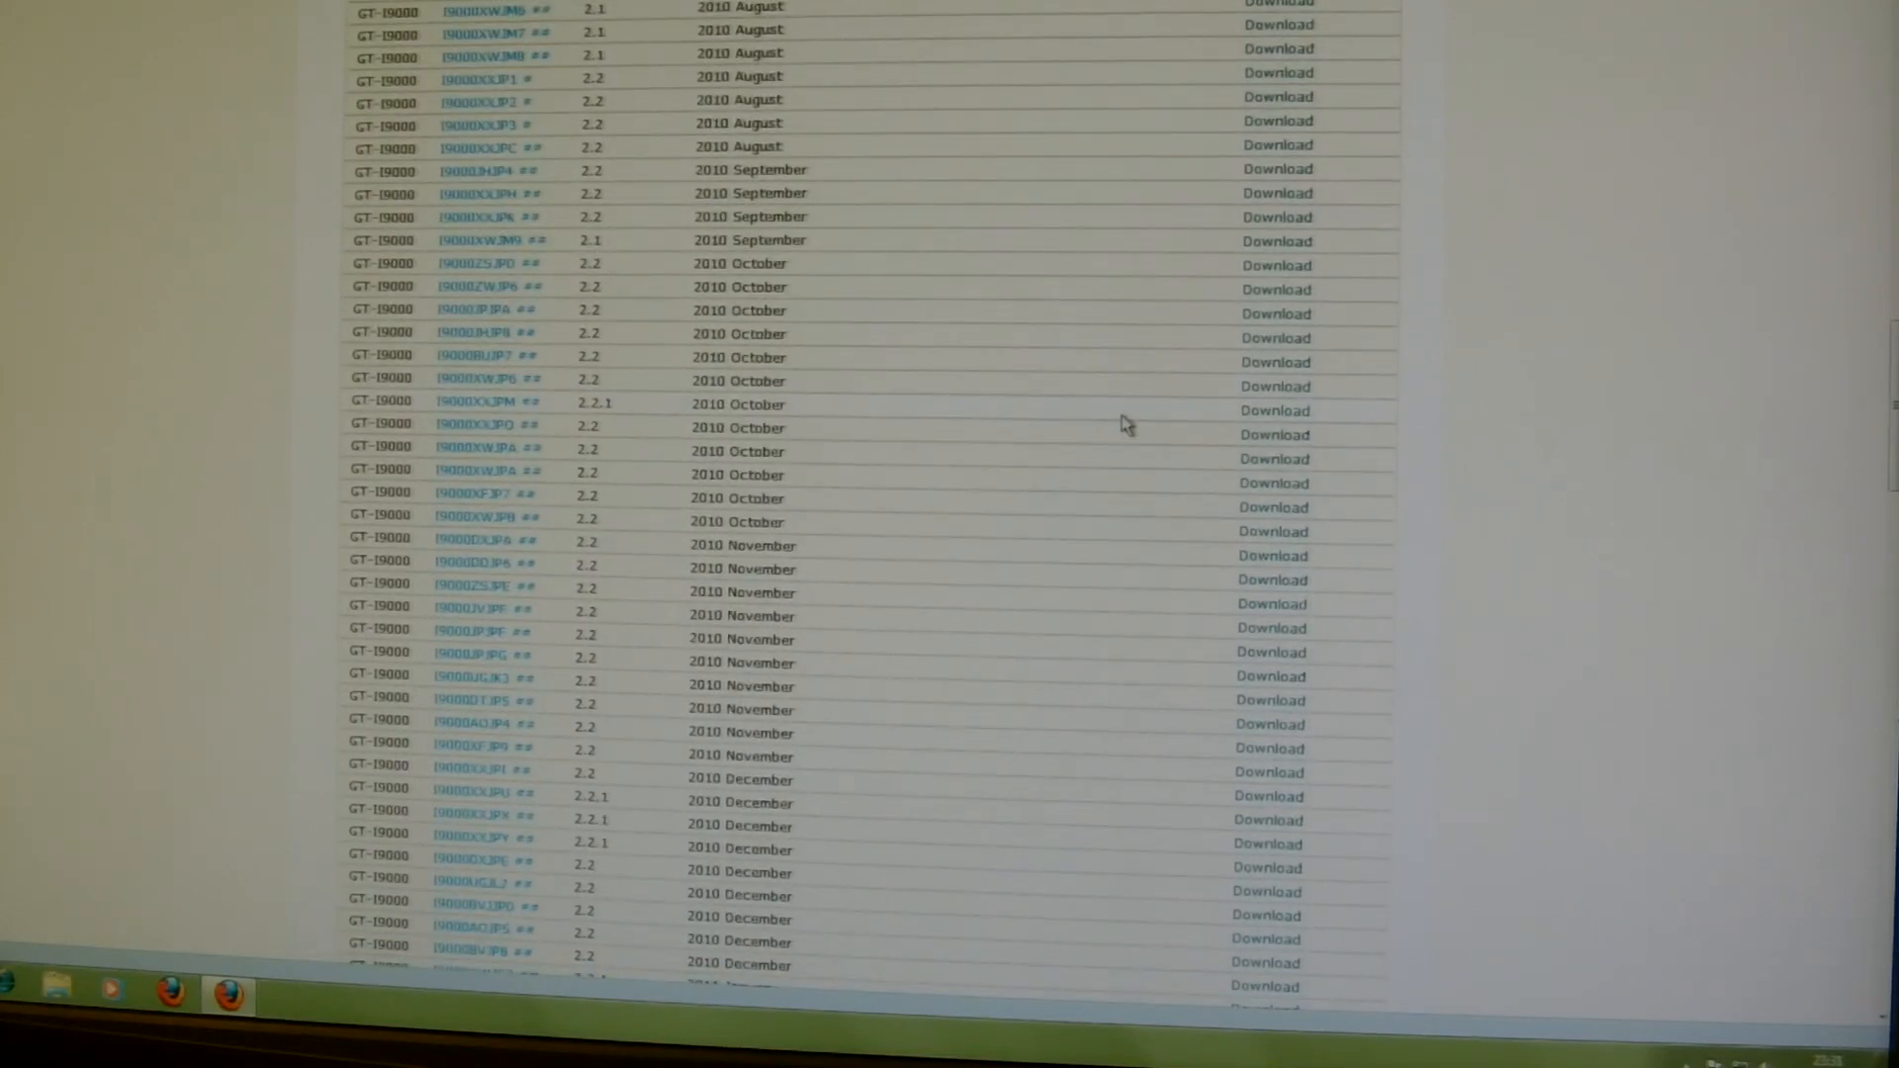
scroll(down, 3)
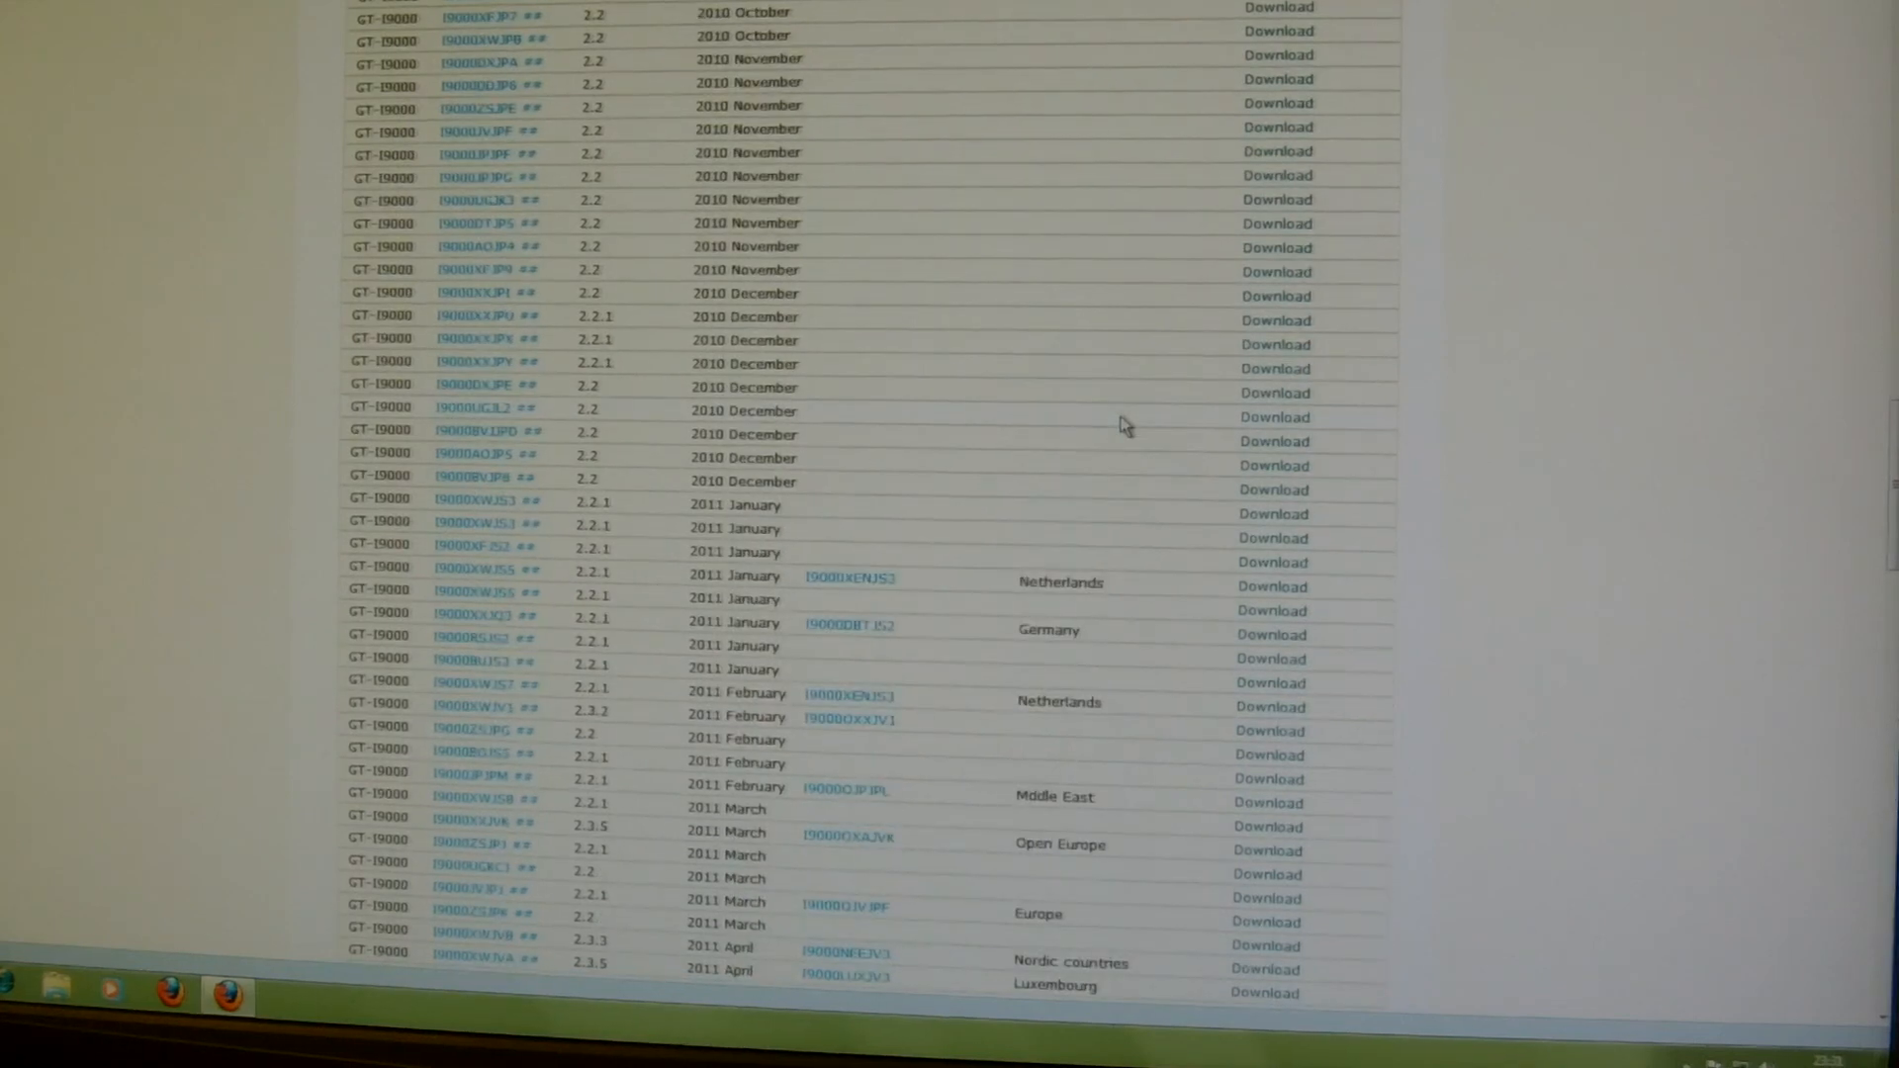
scroll(down, 3)
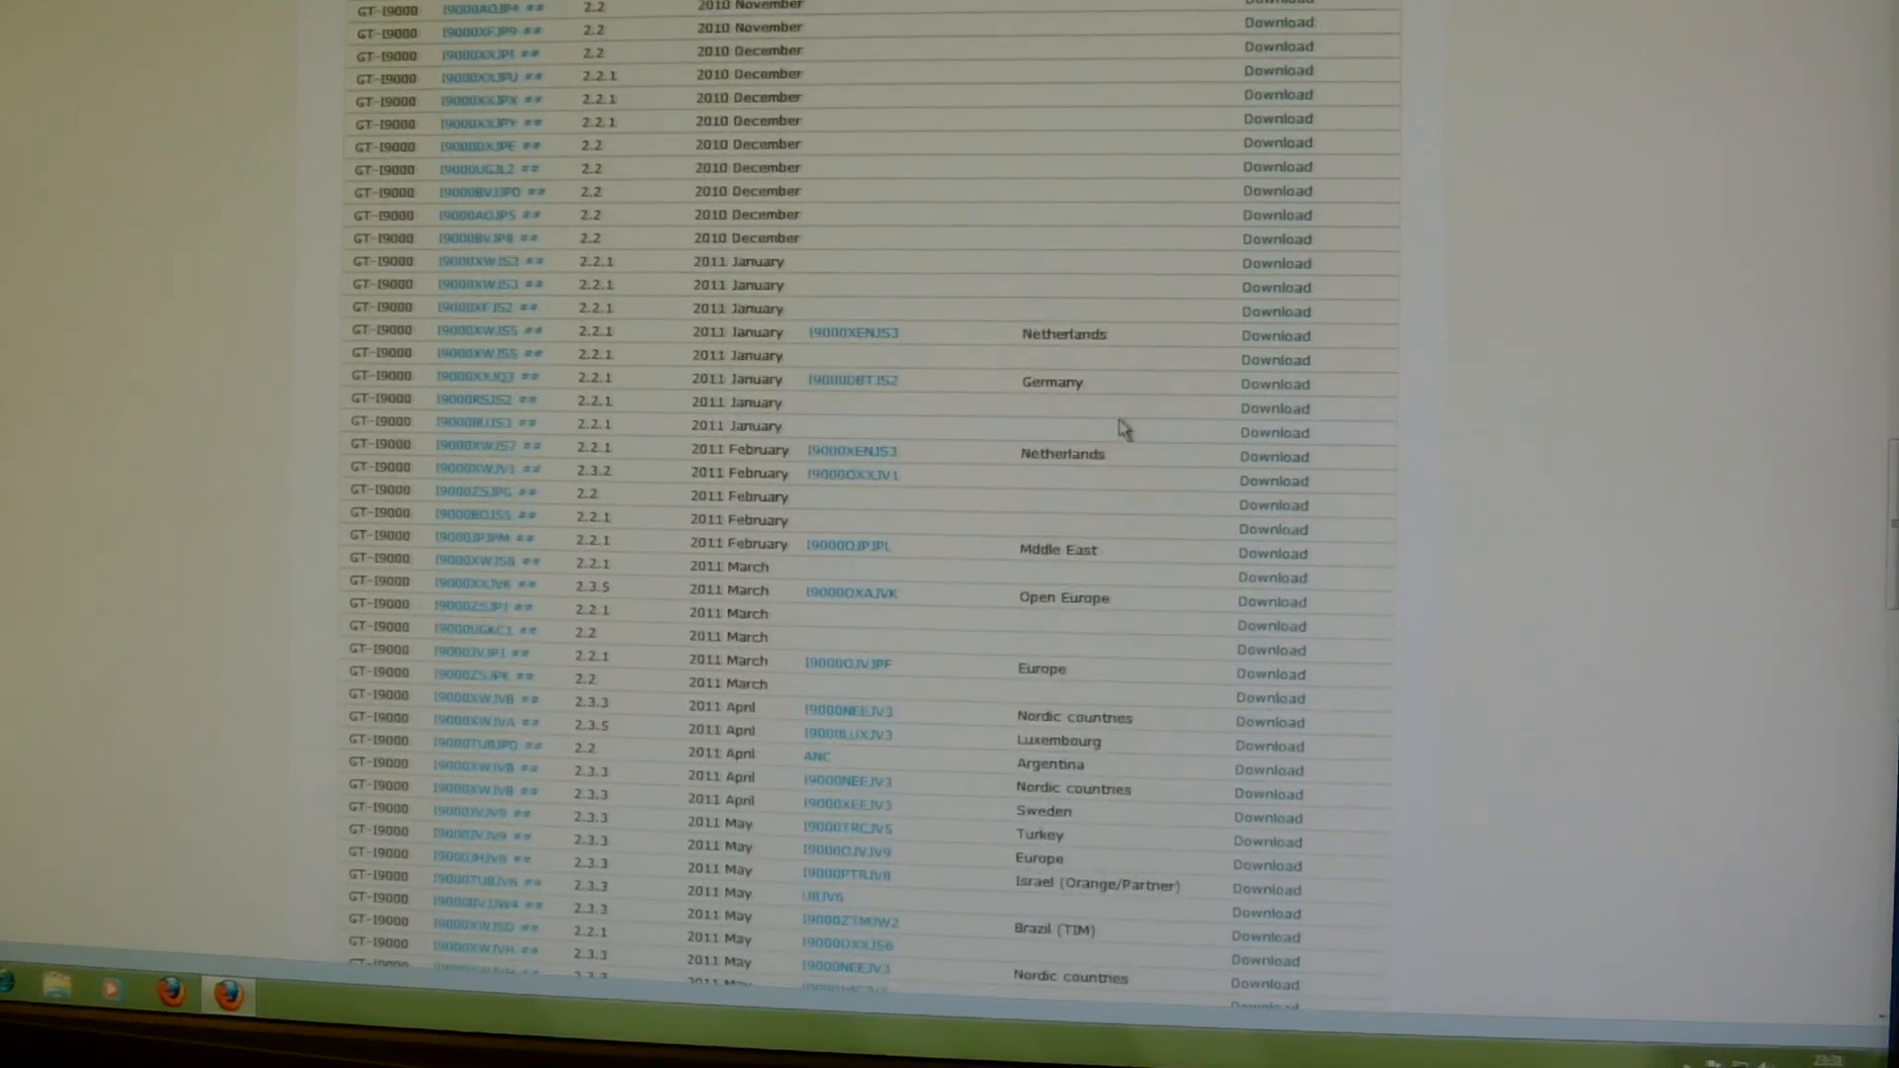
scroll(down, 3)
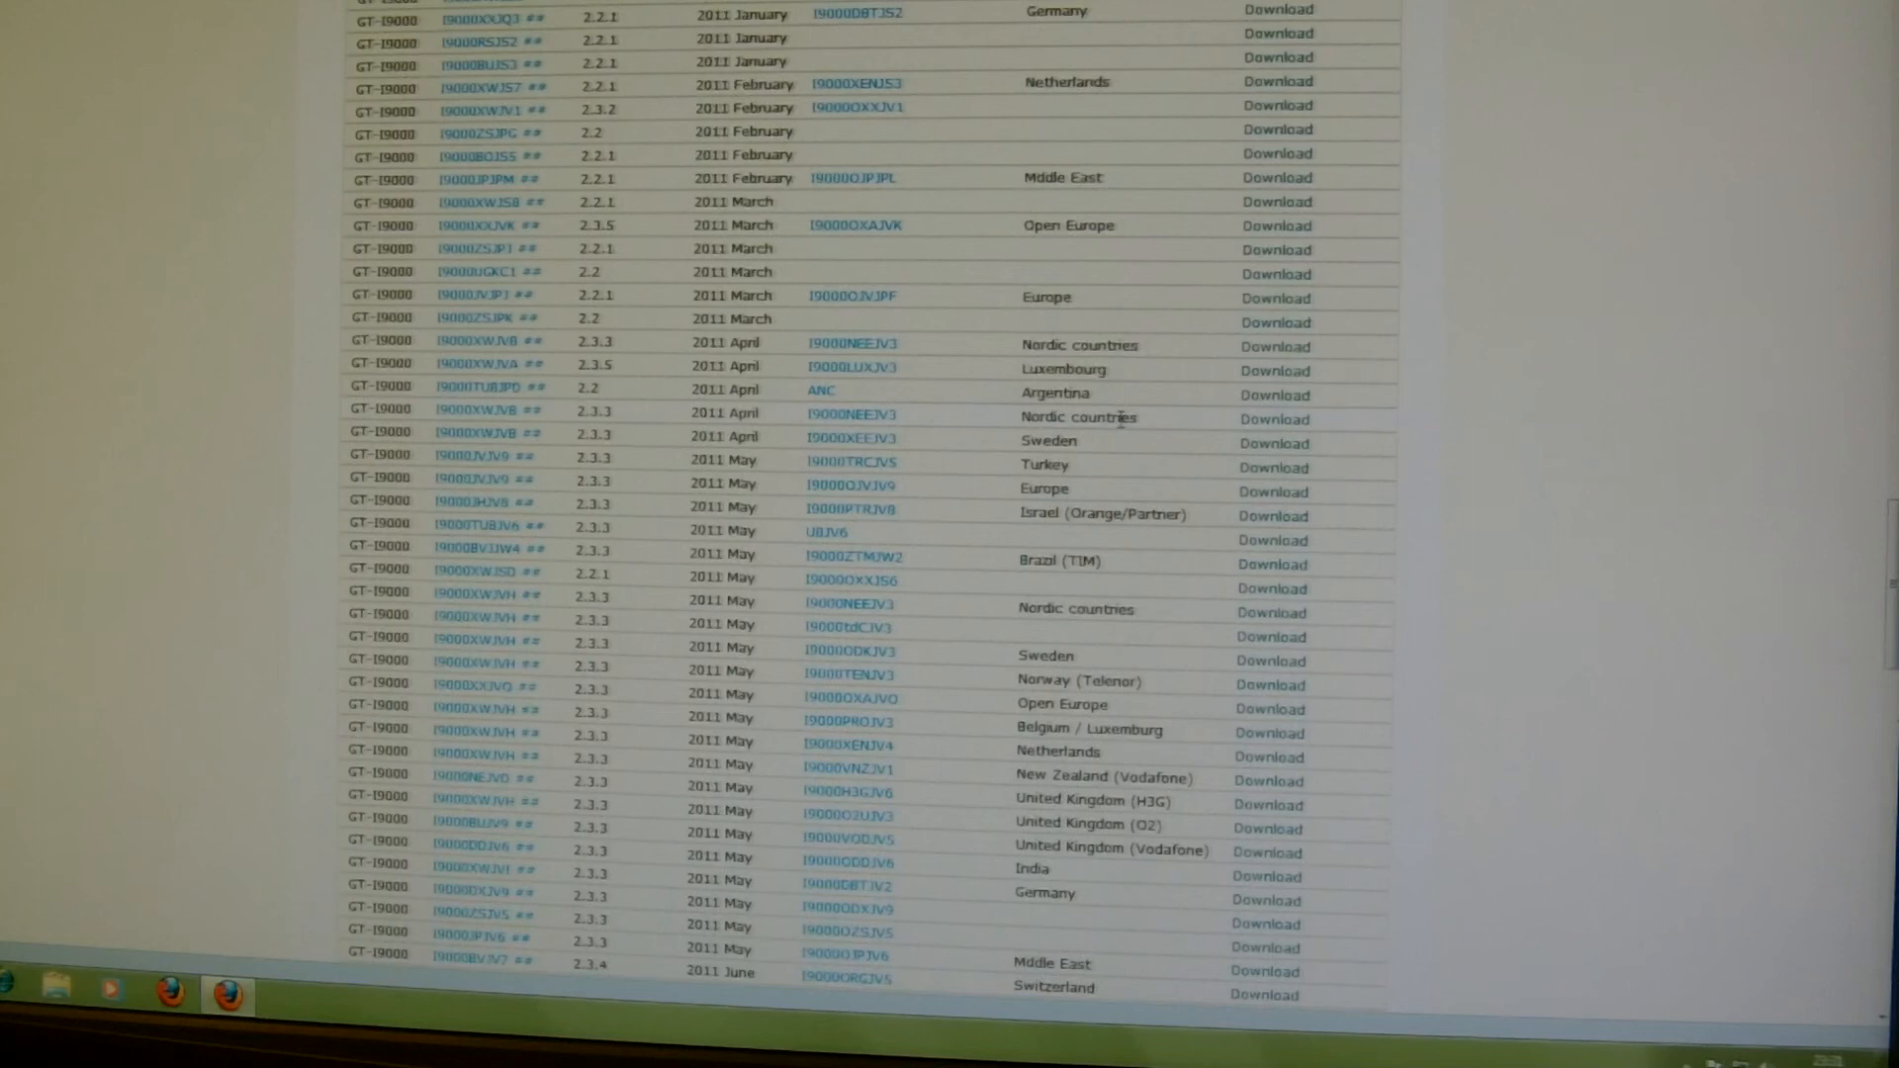
scroll(down, 3)
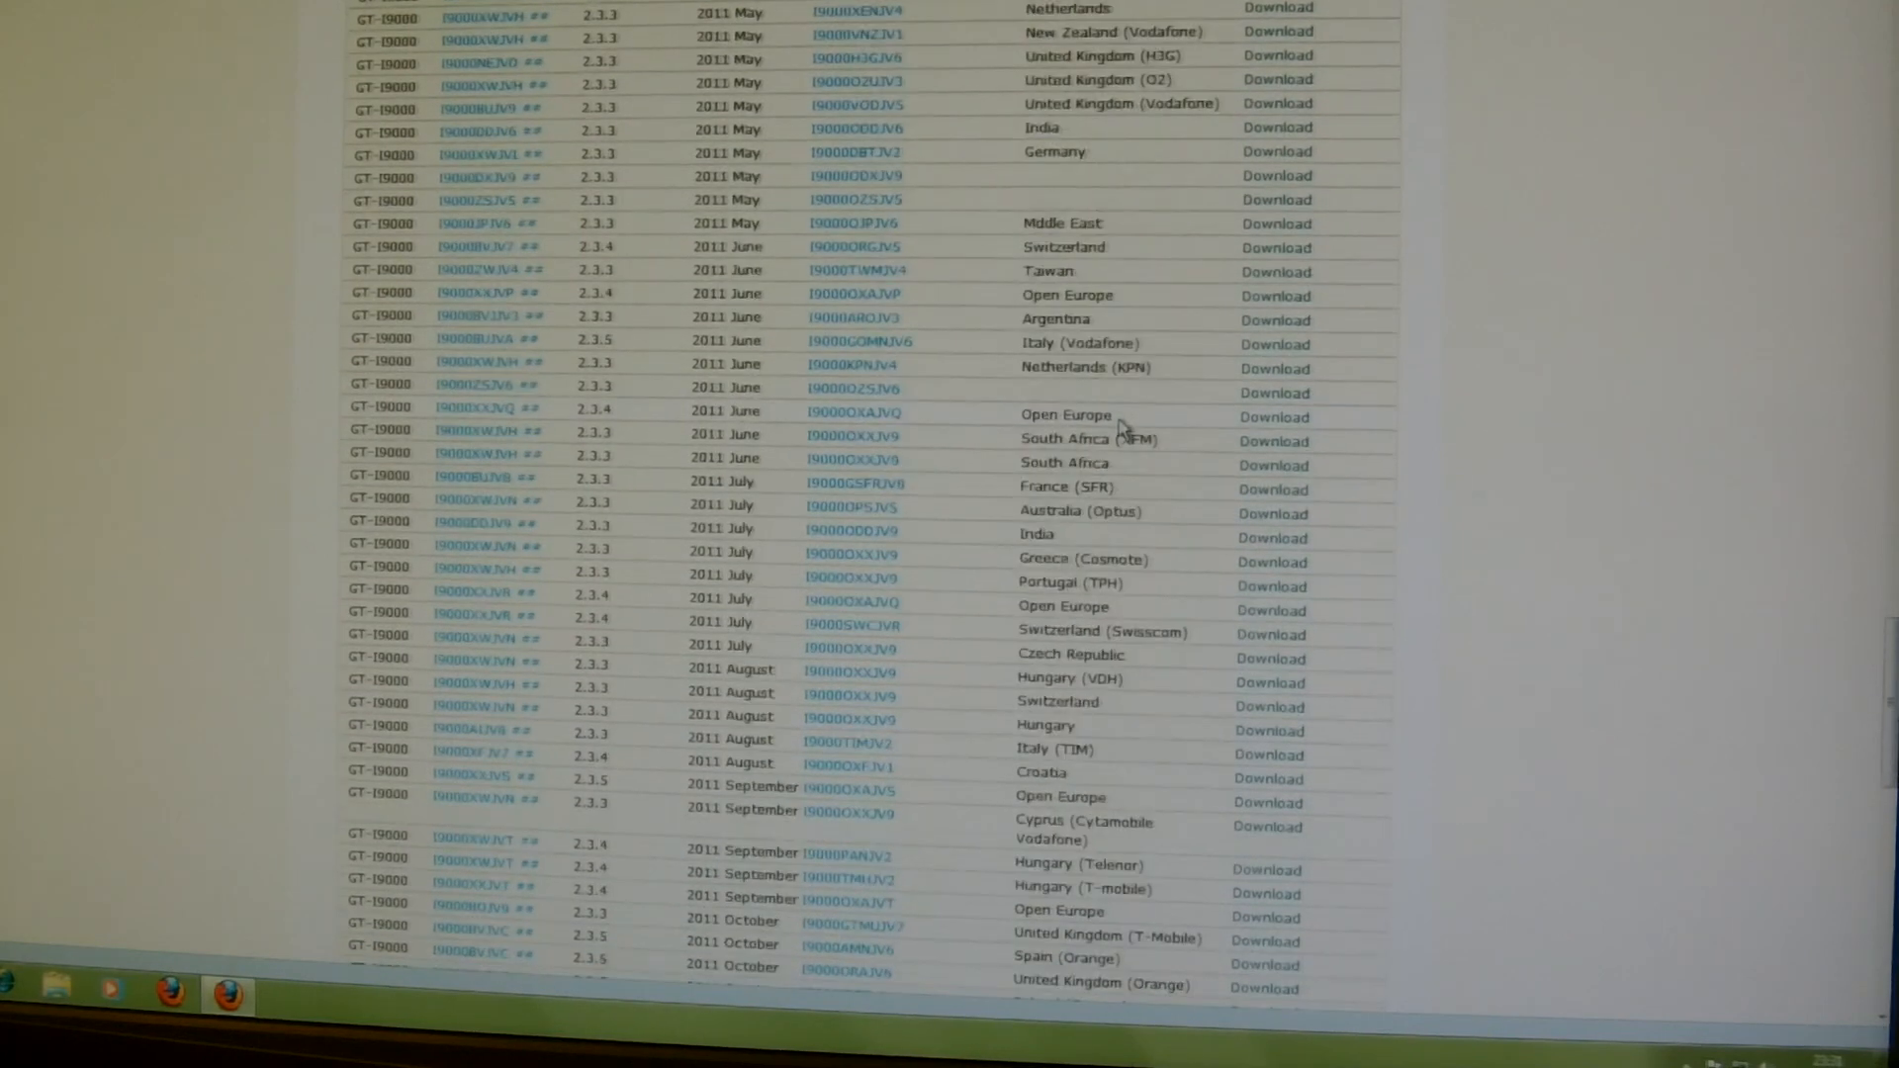
scroll(down, 3)
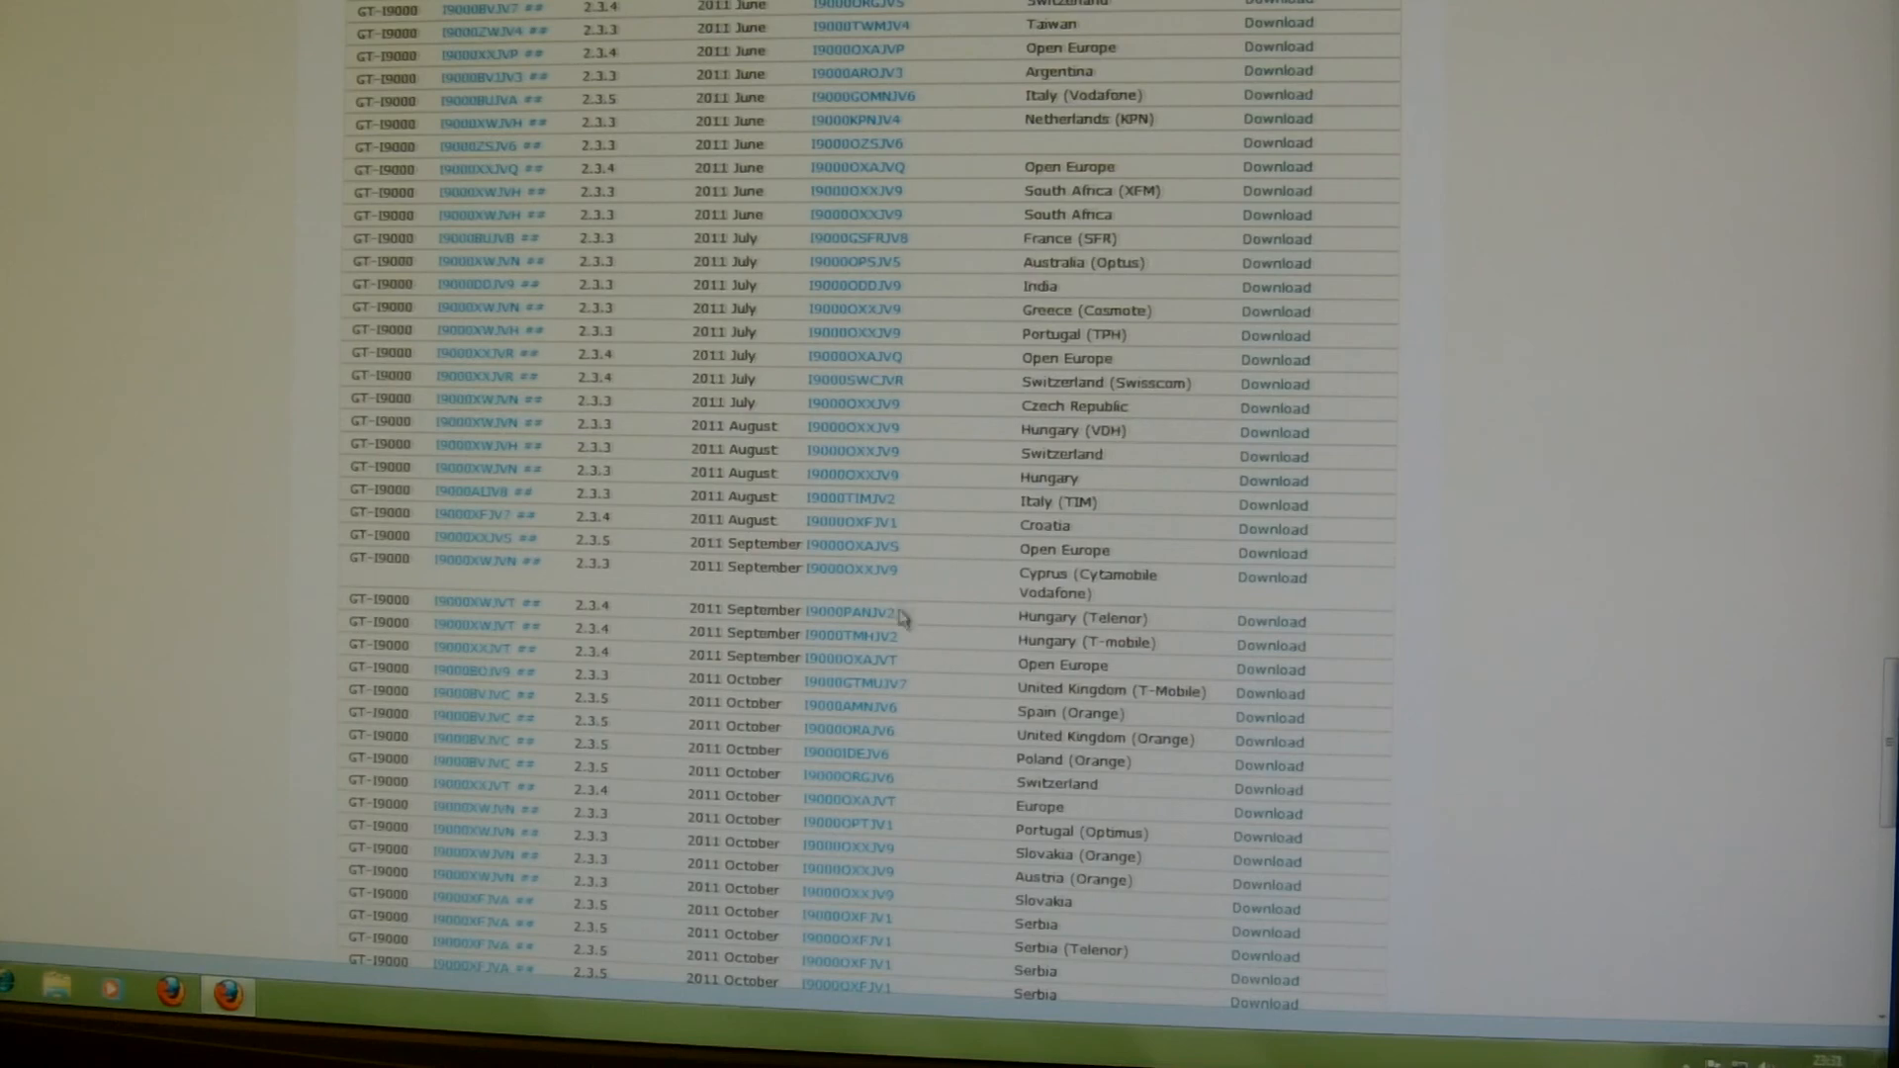
mouse_move(1364, 684)
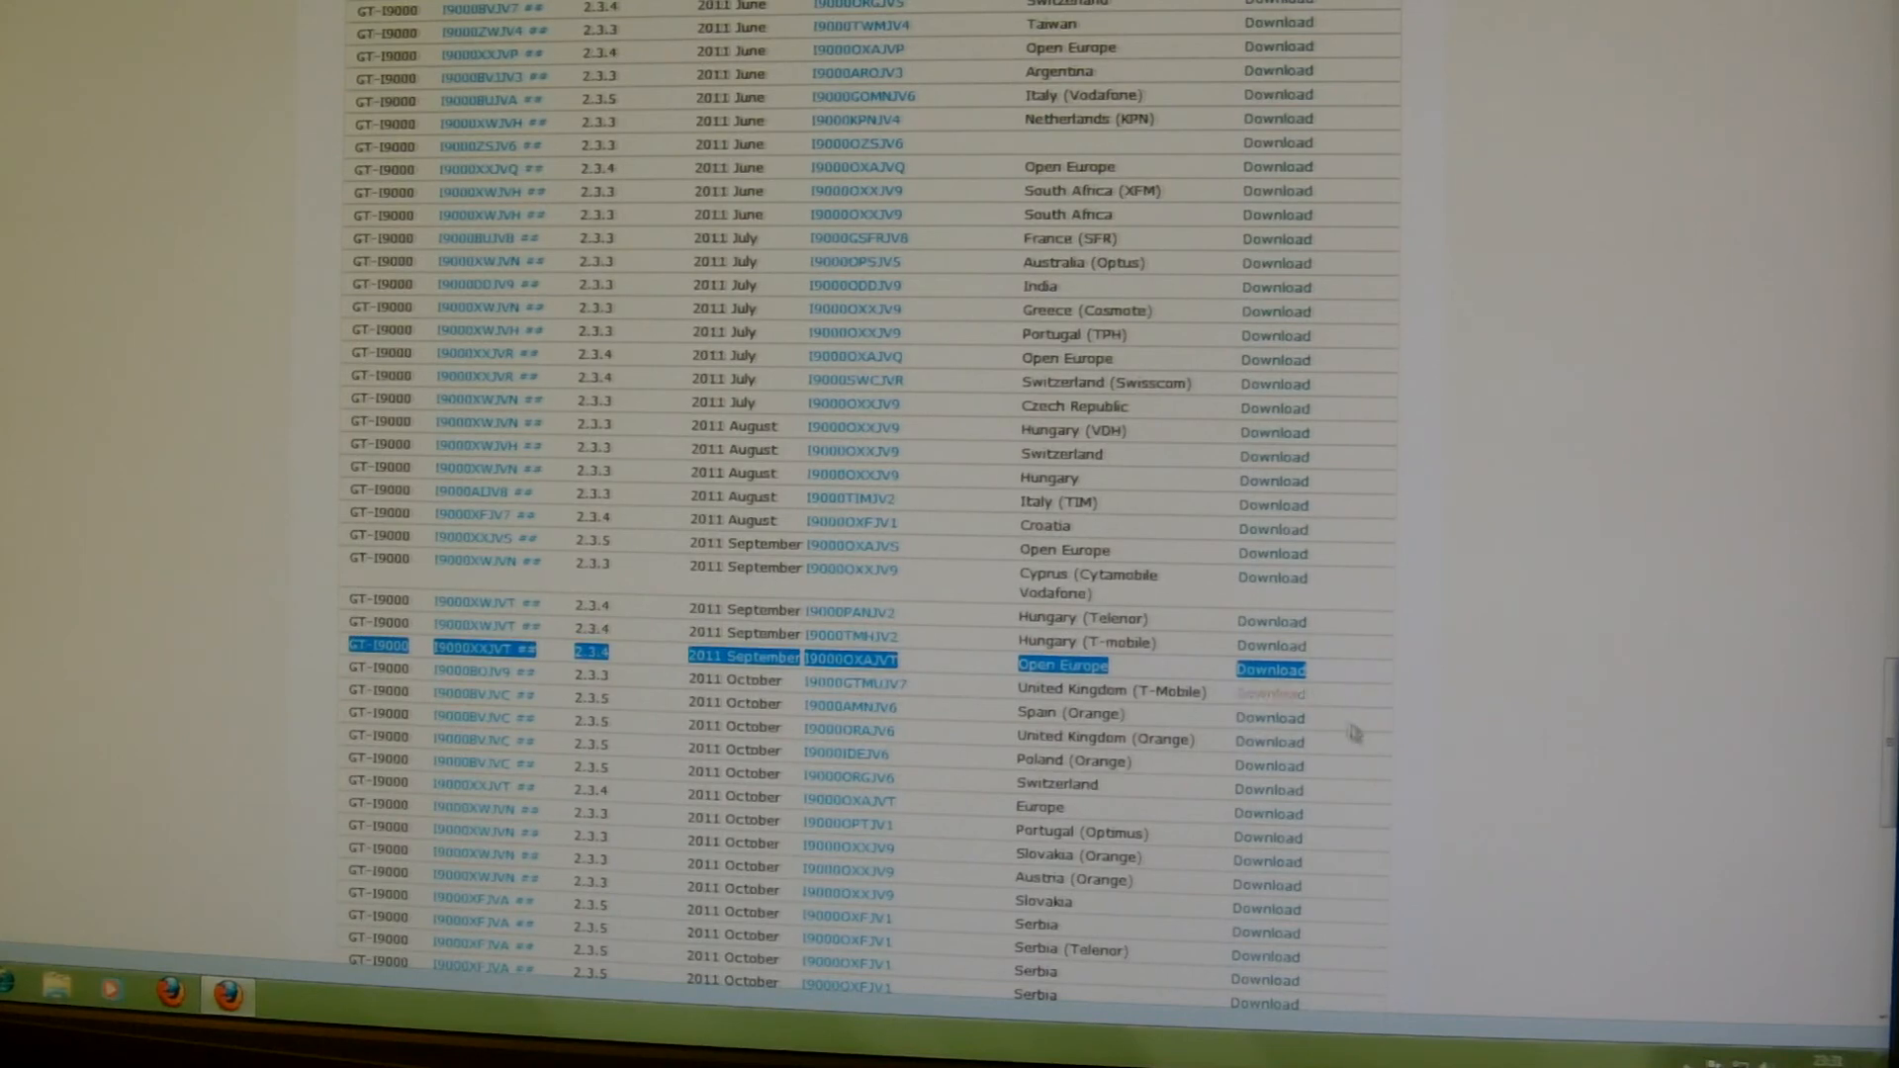
mouse_move(1332, 714)
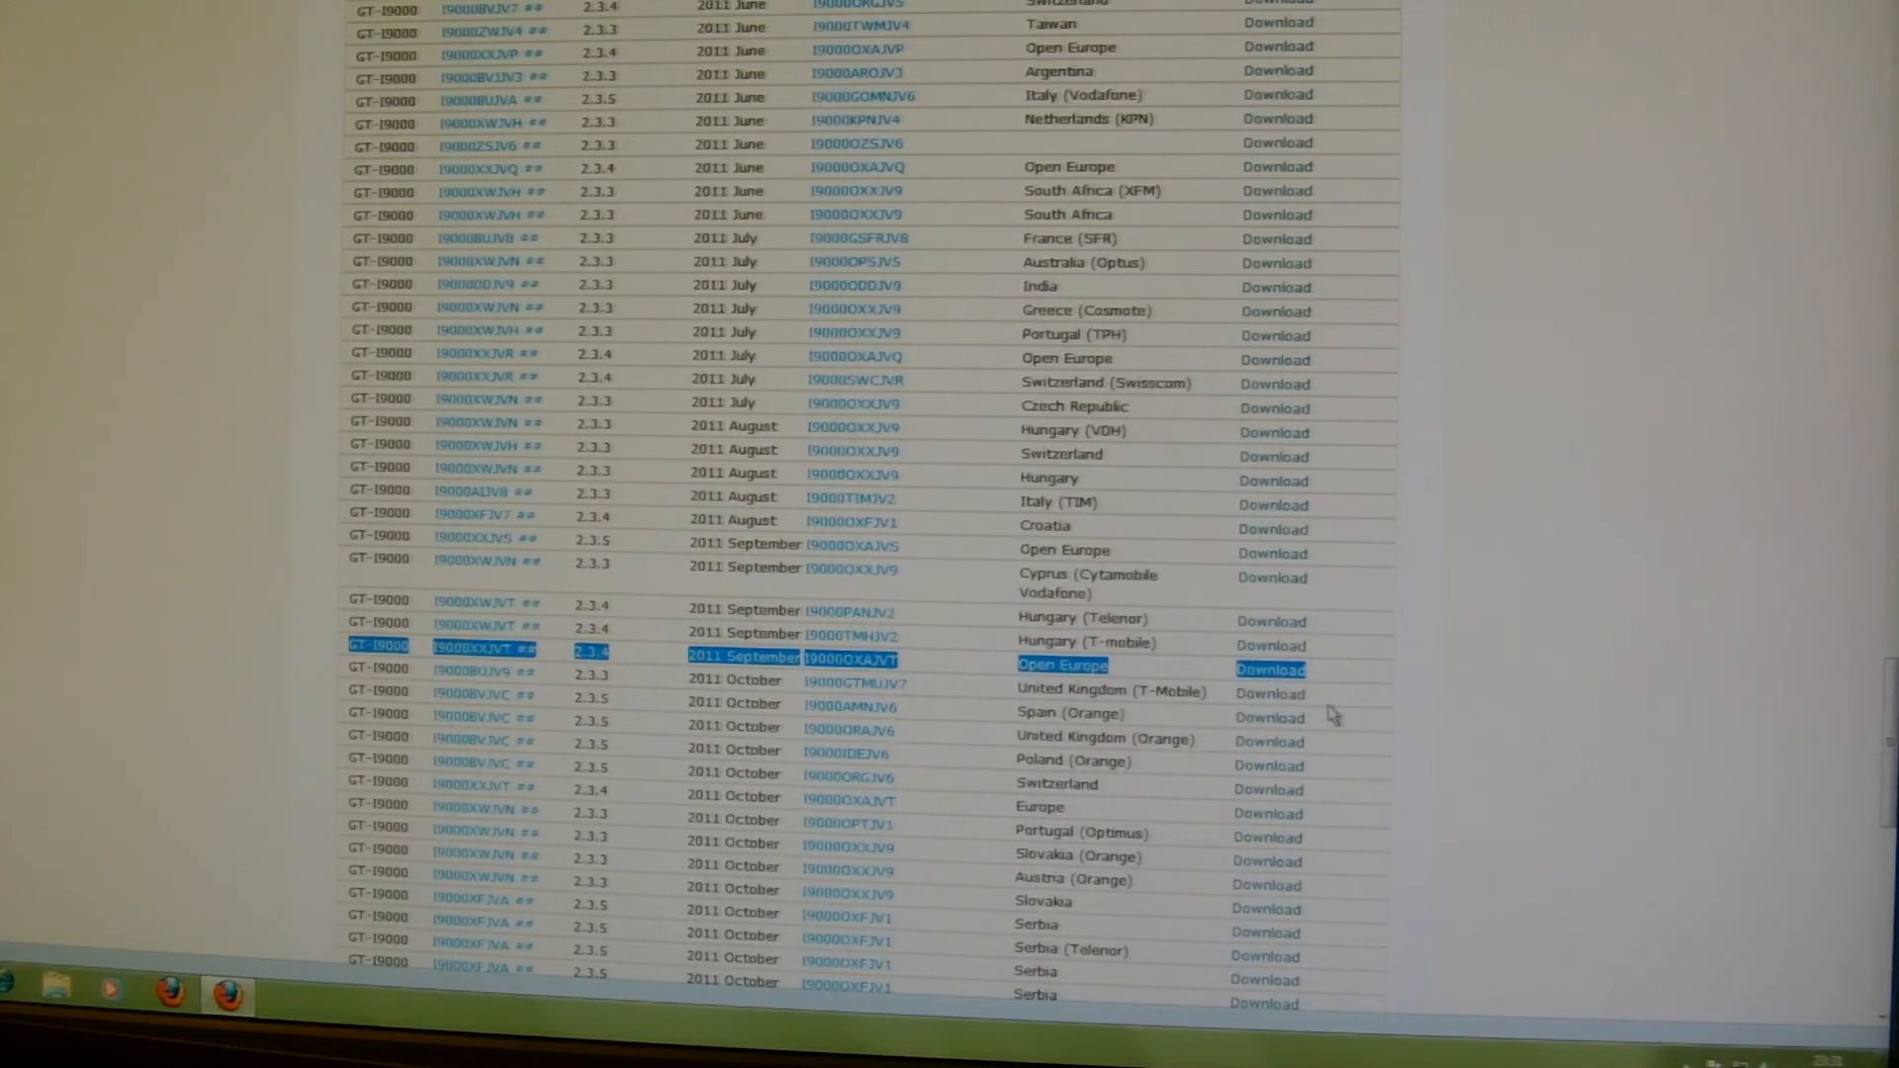
- Follow the Open Europe XXJVT download link to its Hotfile page for the firmware zip
click(1270, 669)
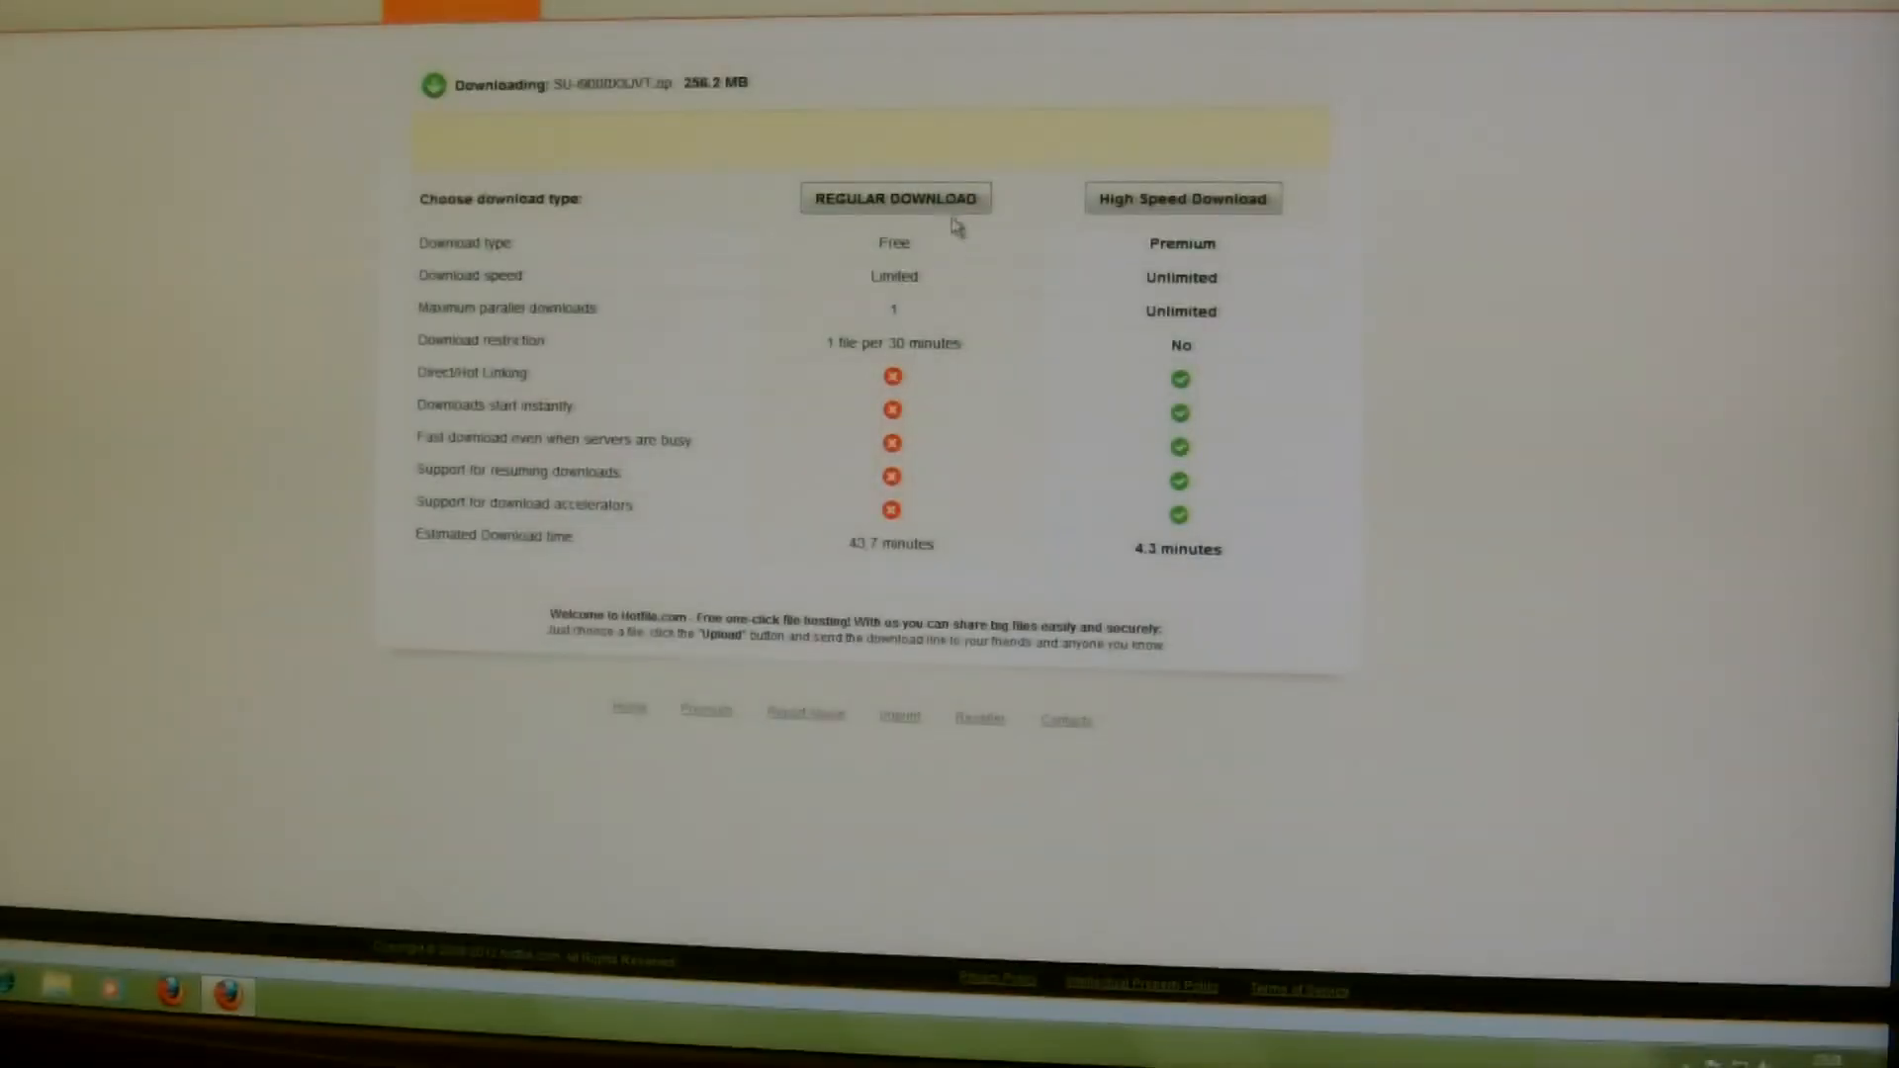
mouse_move(1678, 349)
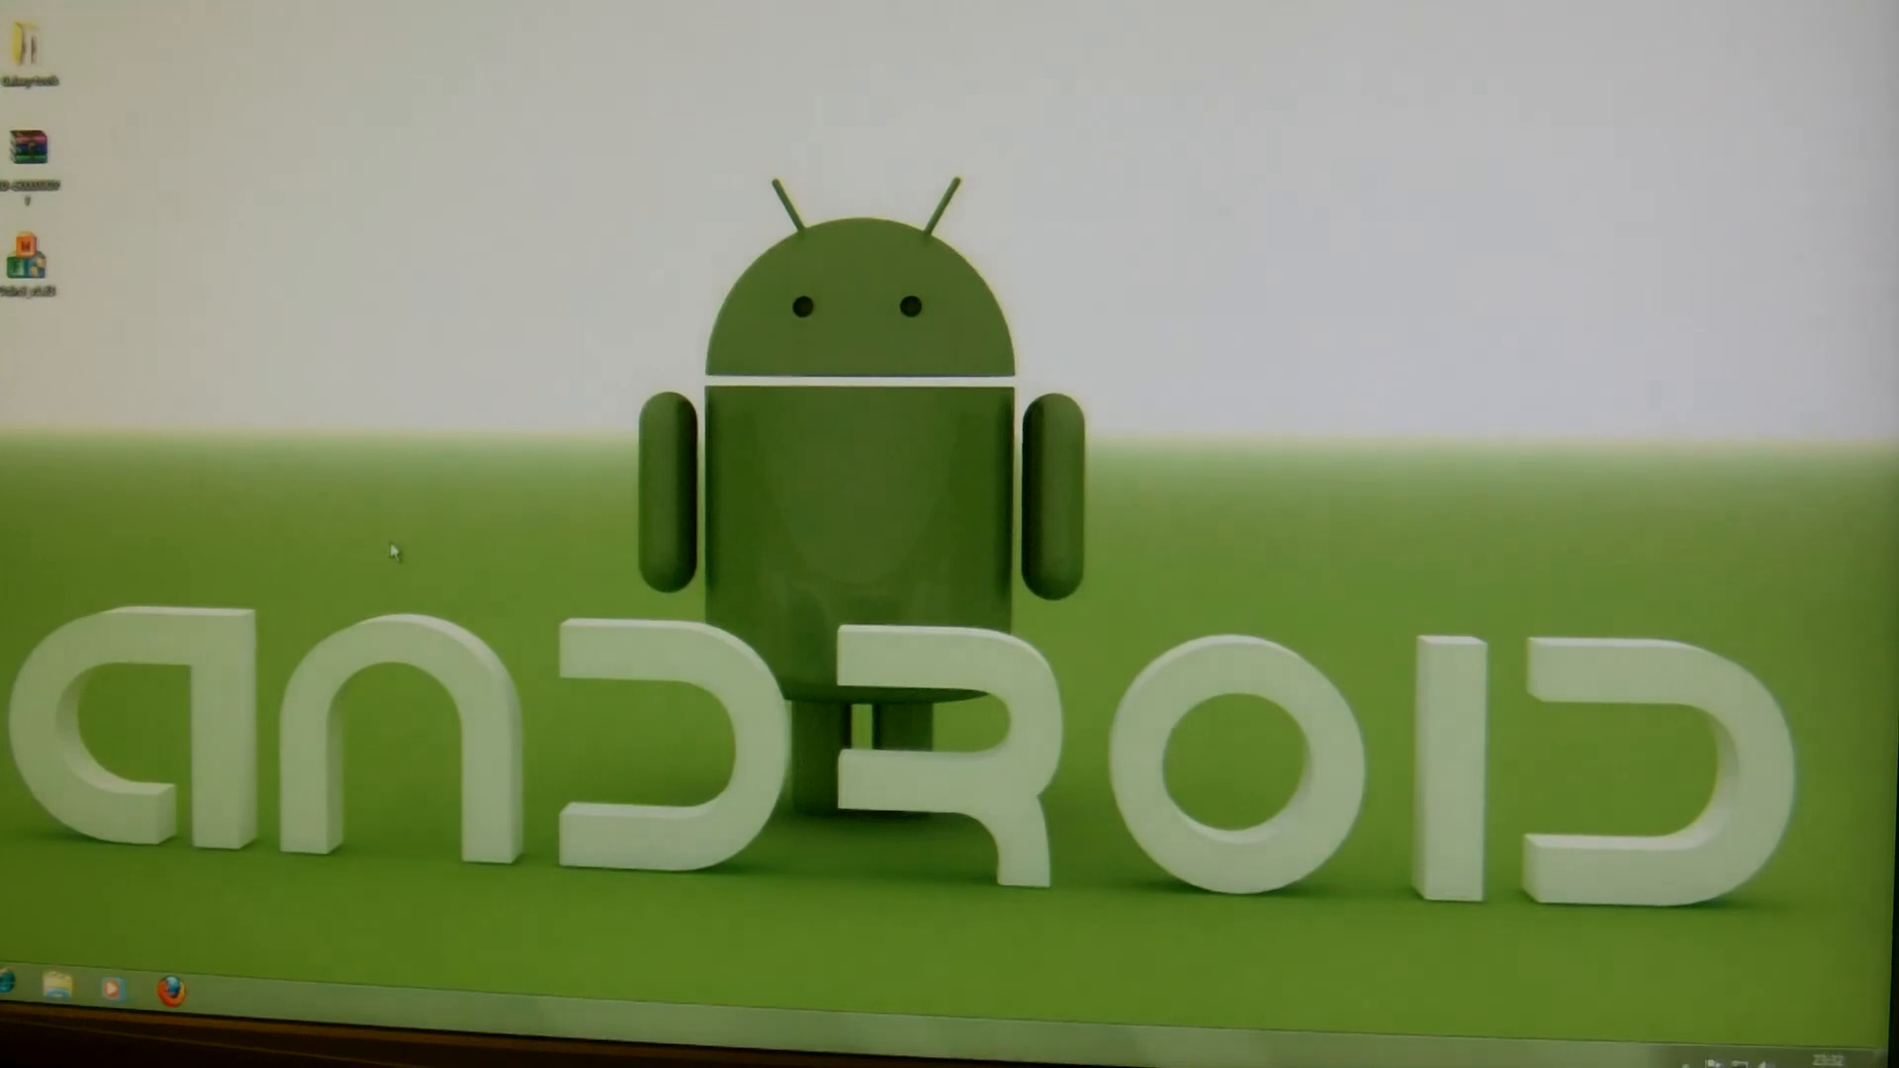
mouse_move(398, 445)
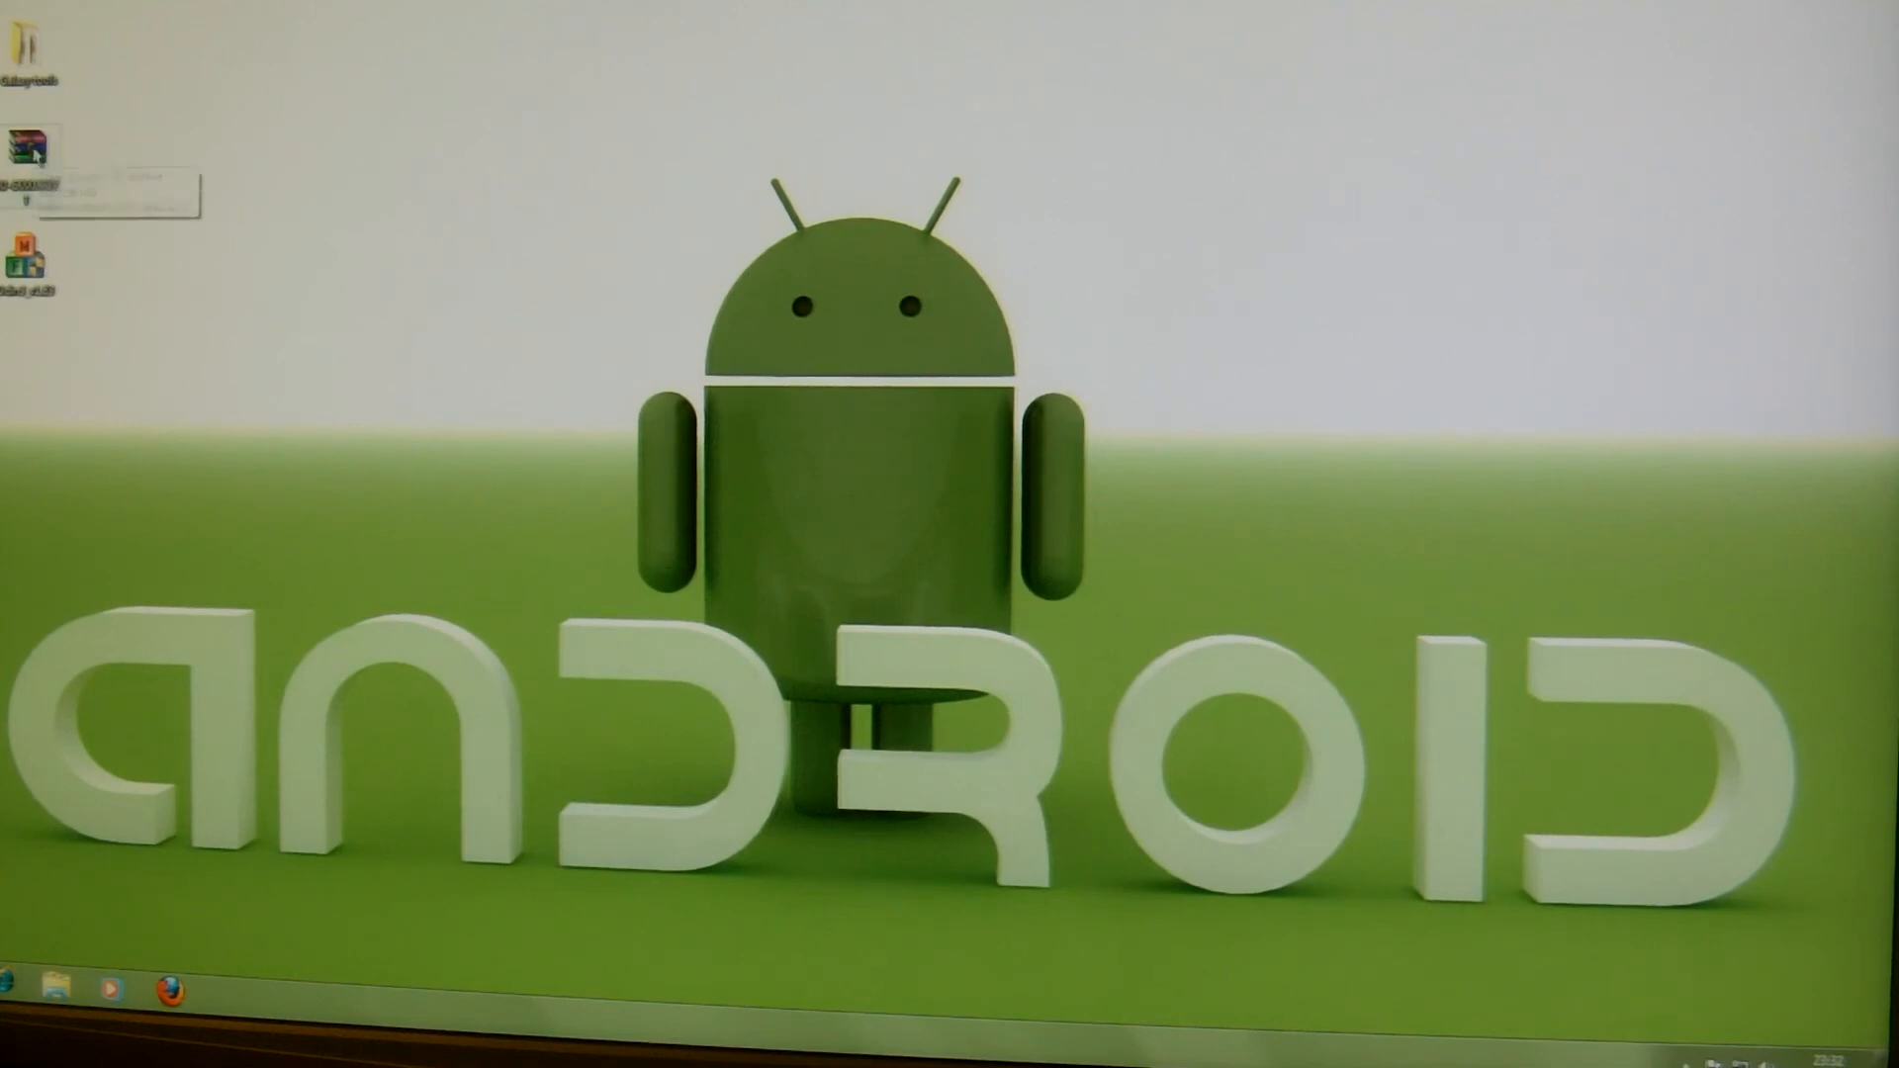
mouse_move(29, 139)
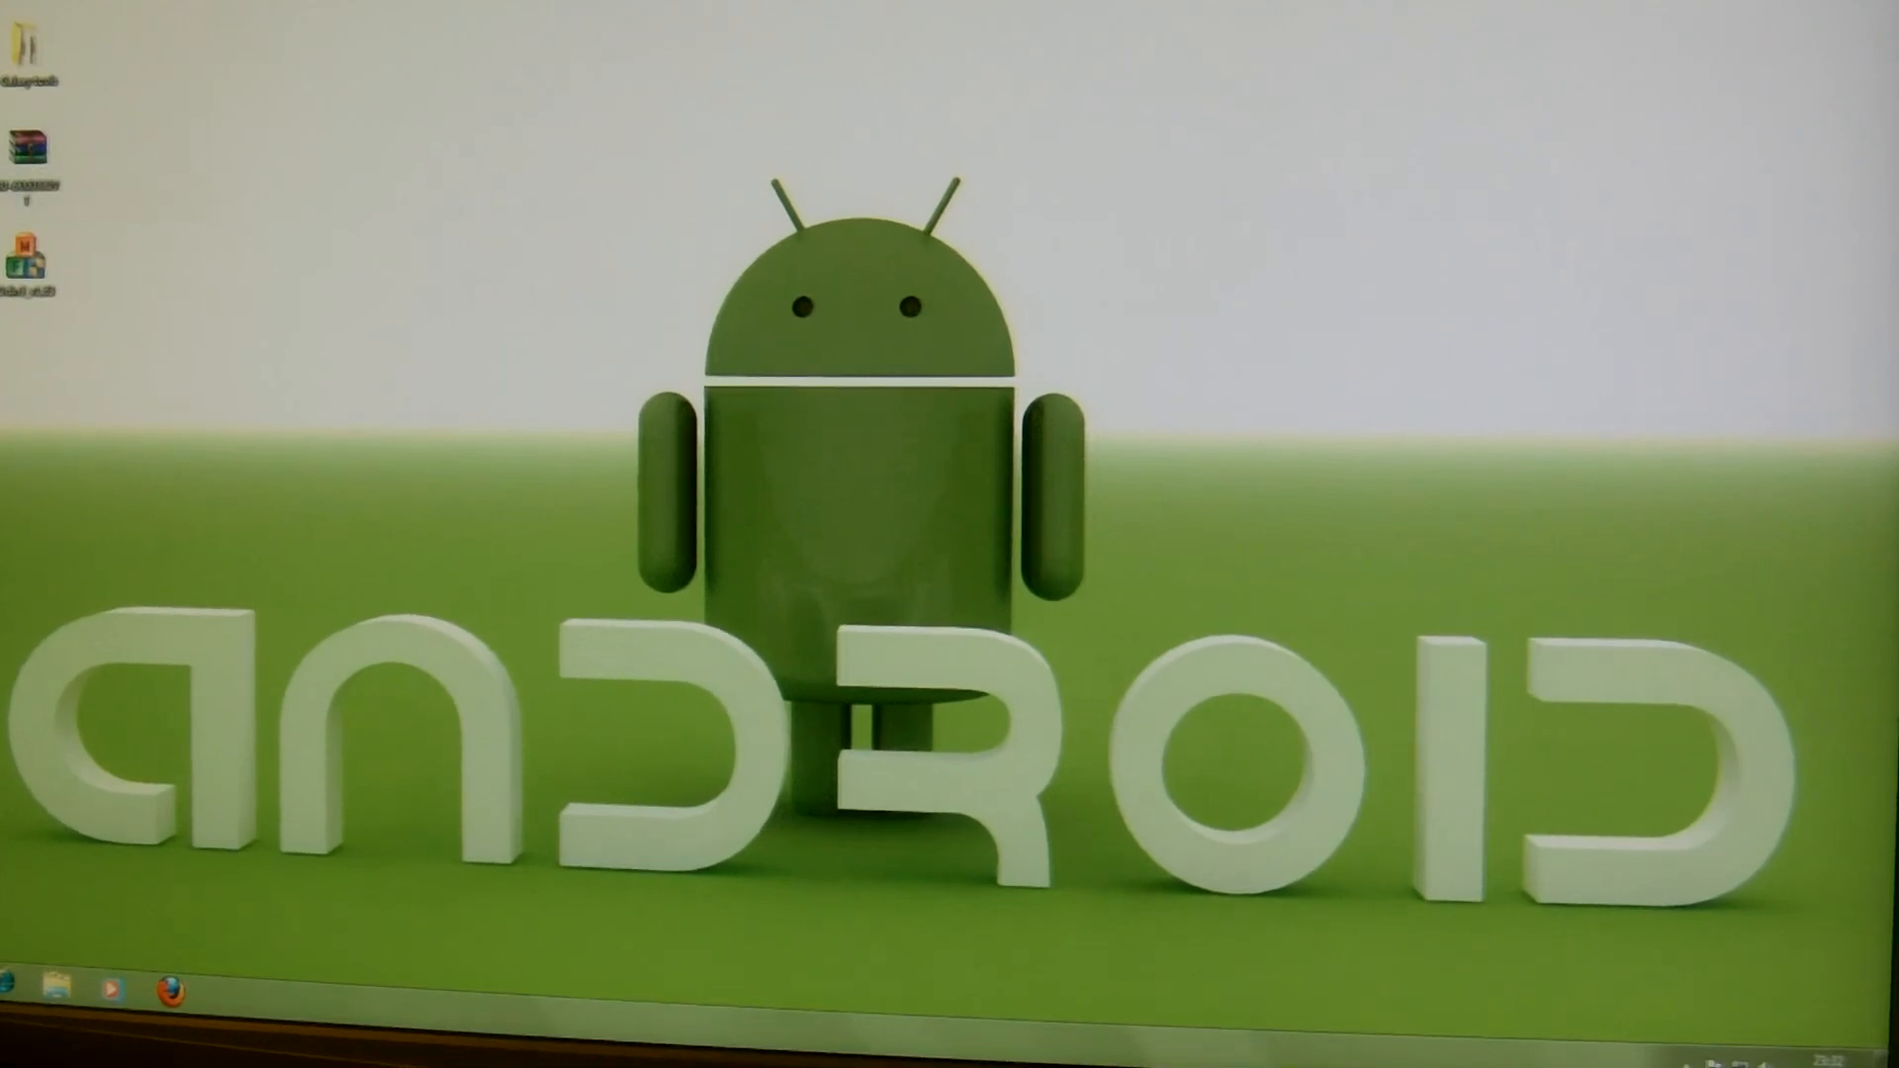
- Move the downloaded firmware archive onto the desktop, near the top
drag(34, 143, 546, 305)
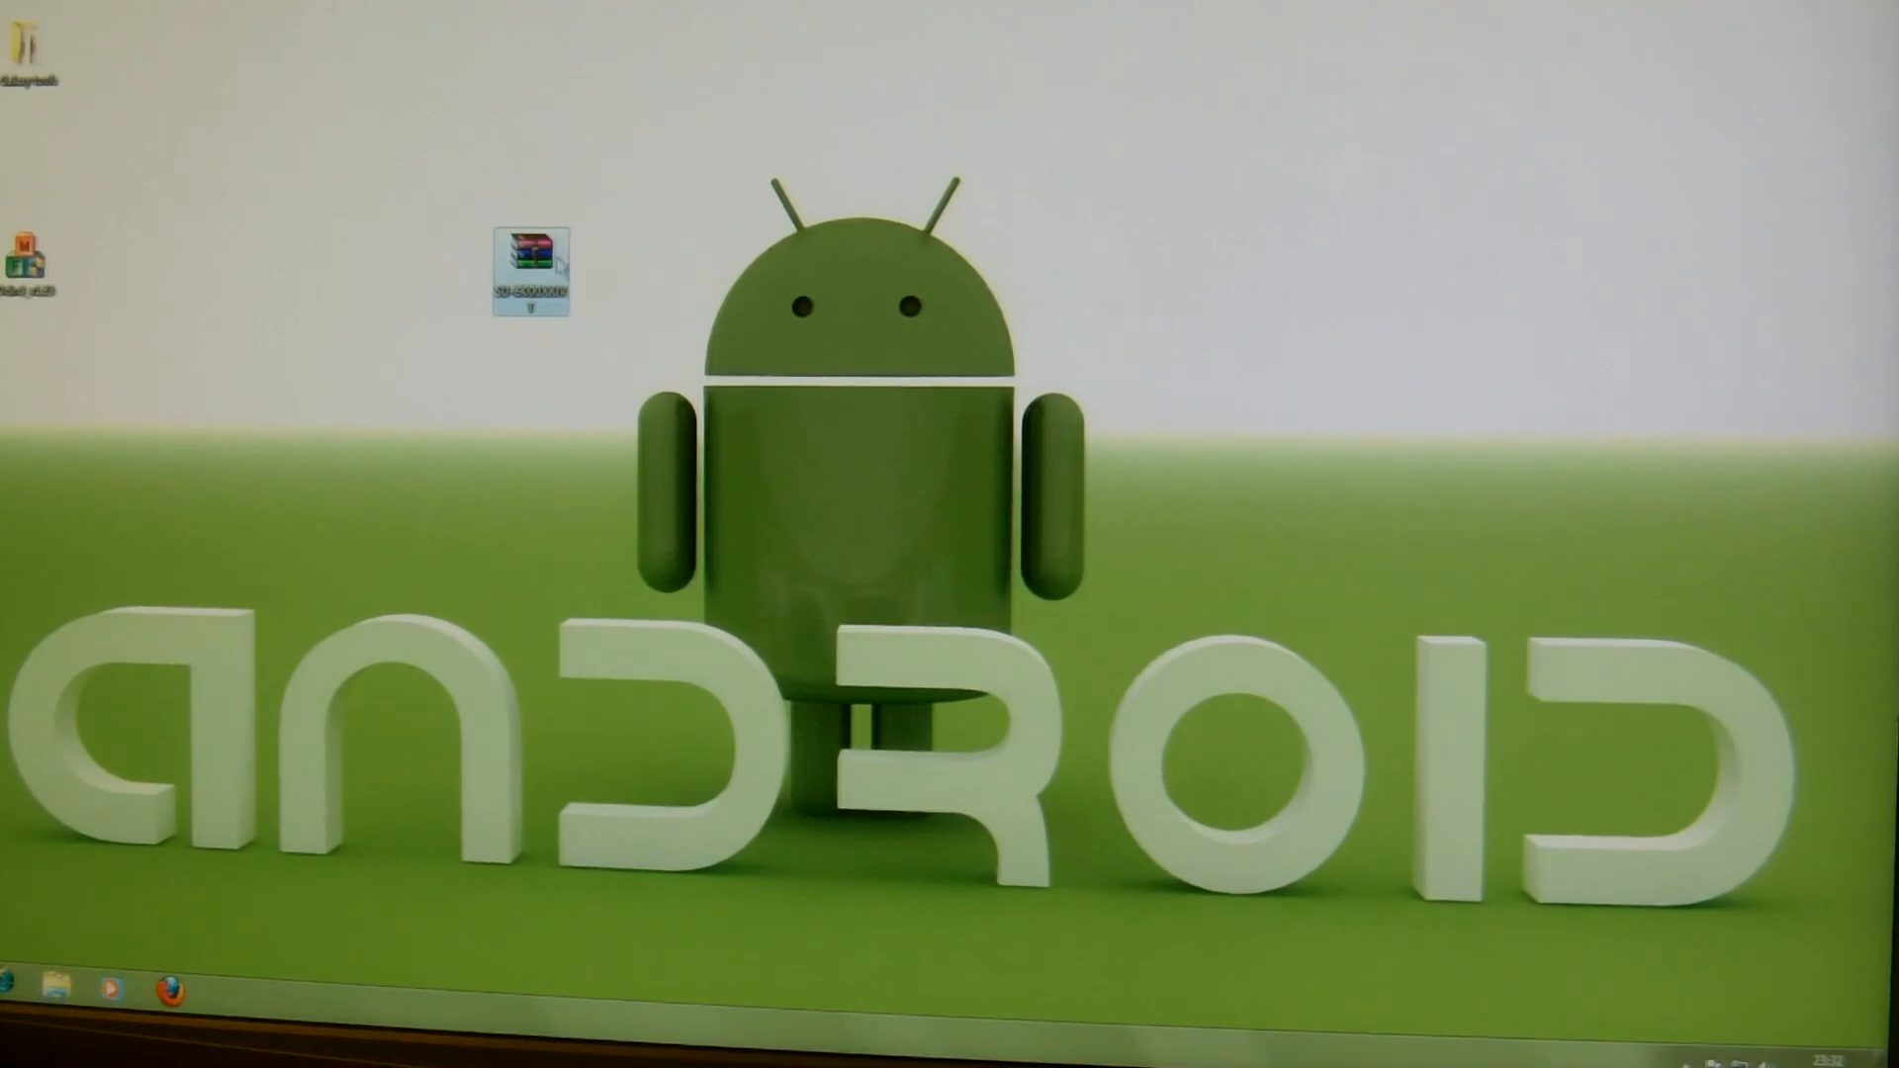
drag(526, 263, 457, 158)
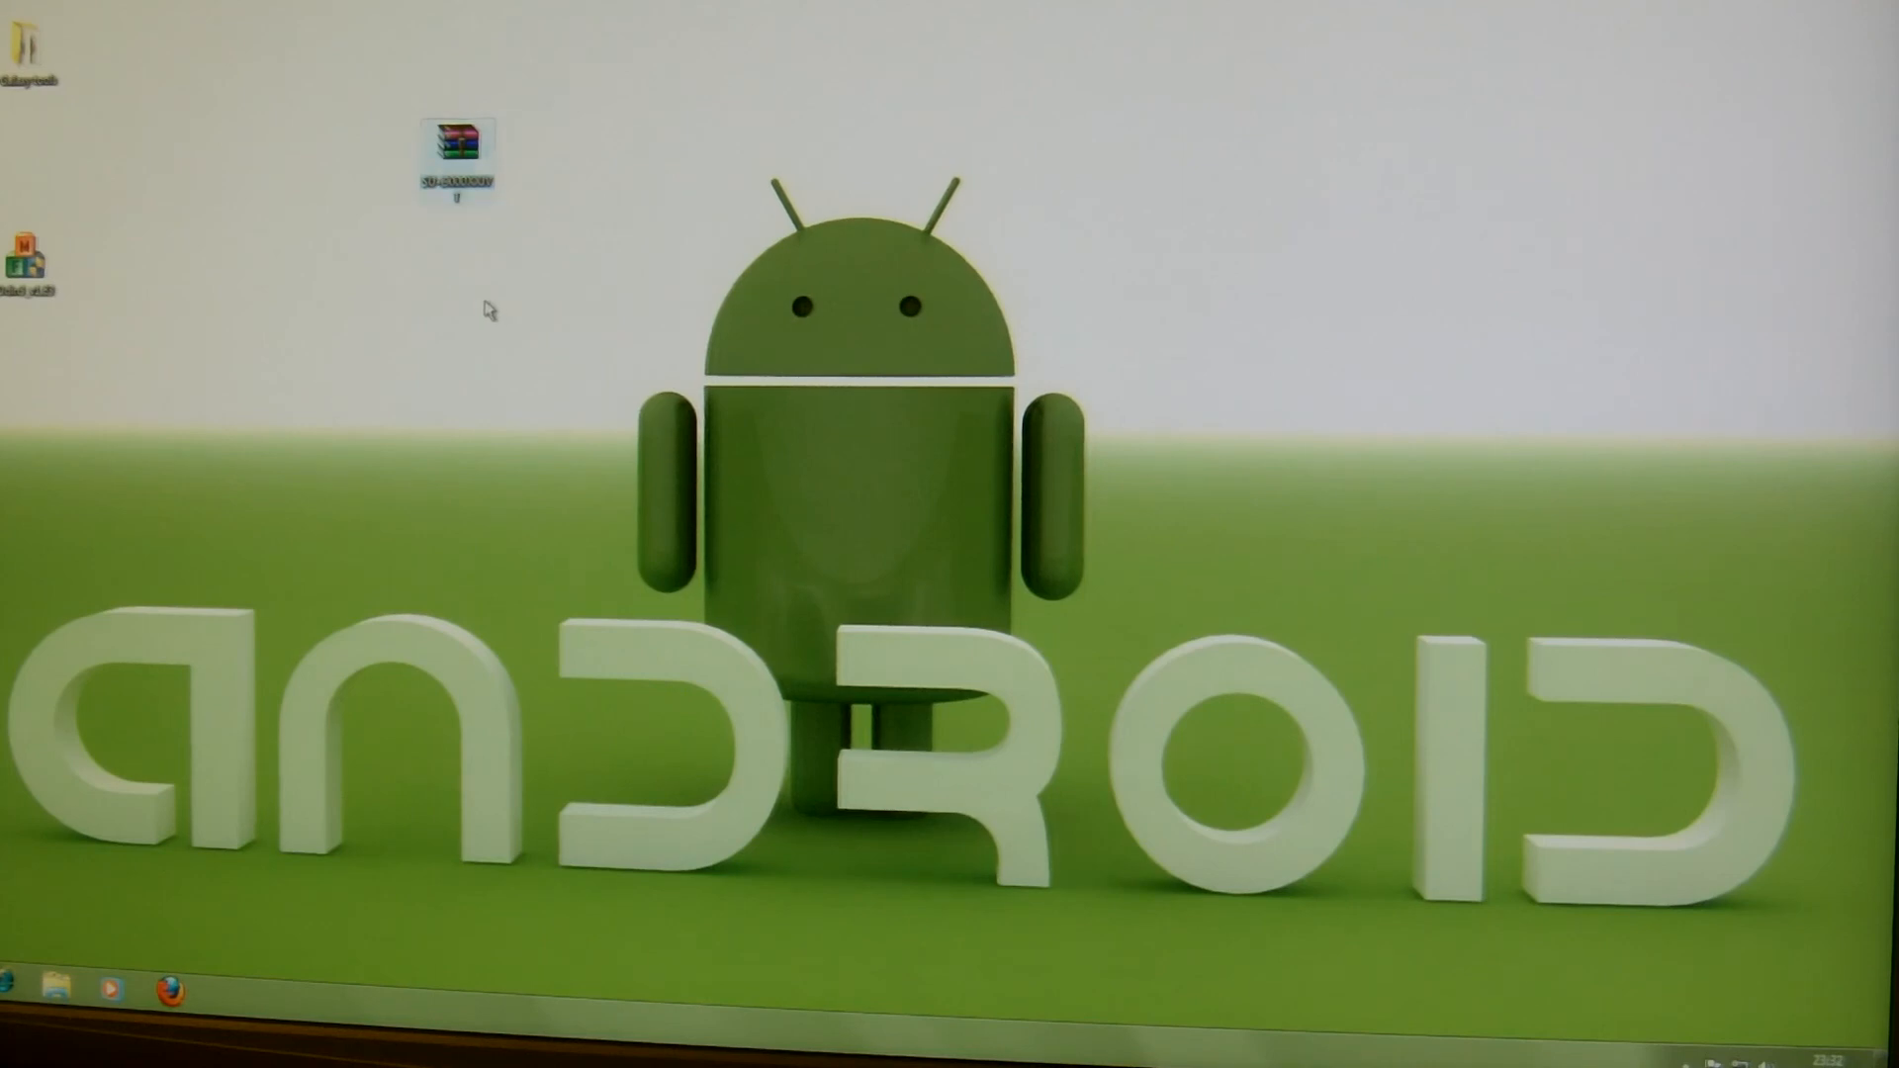
- Create a new desktop folder named JVT below the archive
right_click(484, 310)
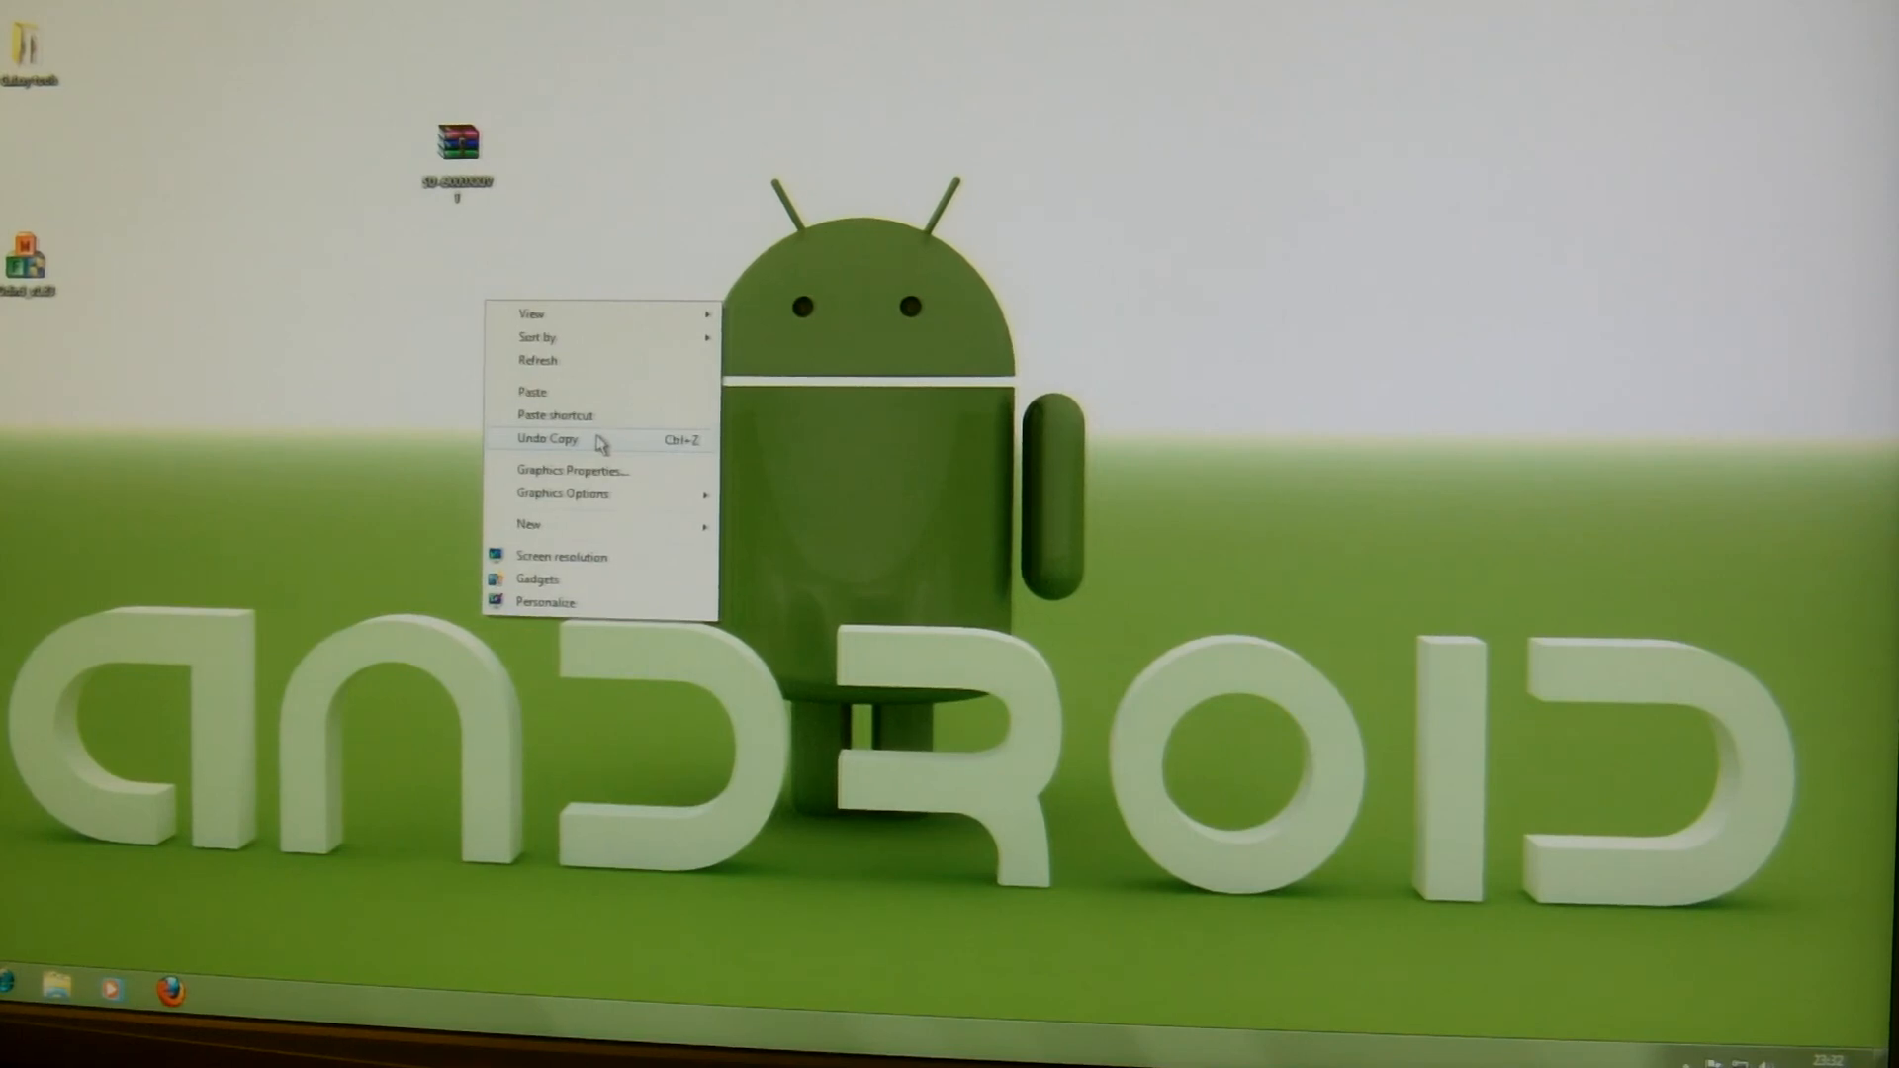
click(530, 522)
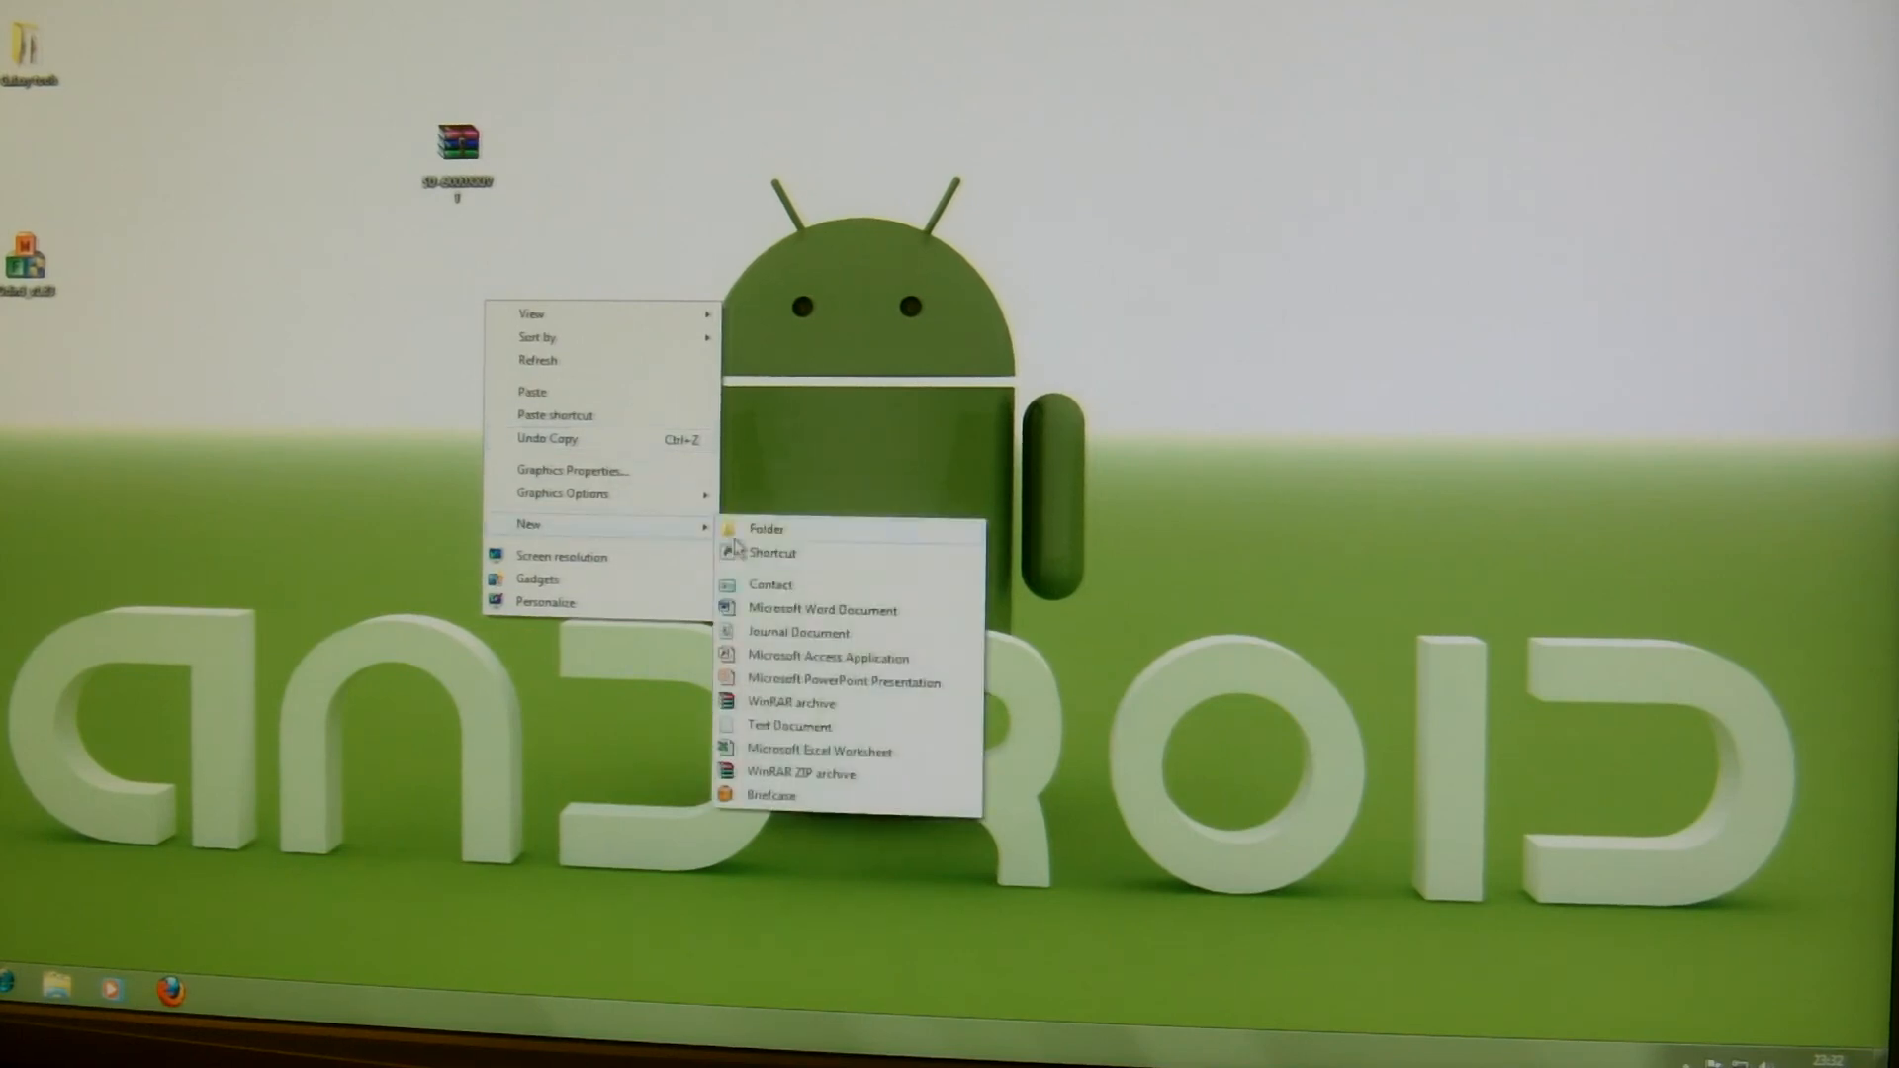
click(765, 528)
text(M)
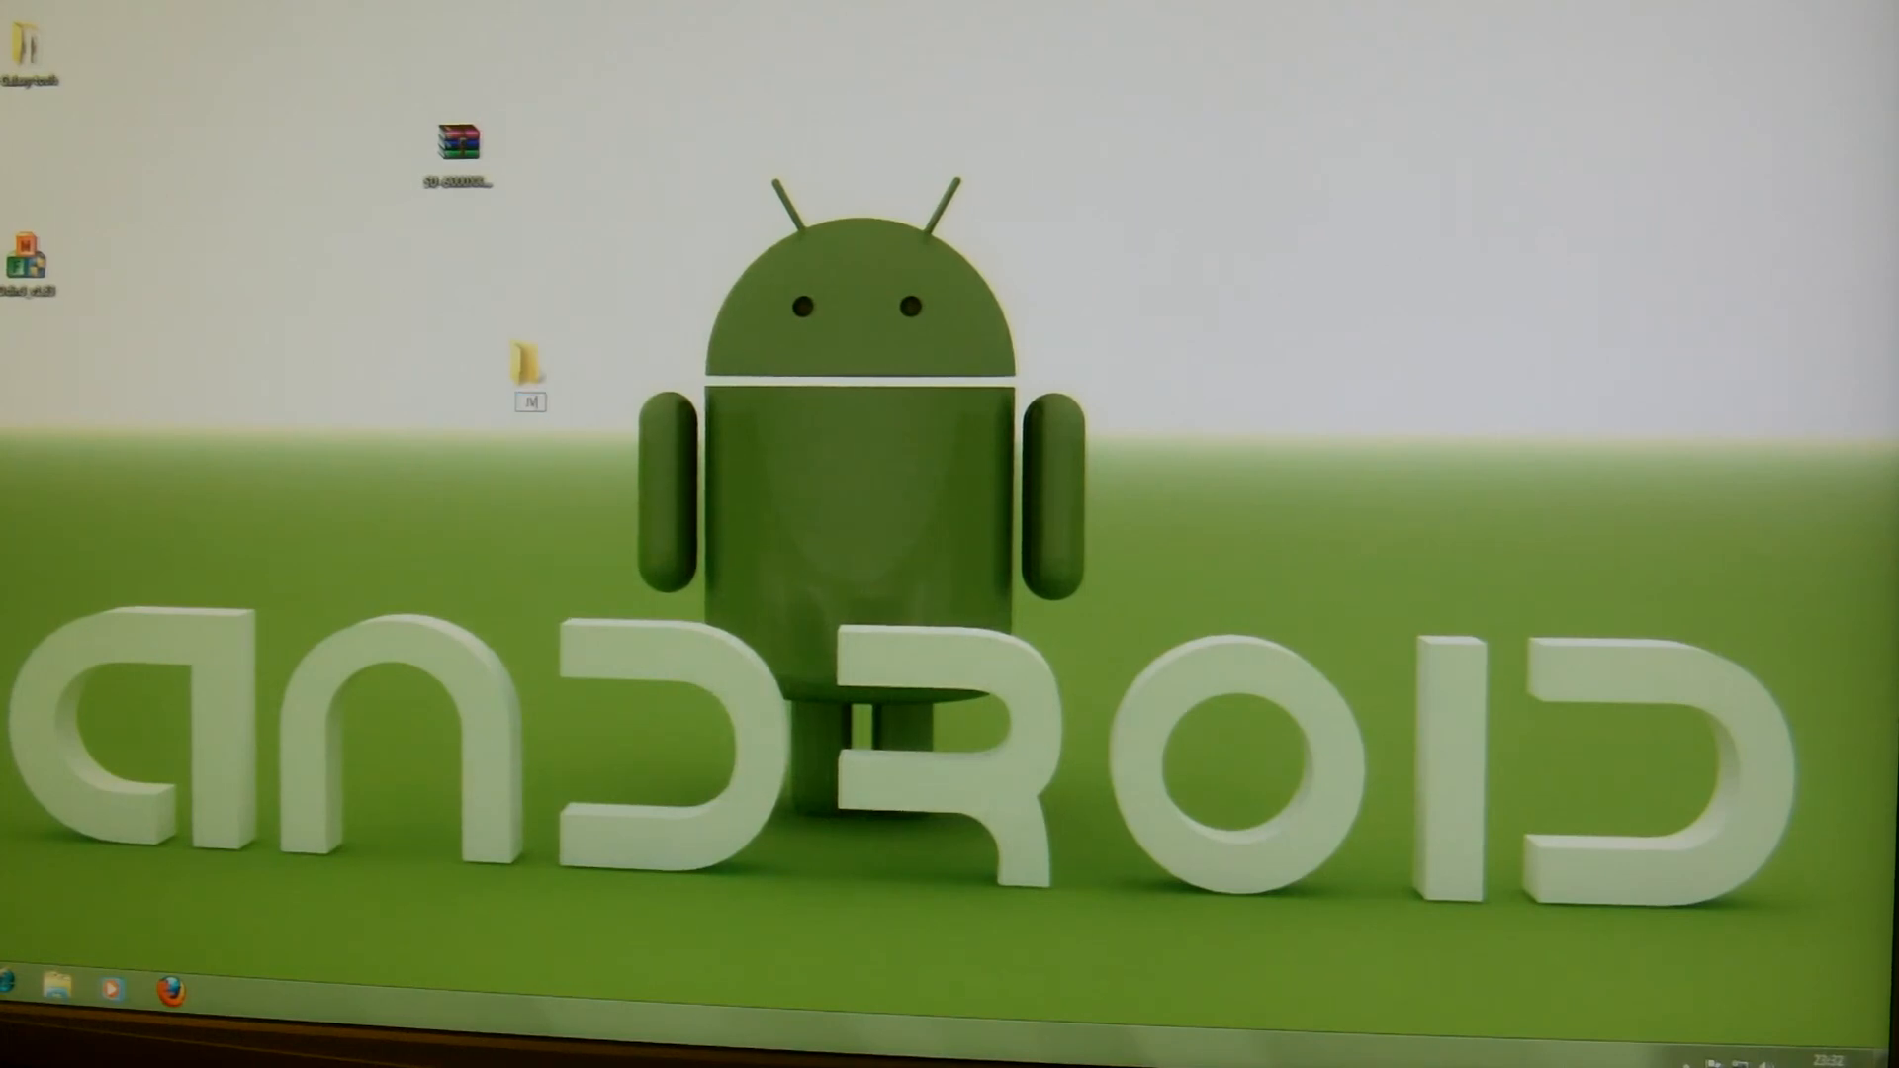
click(530, 364)
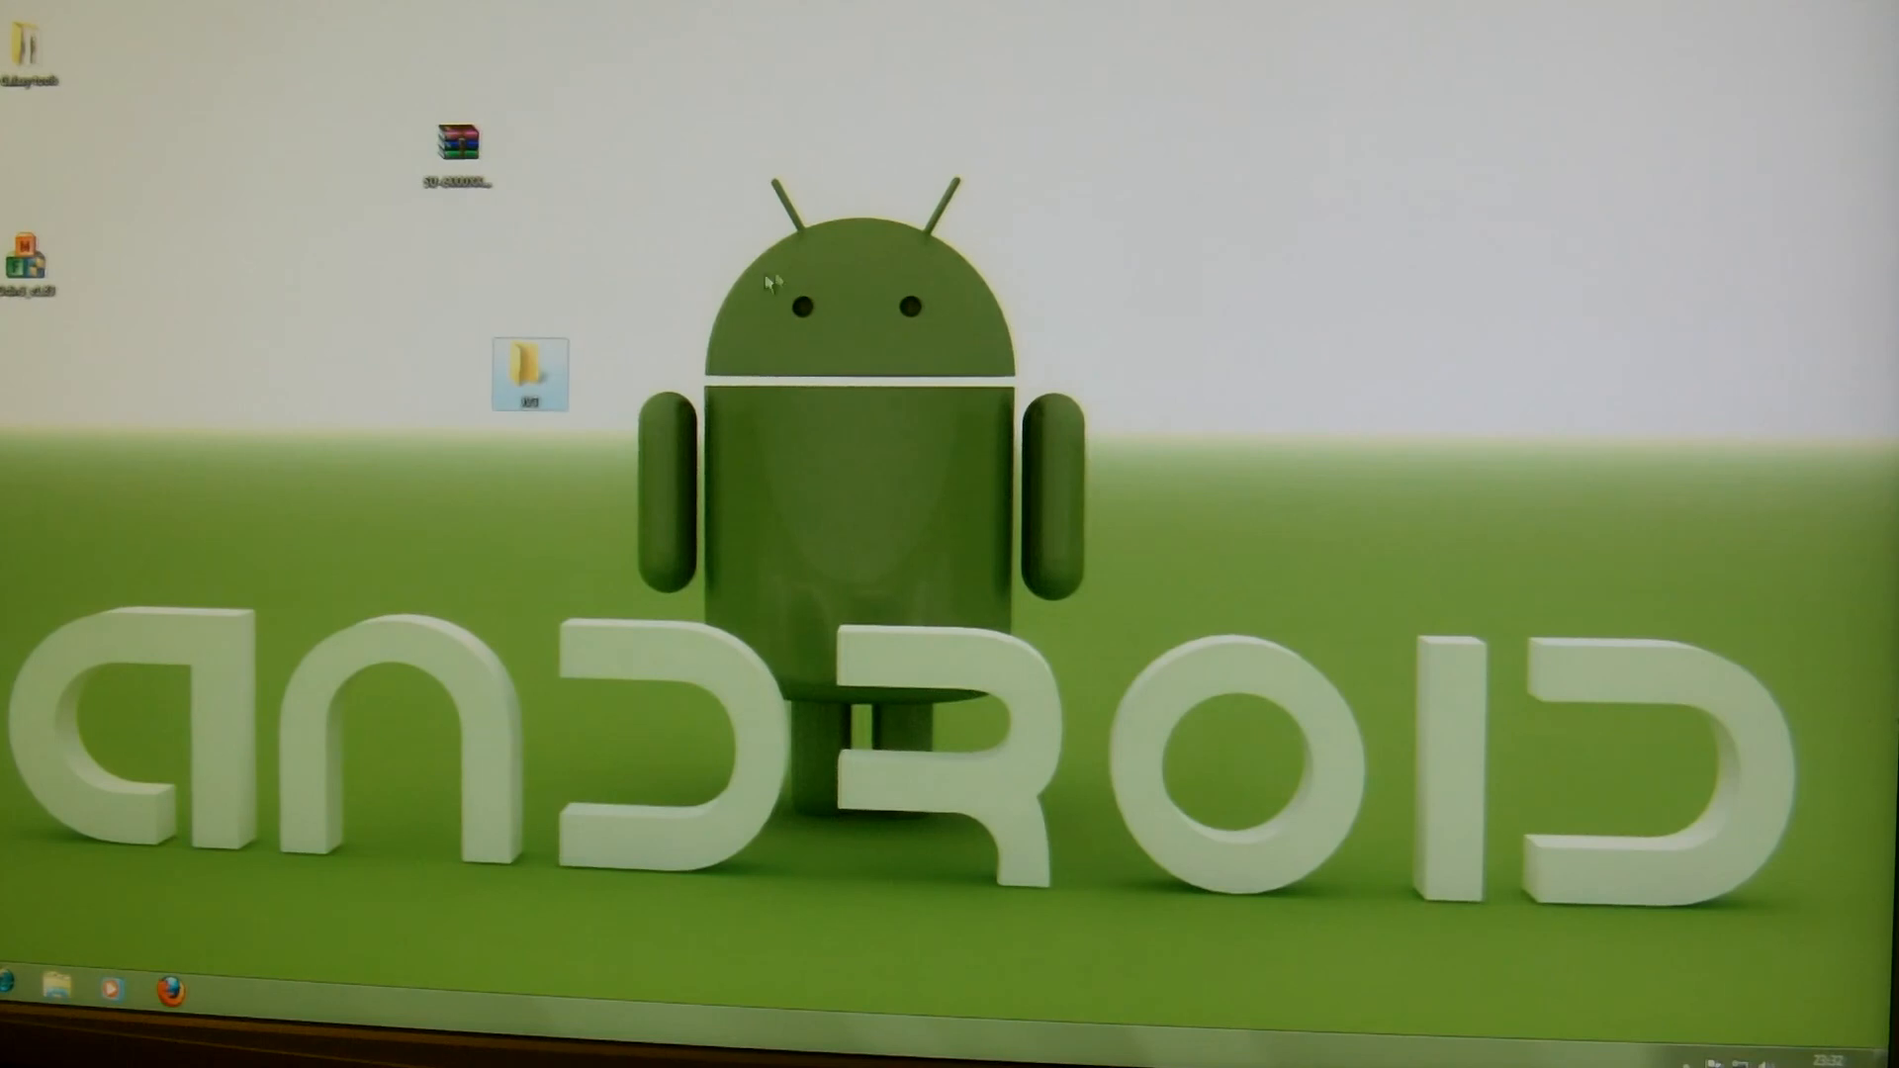
mouse_move(461, 145)
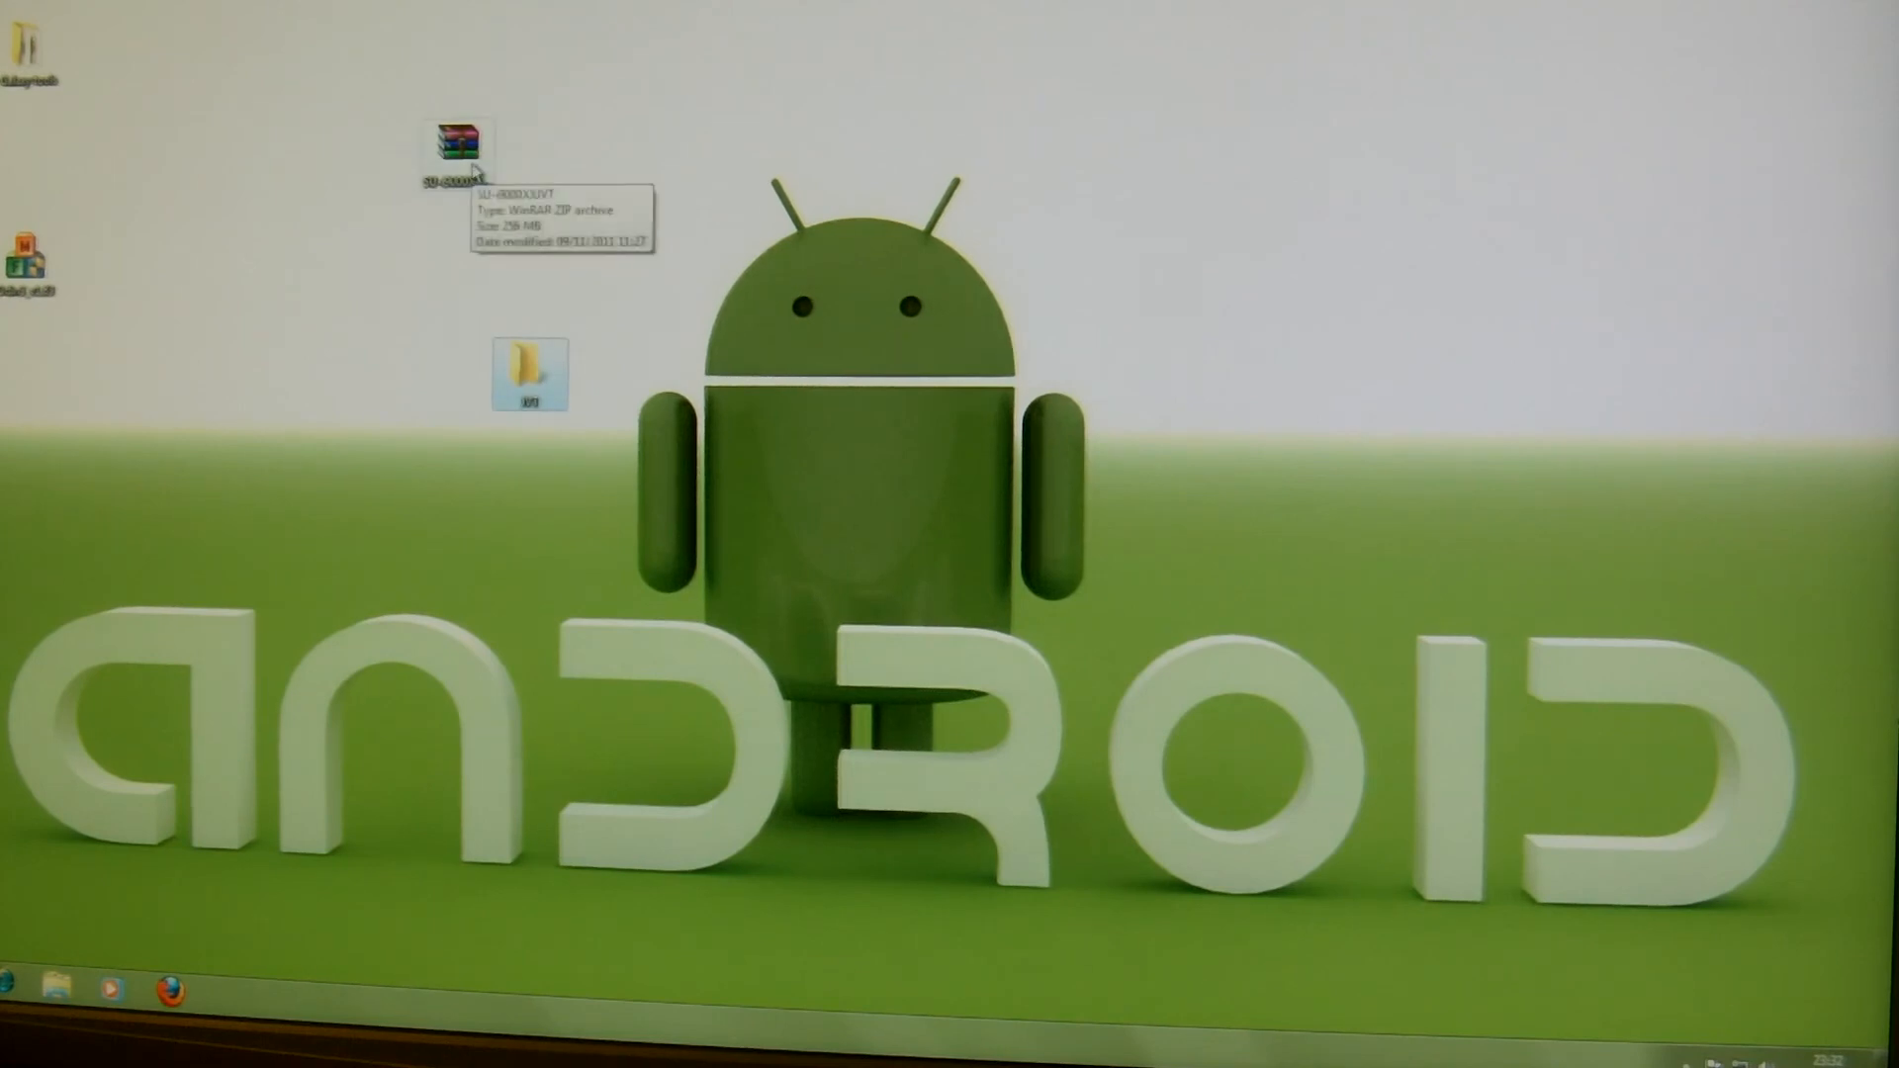
- Move the firmware zip into the JVT folder and extract its CODE, CSC, MODEM and PIT files there
drag(457, 144, 530, 376)
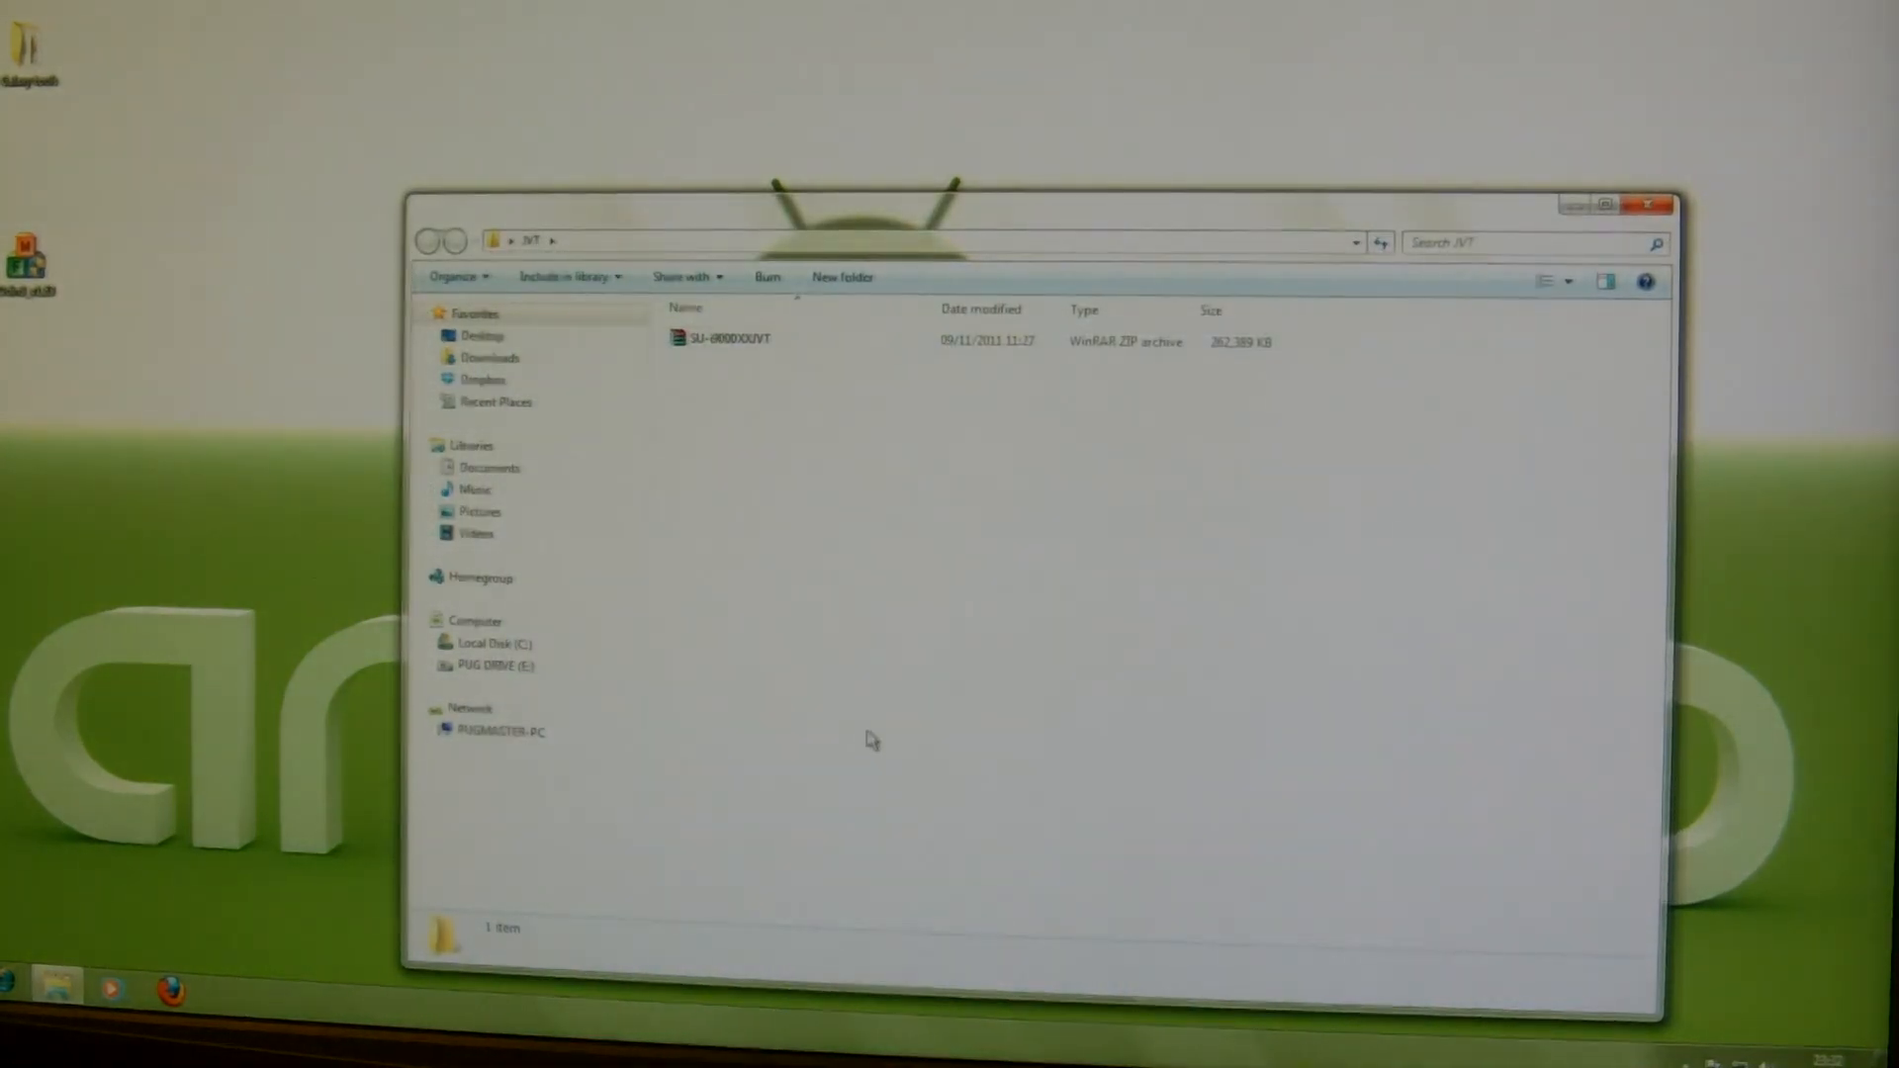
click(726, 338)
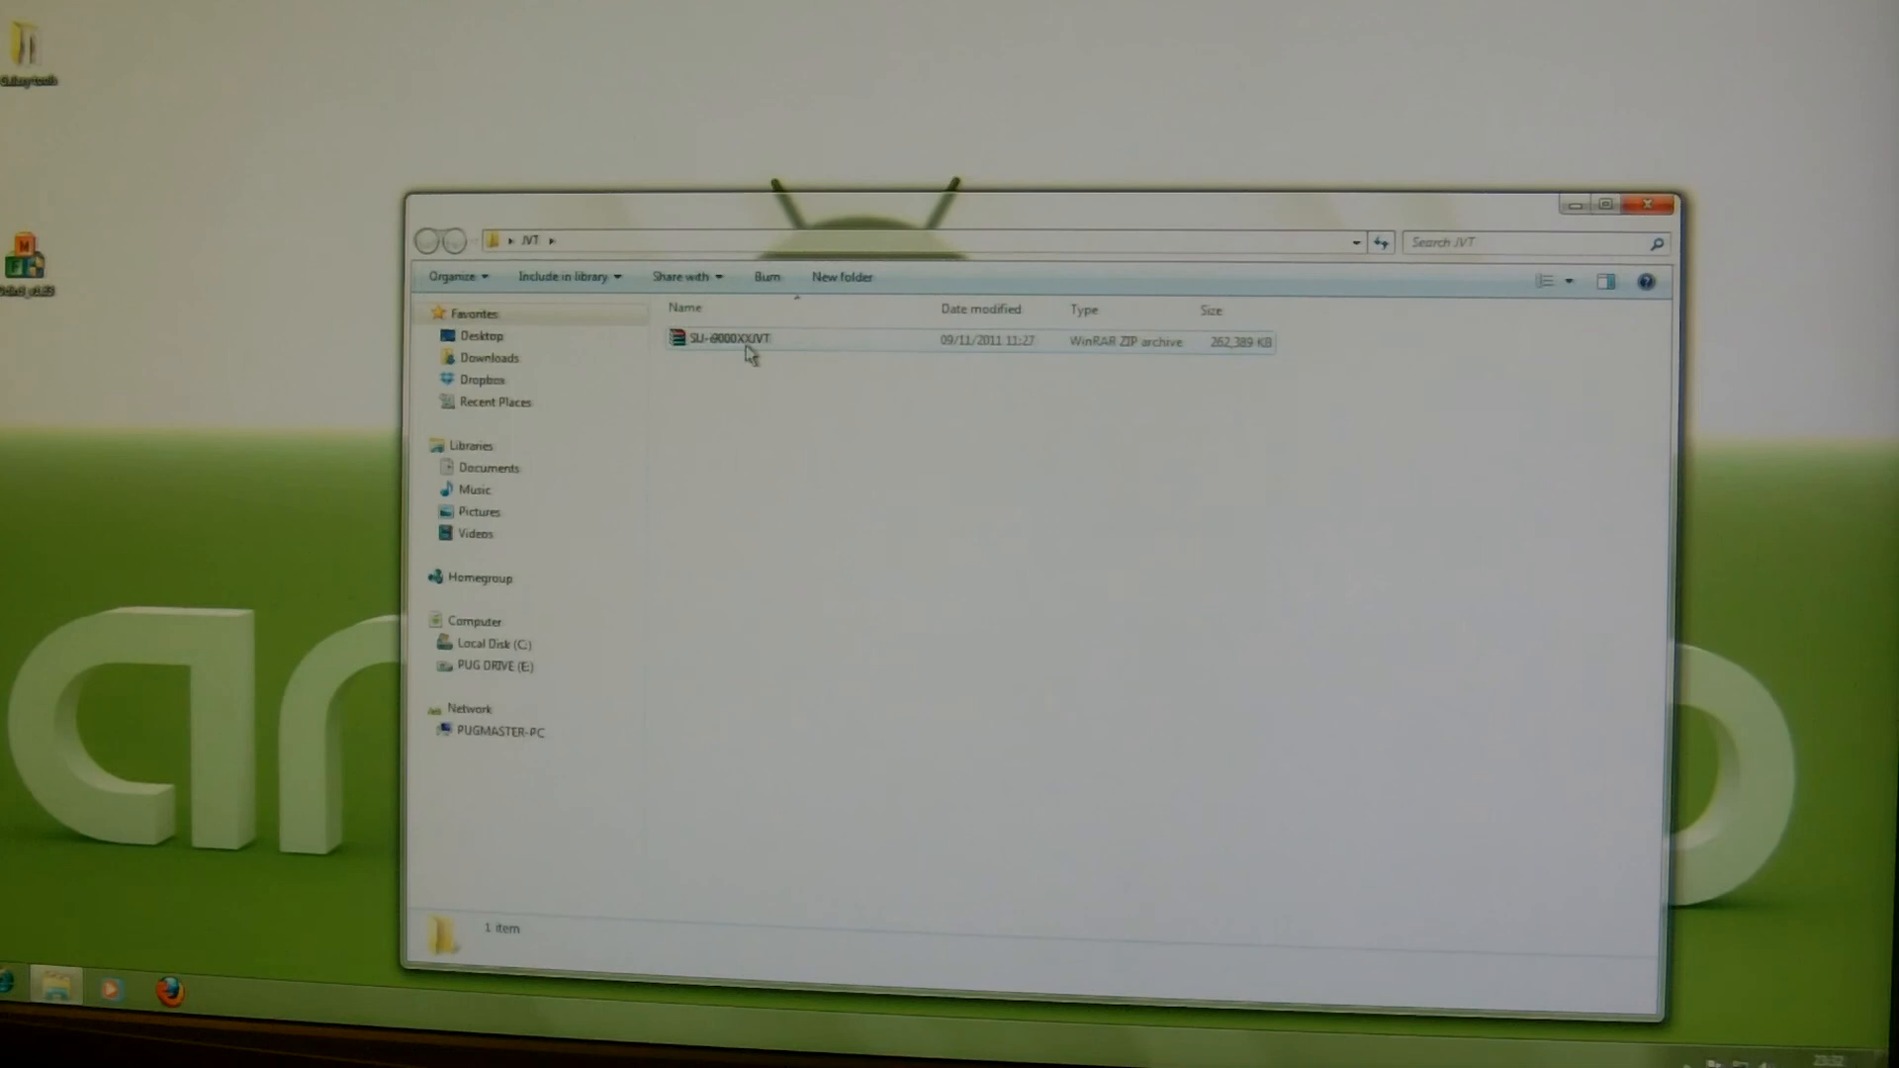
right_click(724, 338)
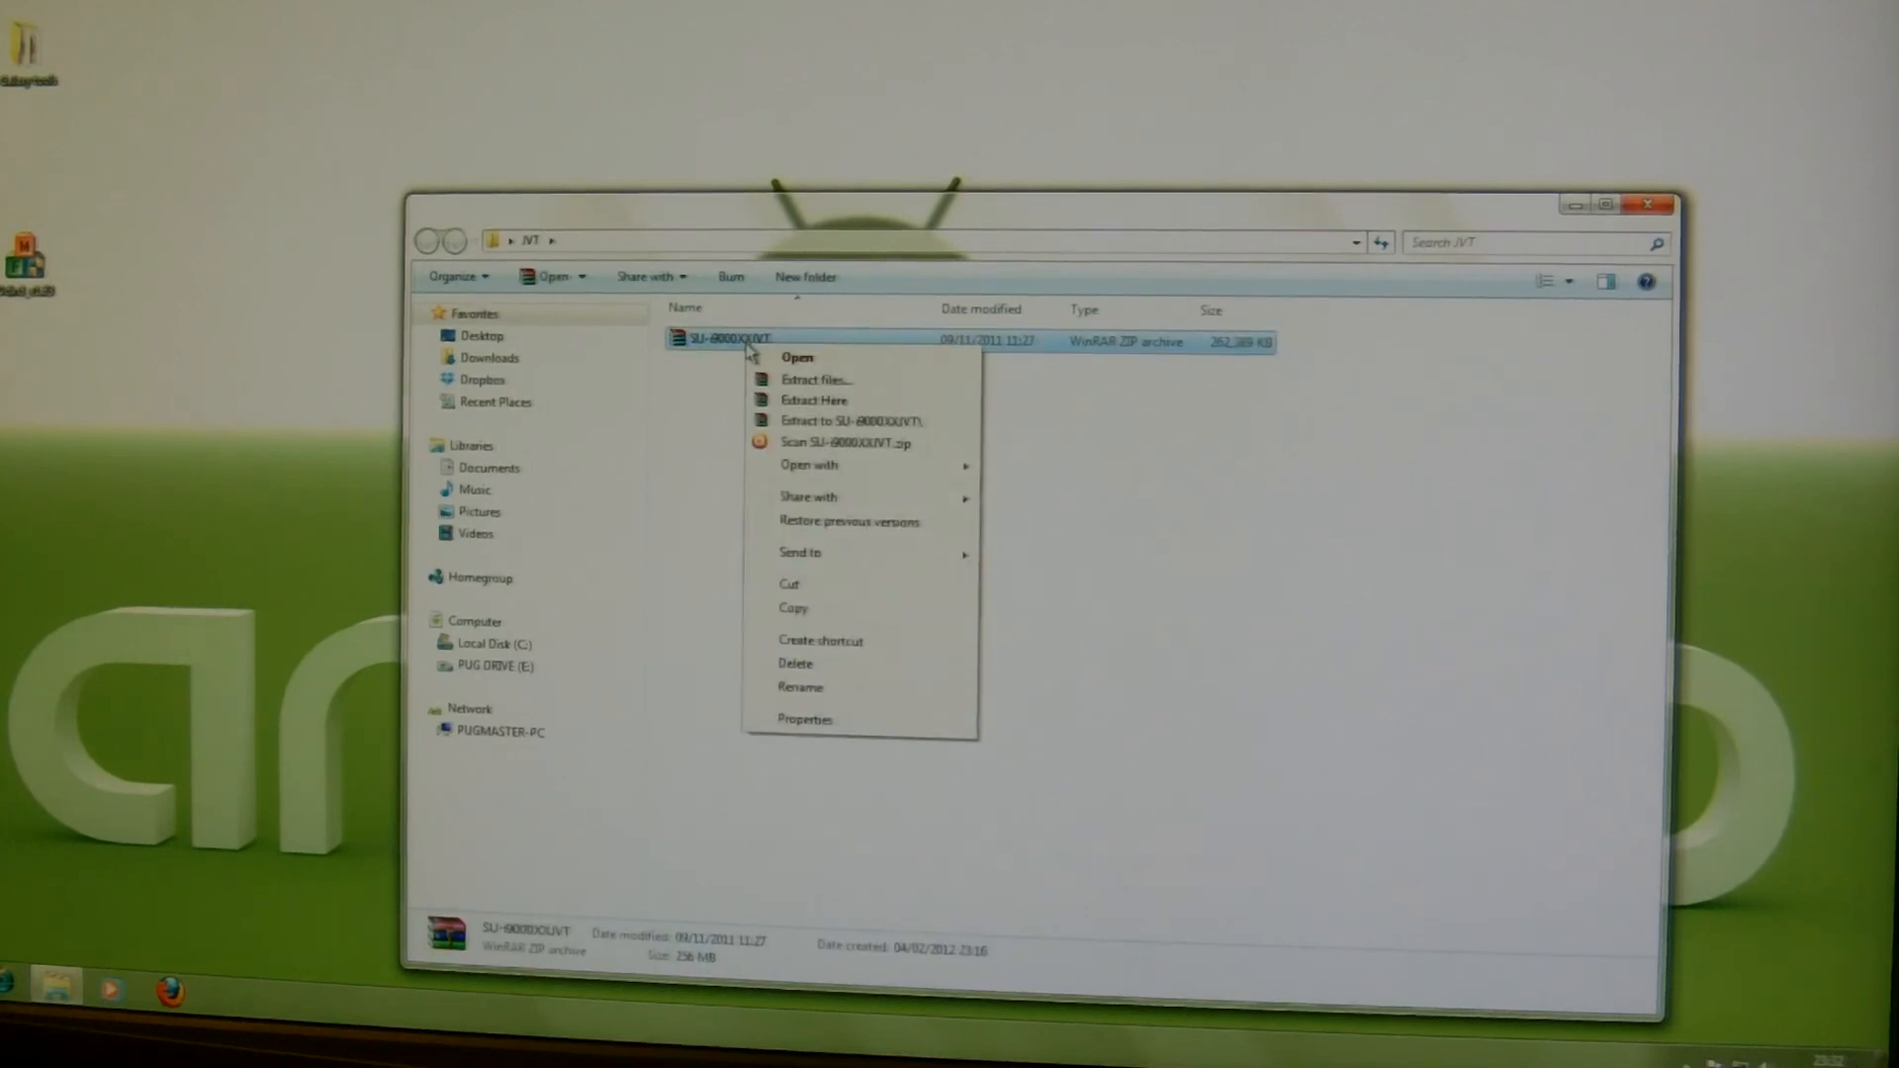
click(813, 399)
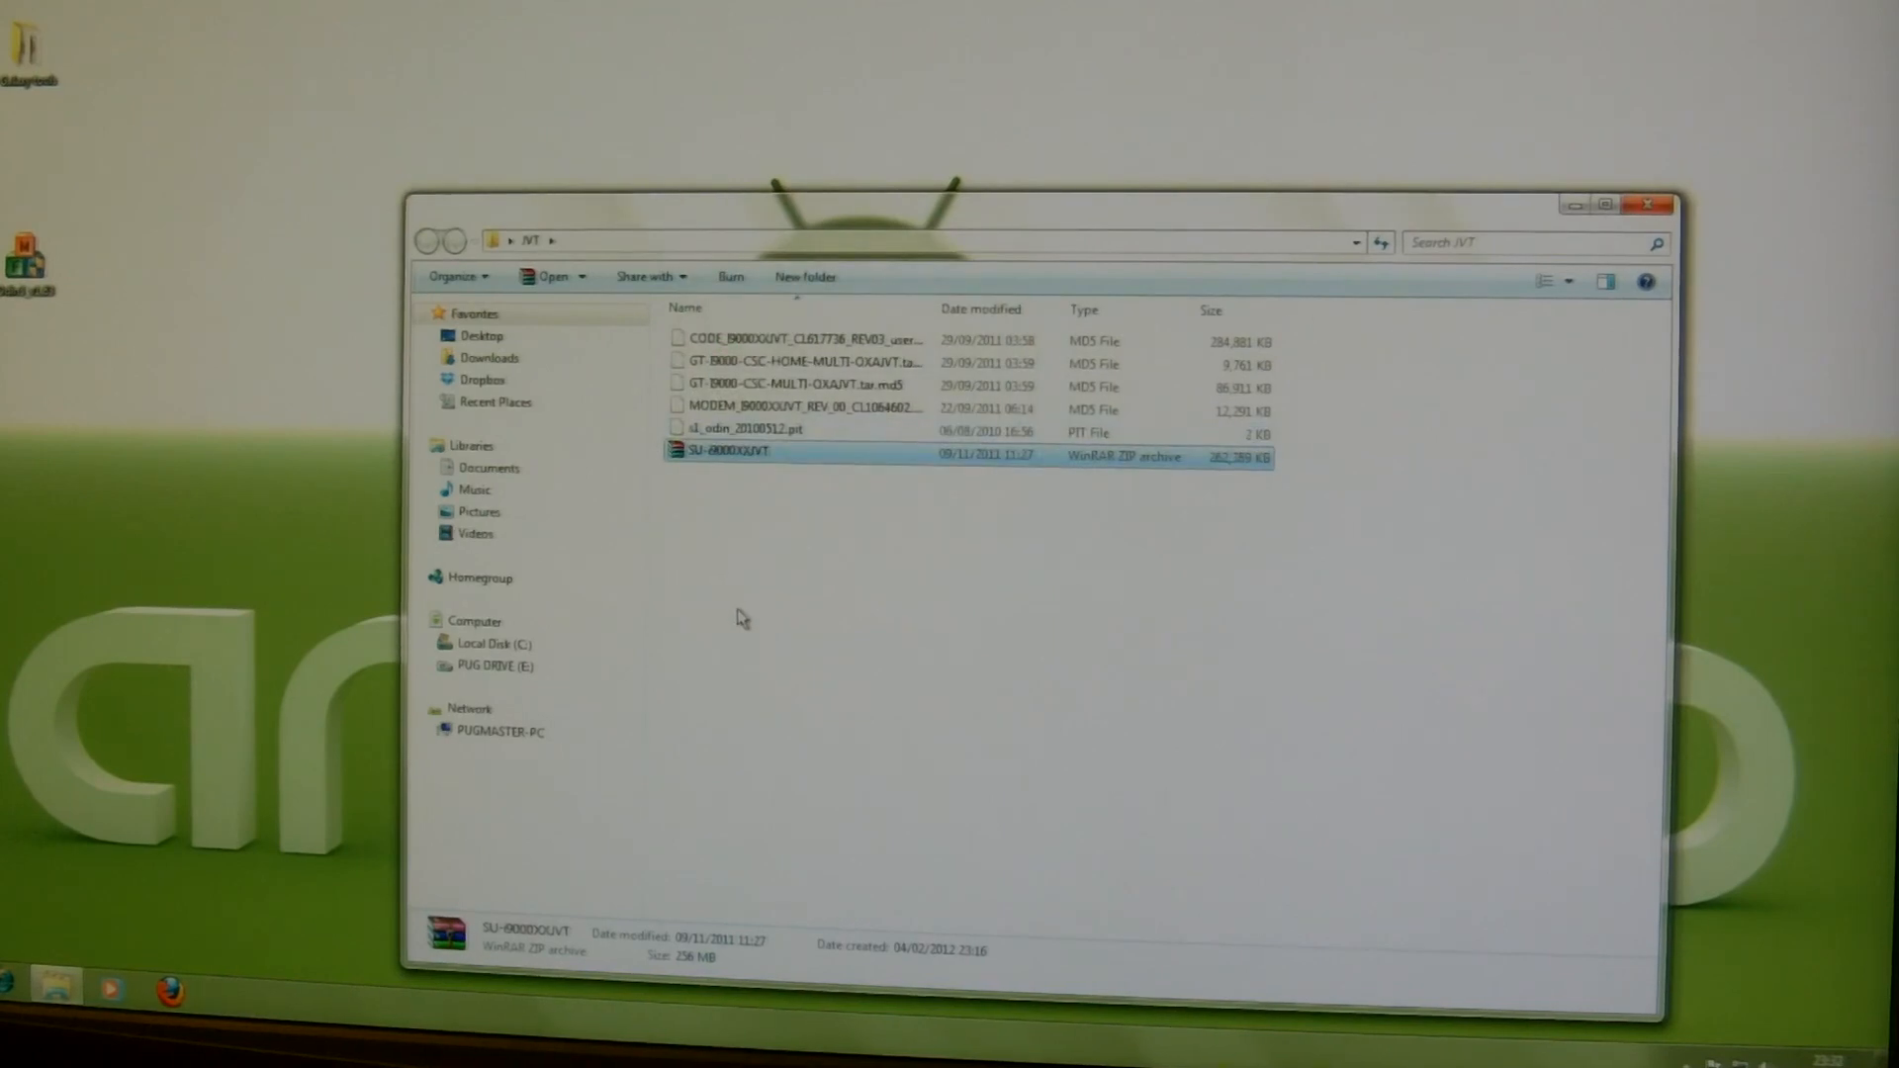
mouse_move(1377, 615)
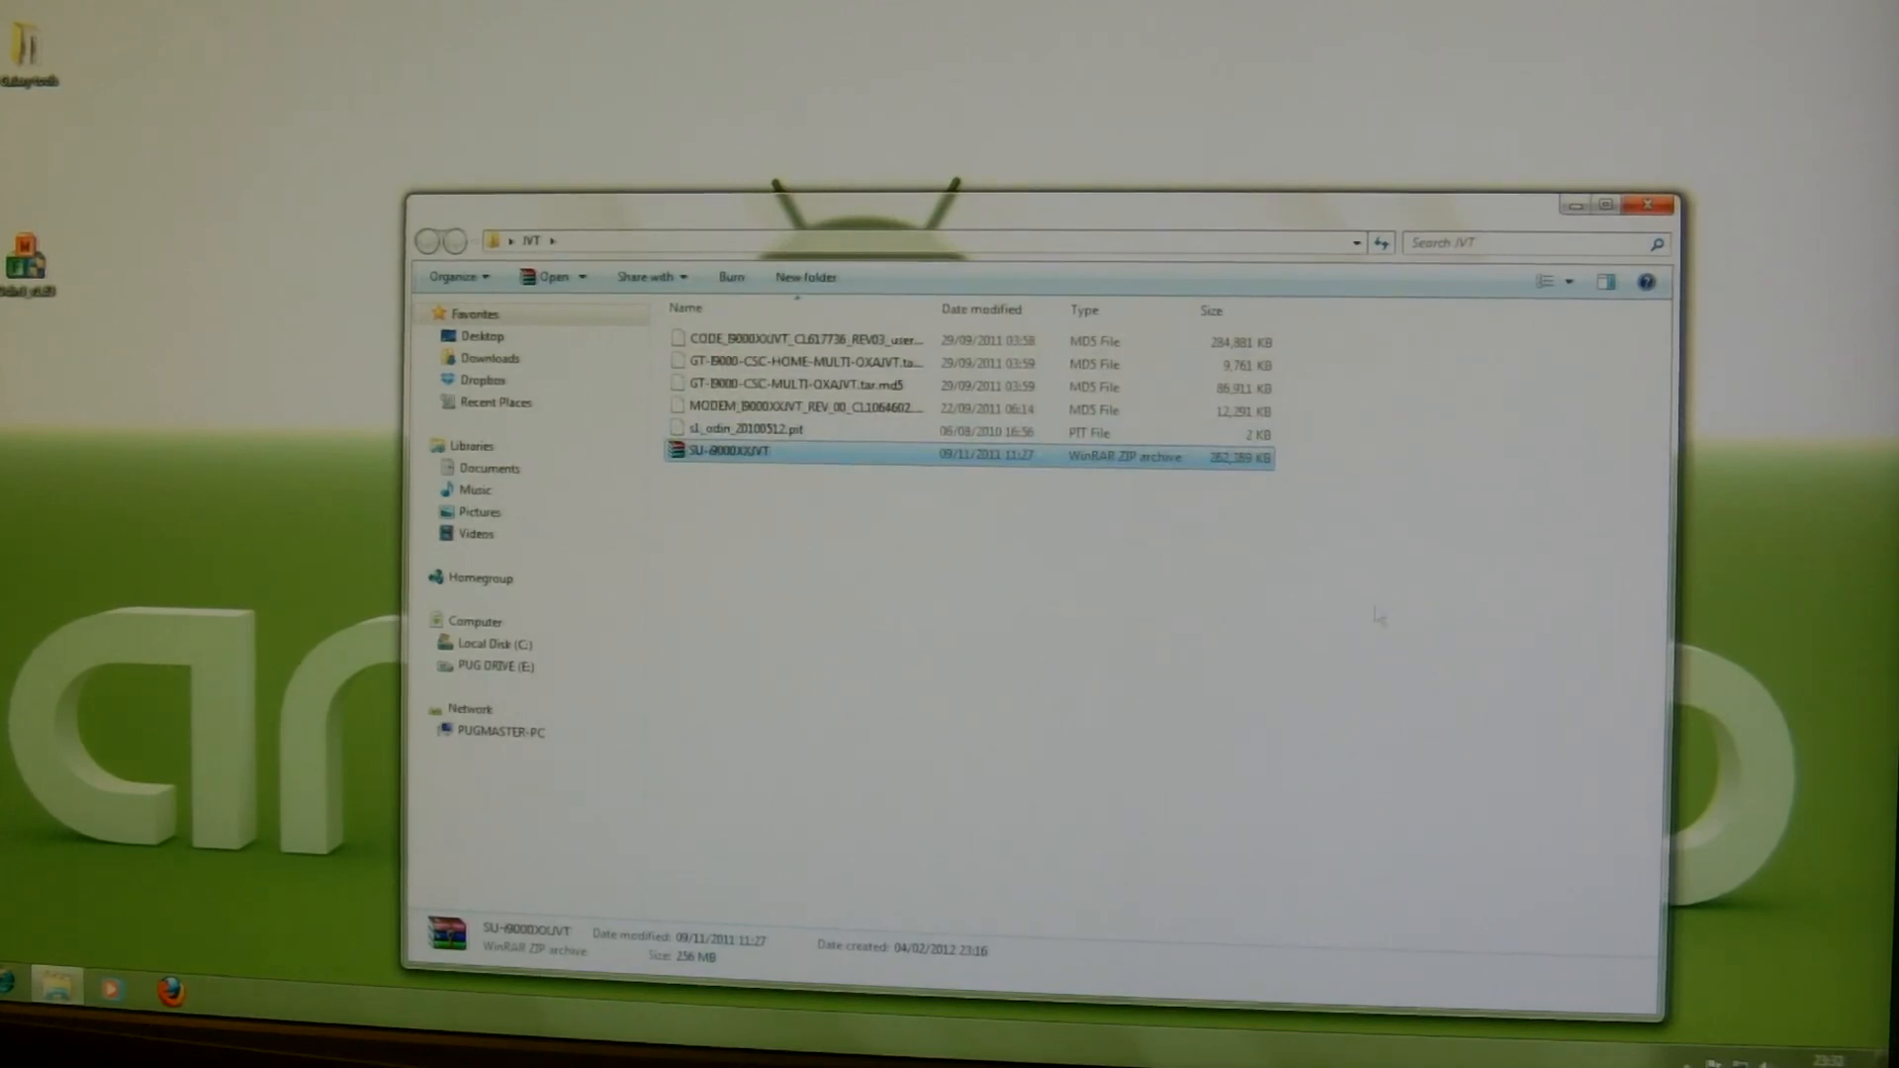
mouse_move(938, 660)
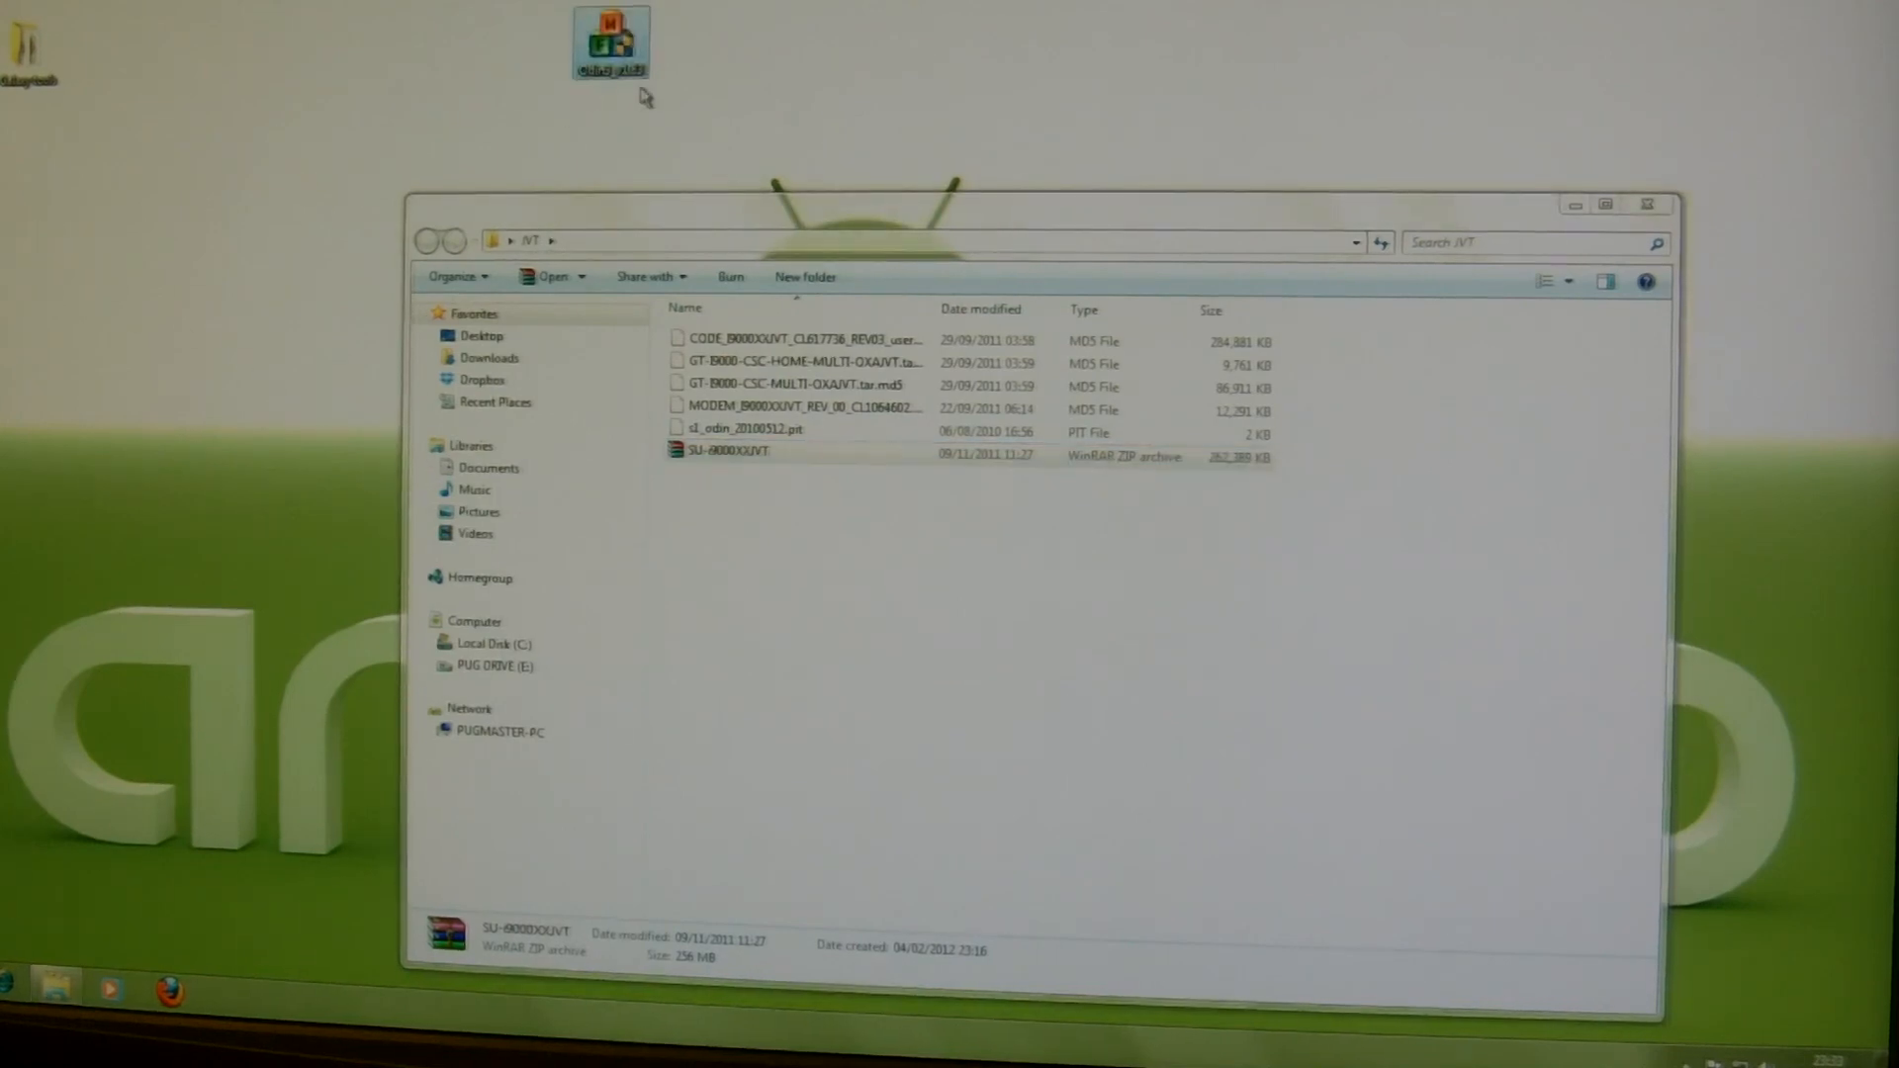
mouse_move(617, 107)
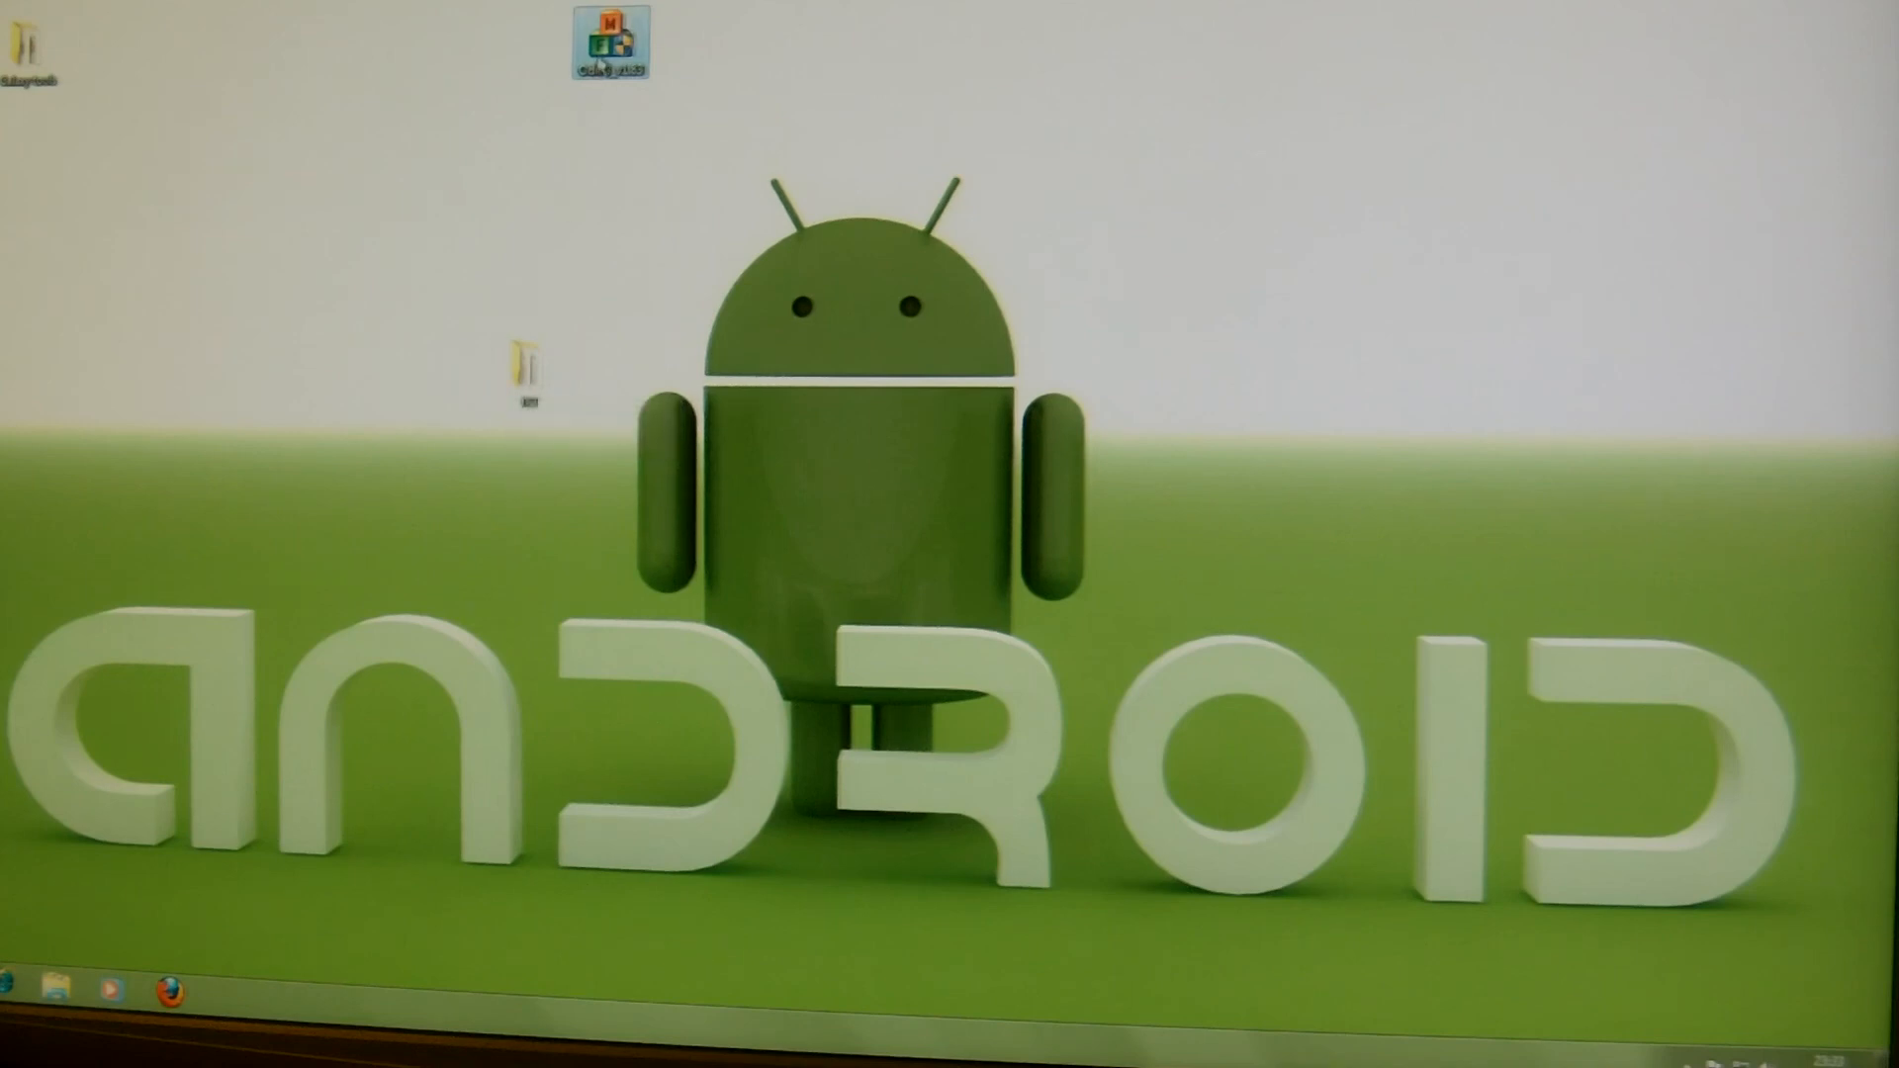
- Place the Odin icon on the desktop right beside the JVT folder
drag(611, 41, 455, 372)
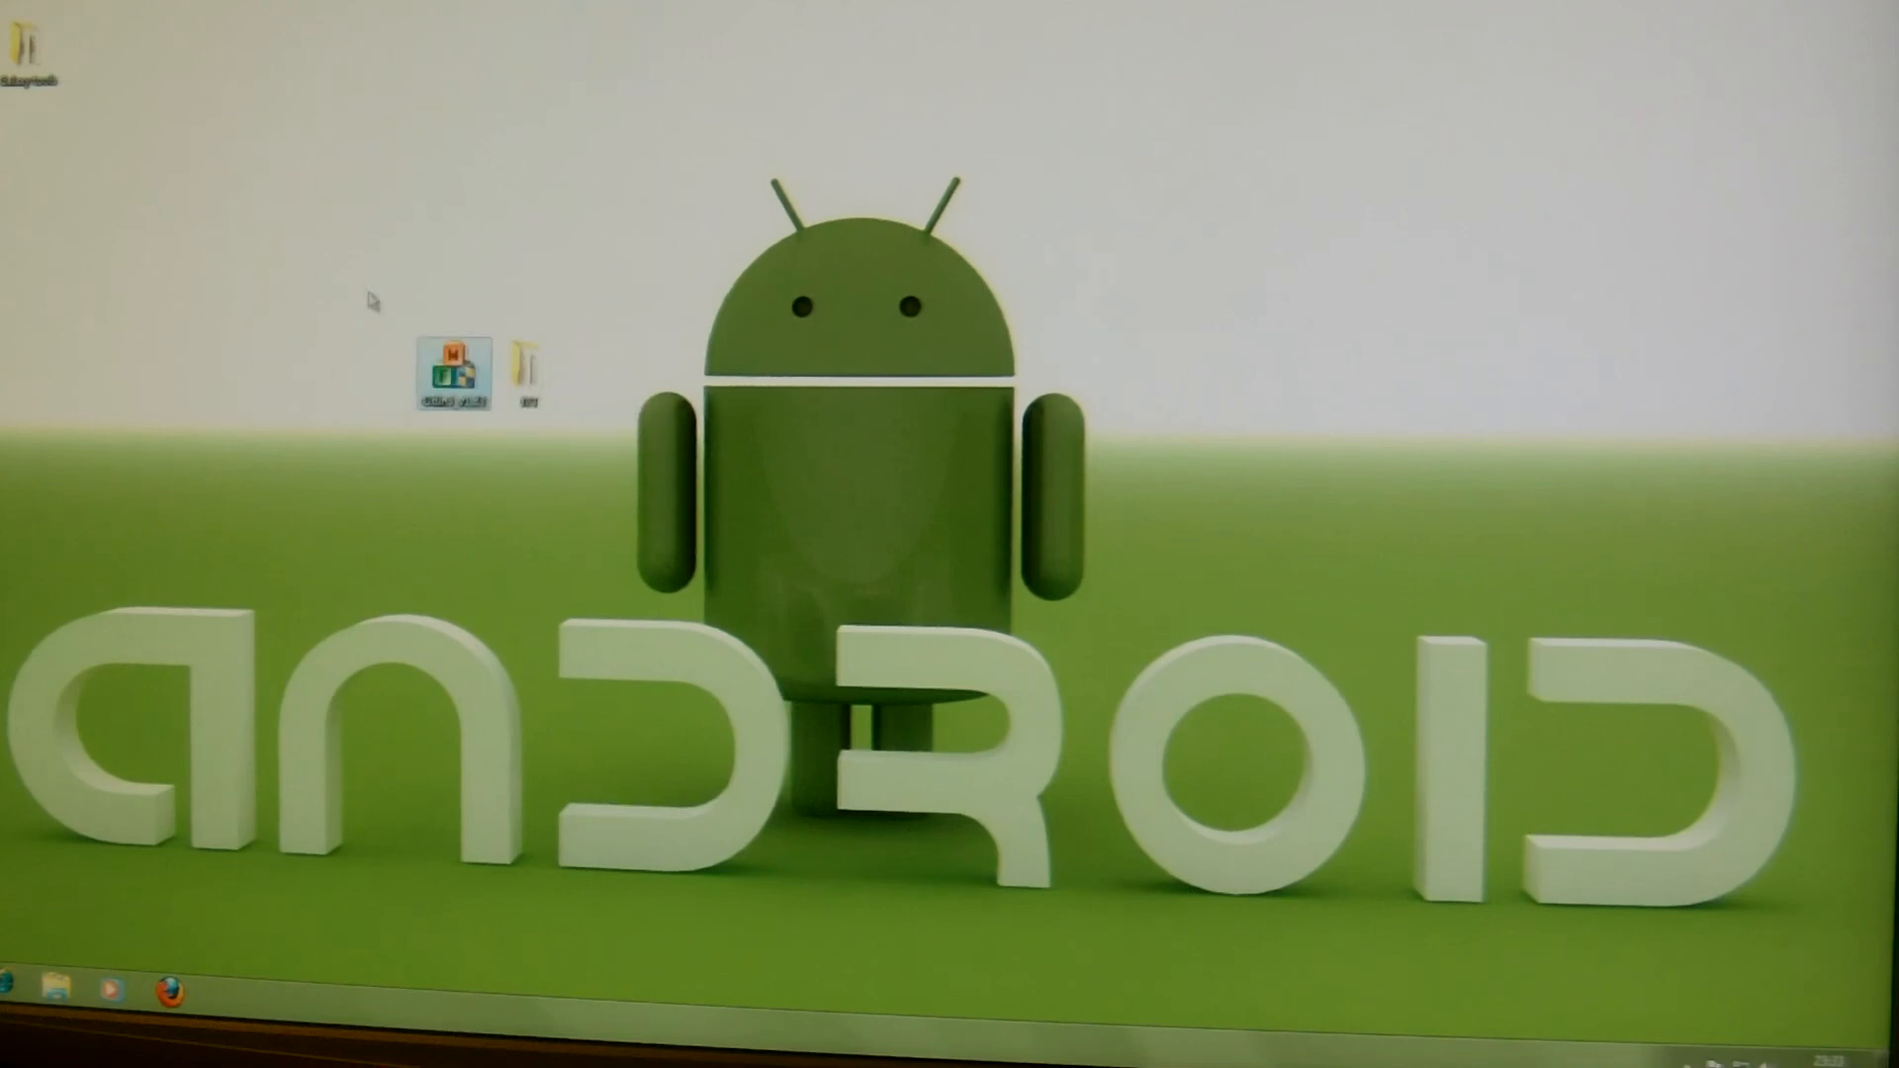